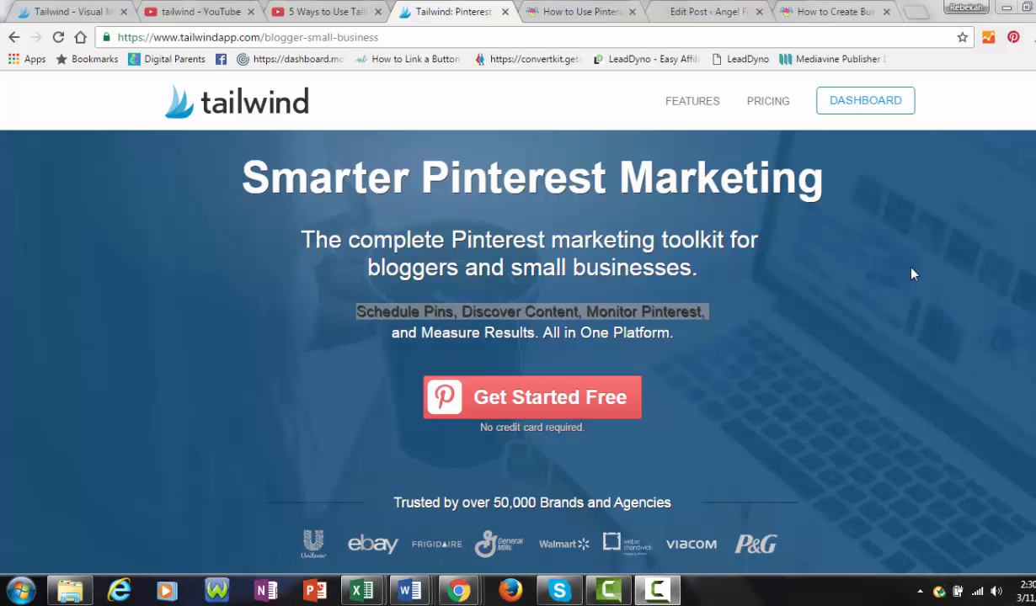
mouse_move(590, 21)
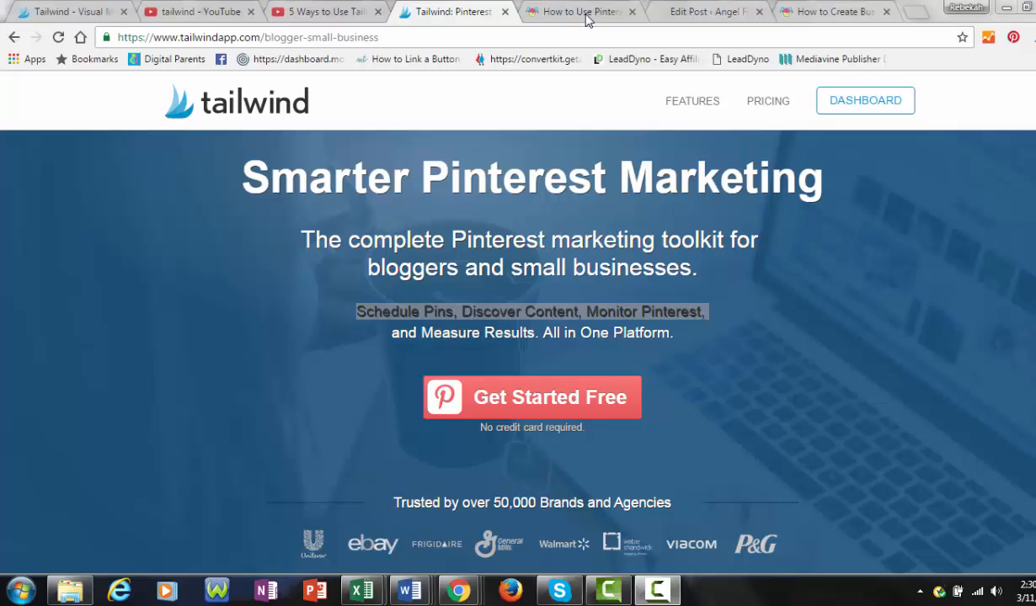
- Switch to the 'How to Use Pinterest' blog post and scroll to its pin graphic
left_click(577, 11)
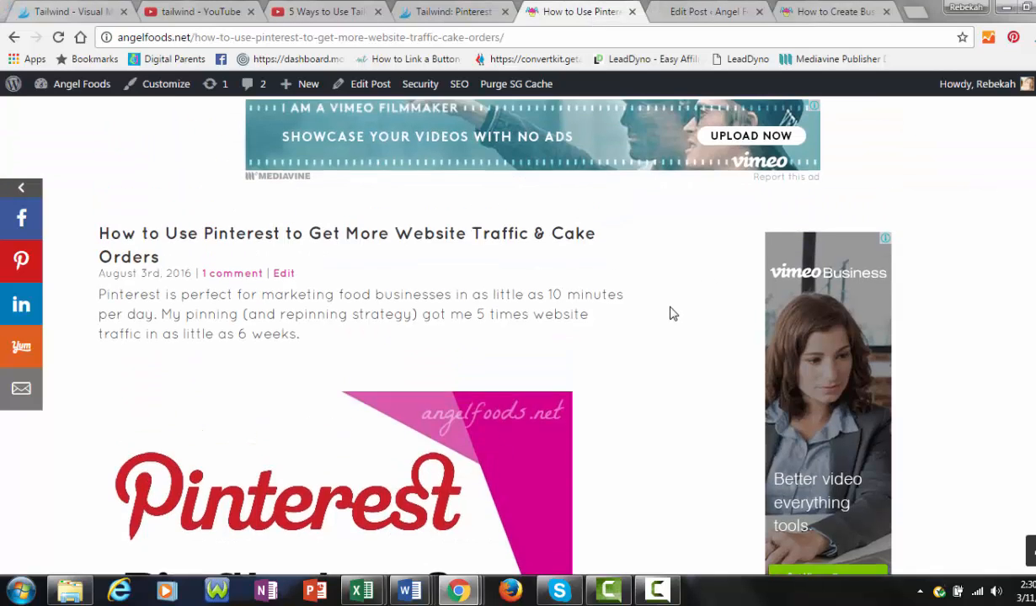
scroll("down", 3)
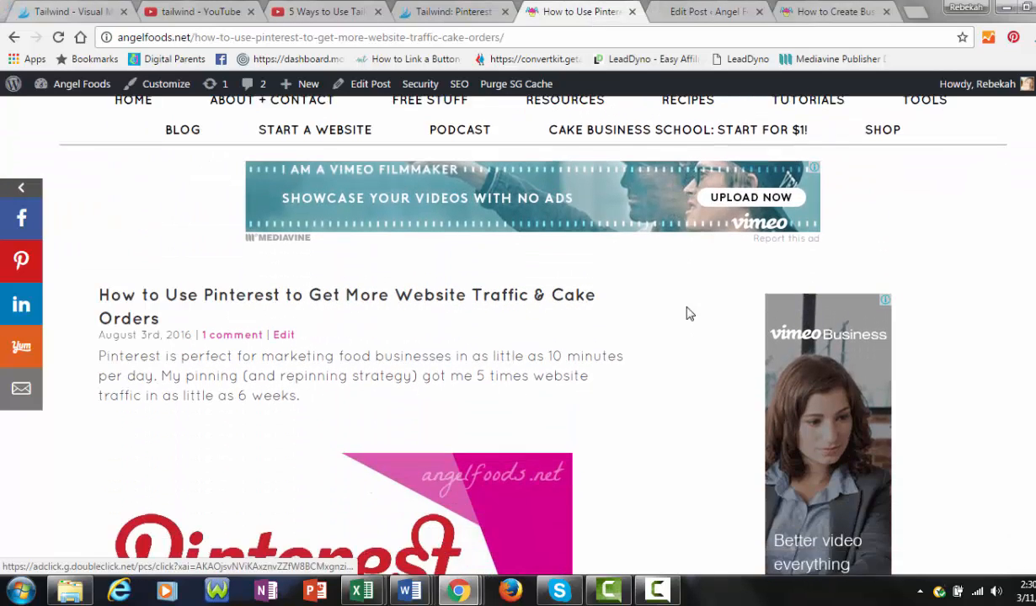
scroll("down", 3)
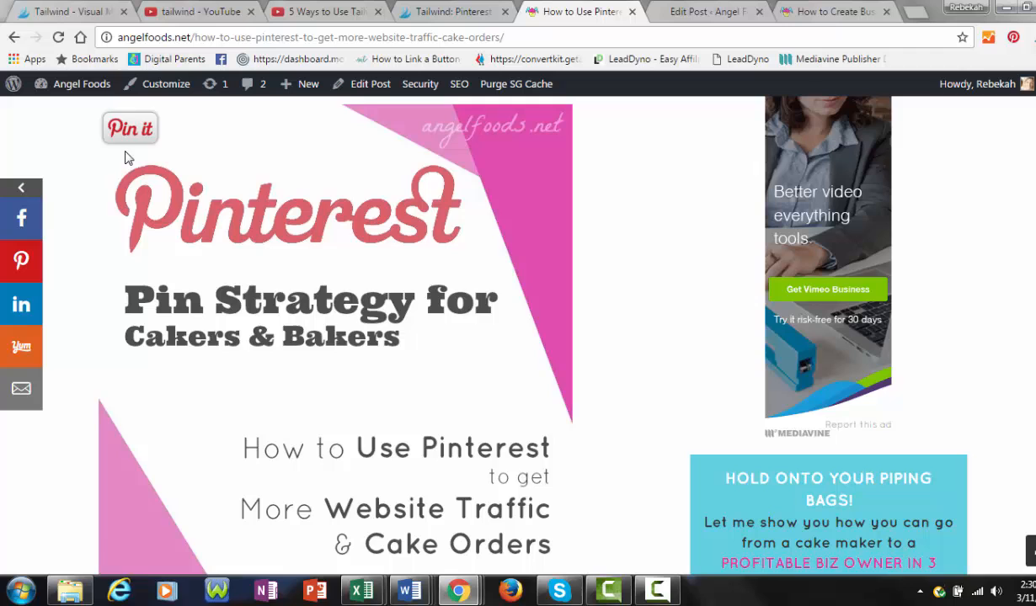
scroll("down", 3)
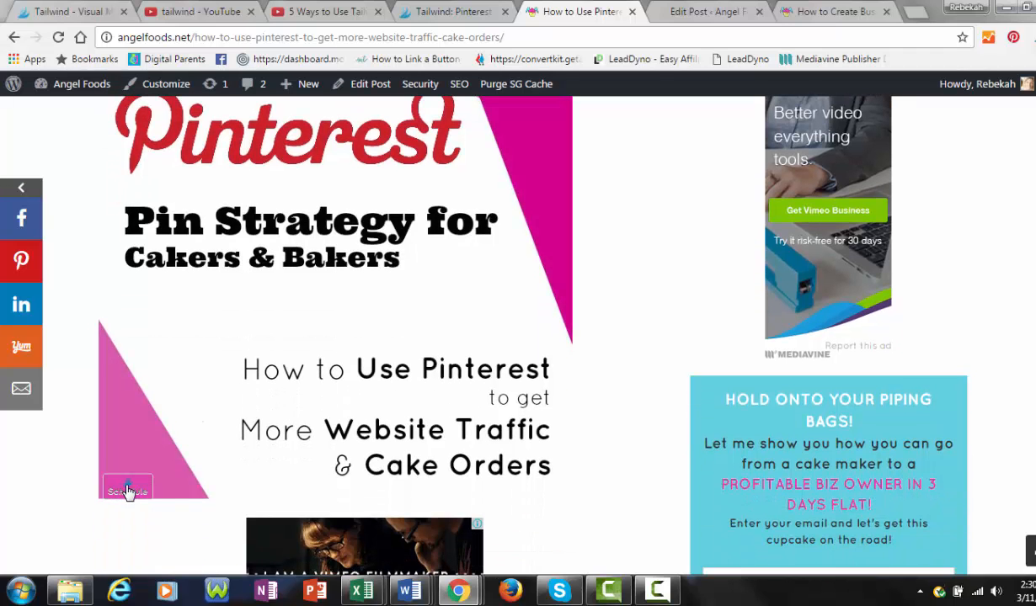
mouse_move(135, 495)
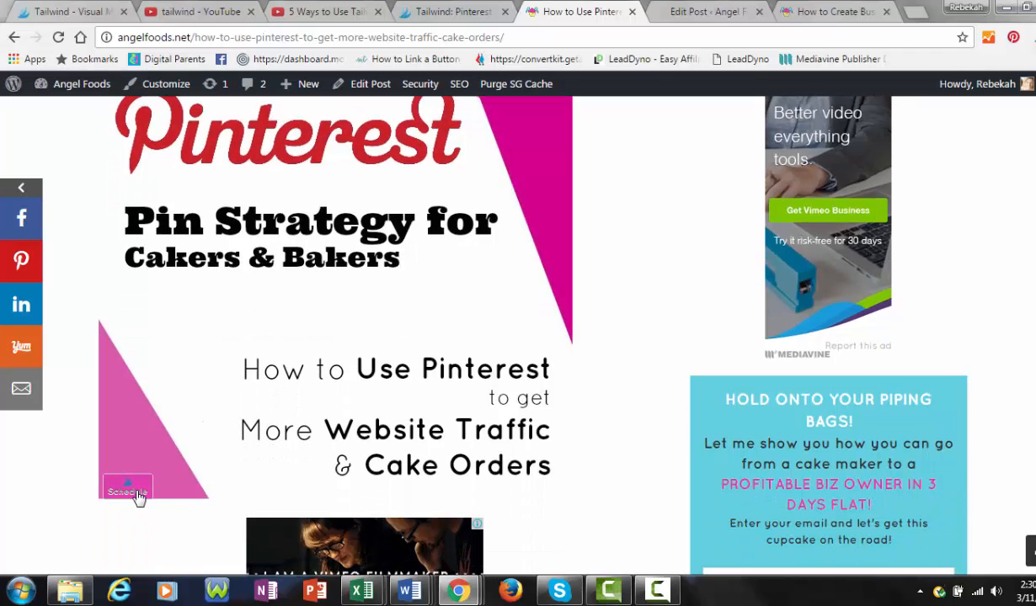
mouse_move(143, 427)
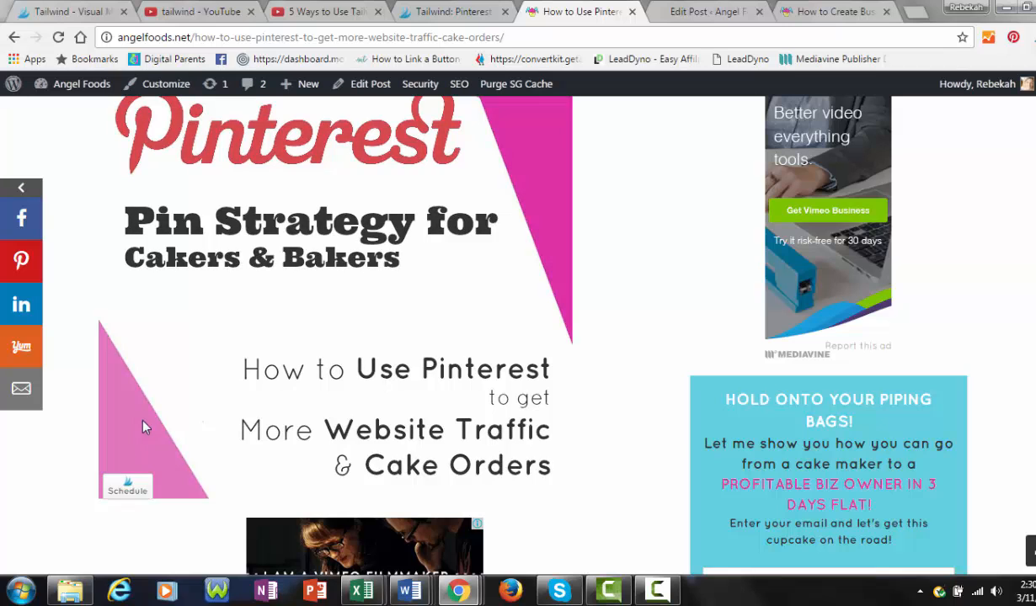
mouse_move(130, 470)
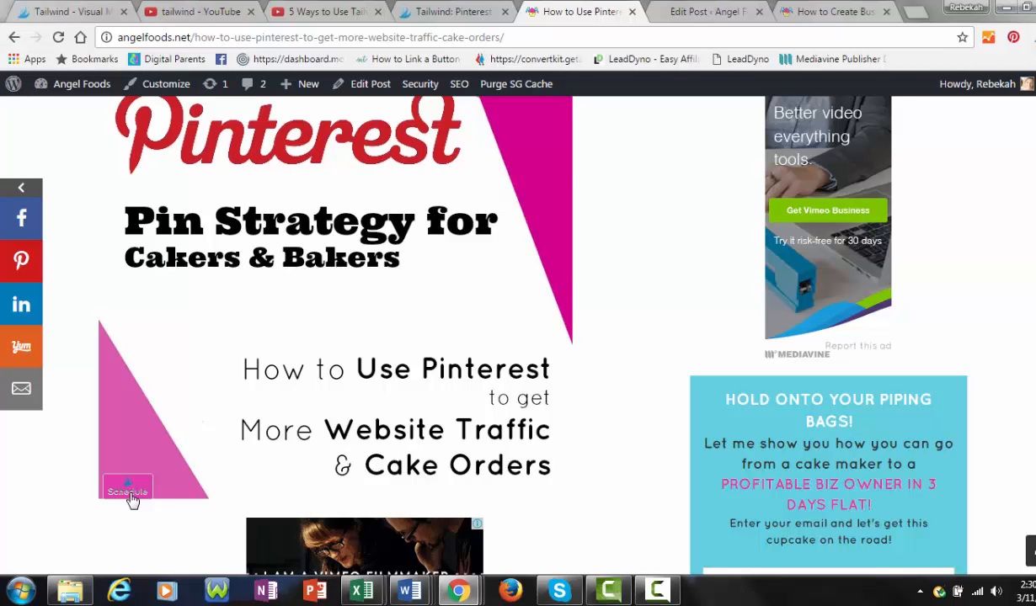
scroll("up", 3)
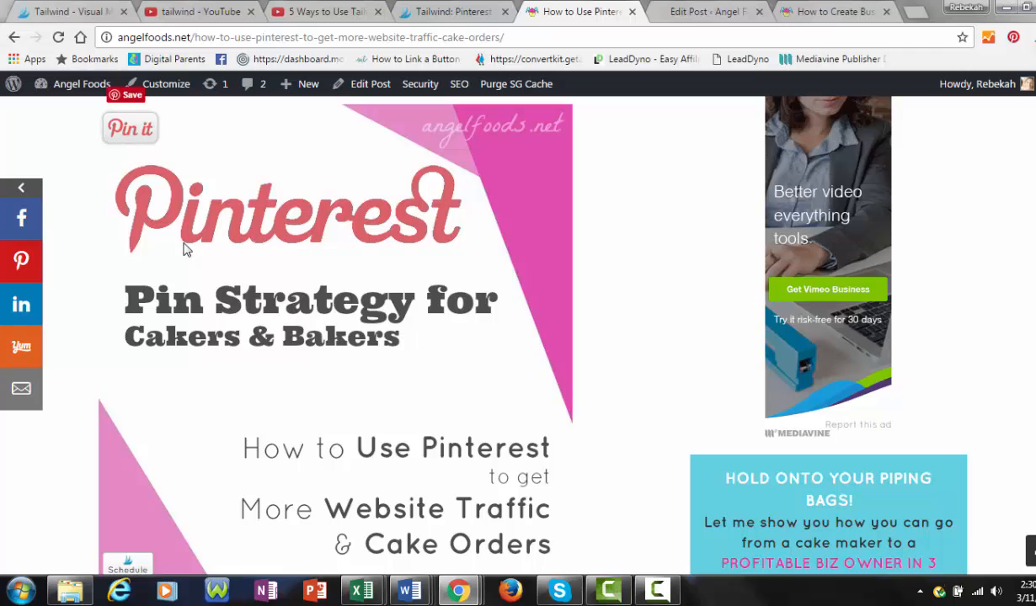
scroll("down", 3)
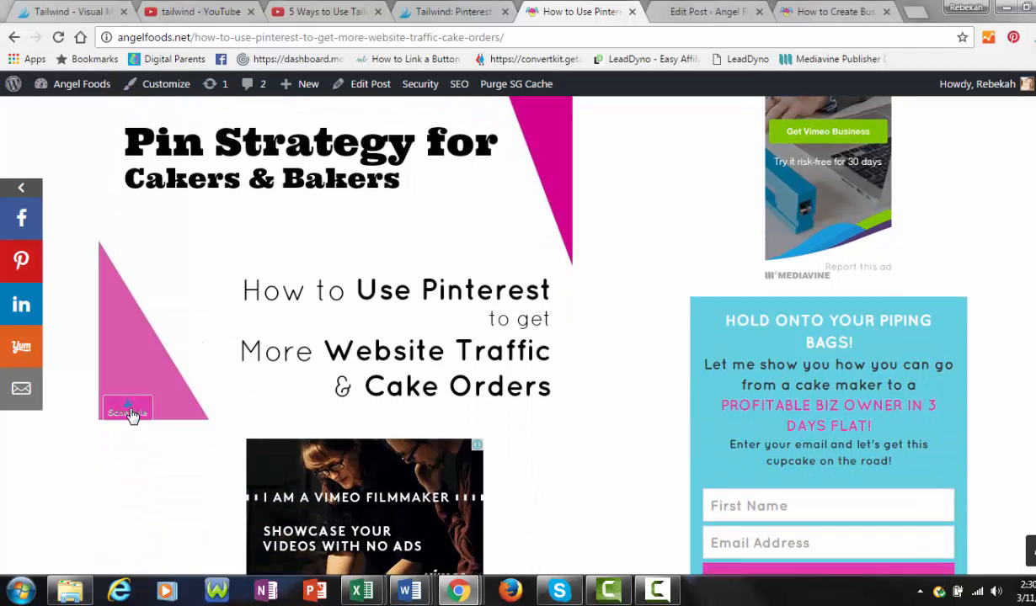
- Schedule the post's pin image with Tailwind to the Social Media for Cake Business board
left_click(128, 412)
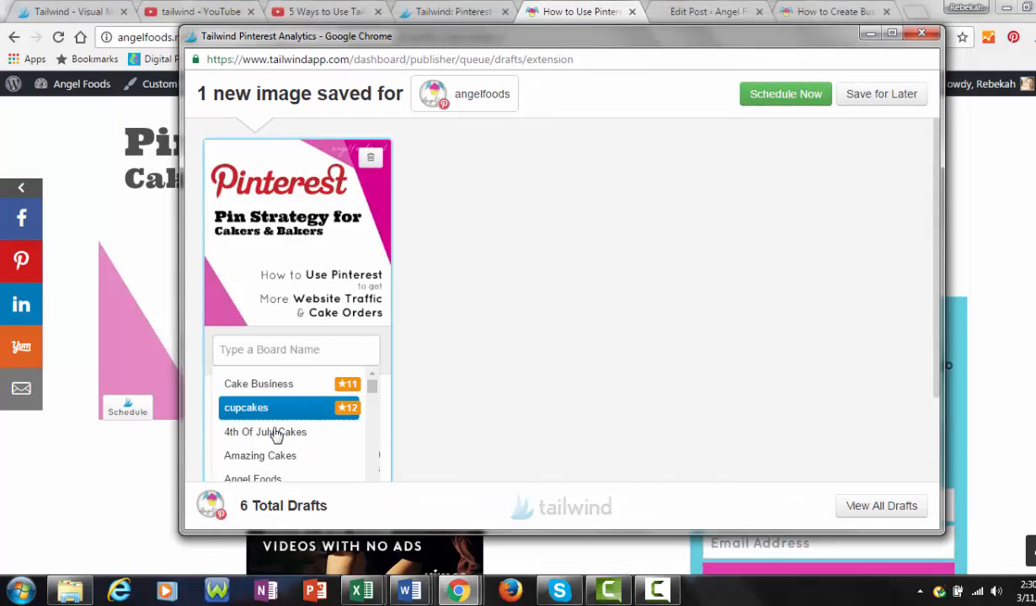
mouse_move(497, 321)
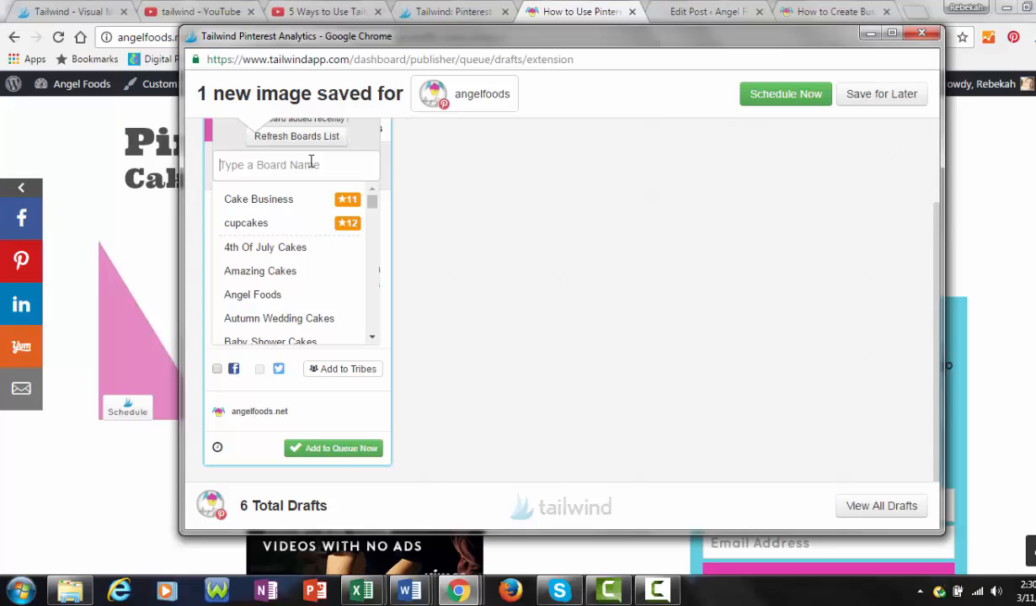
type("so")
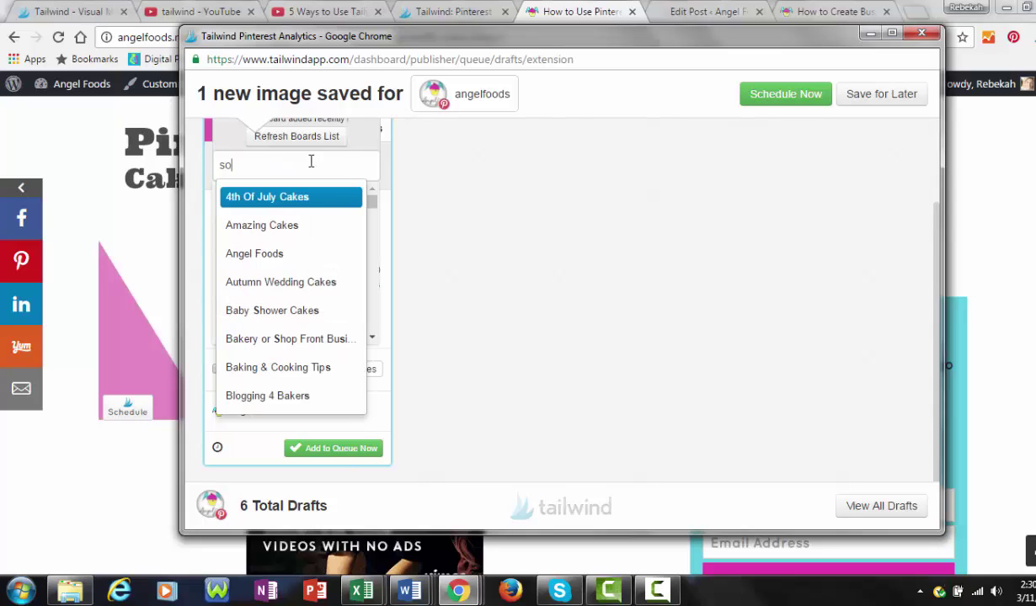
left_click(278, 163)
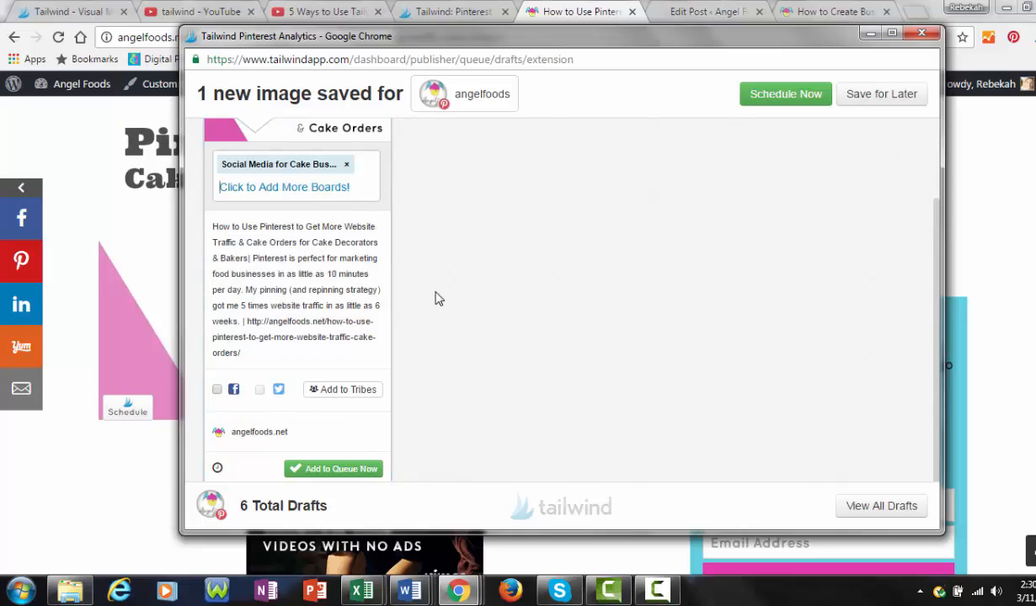
mouse_move(217, 391)
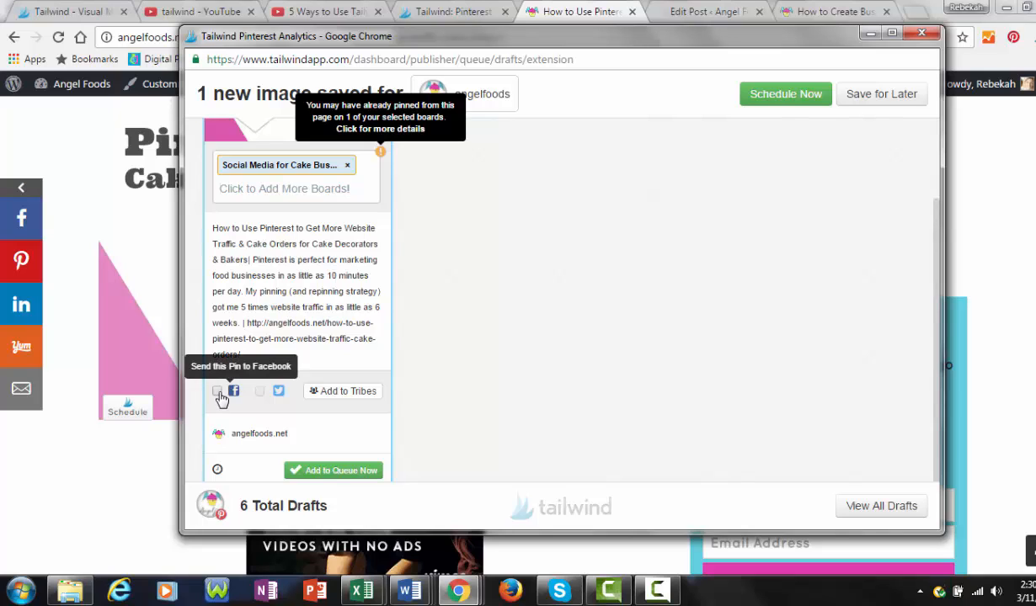
mouse_move(278, 390)
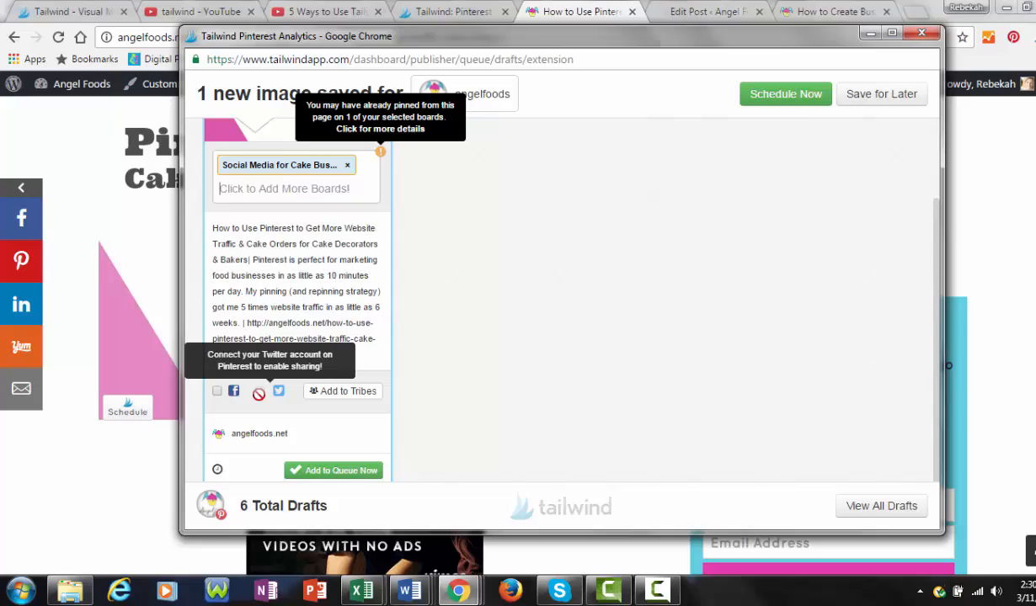
mouse_move(398, 298)
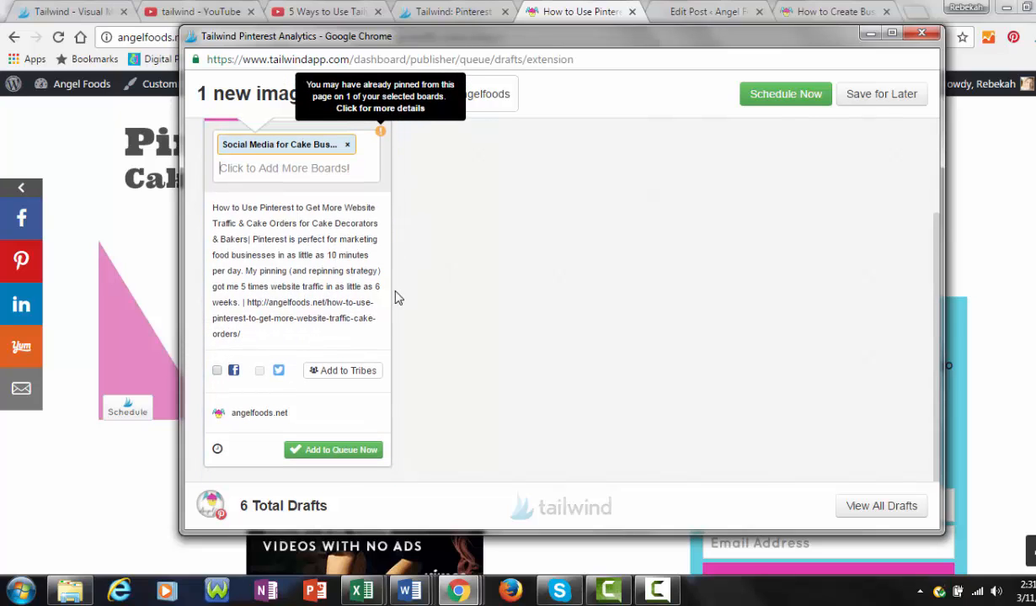
mouse_move(217, 450)
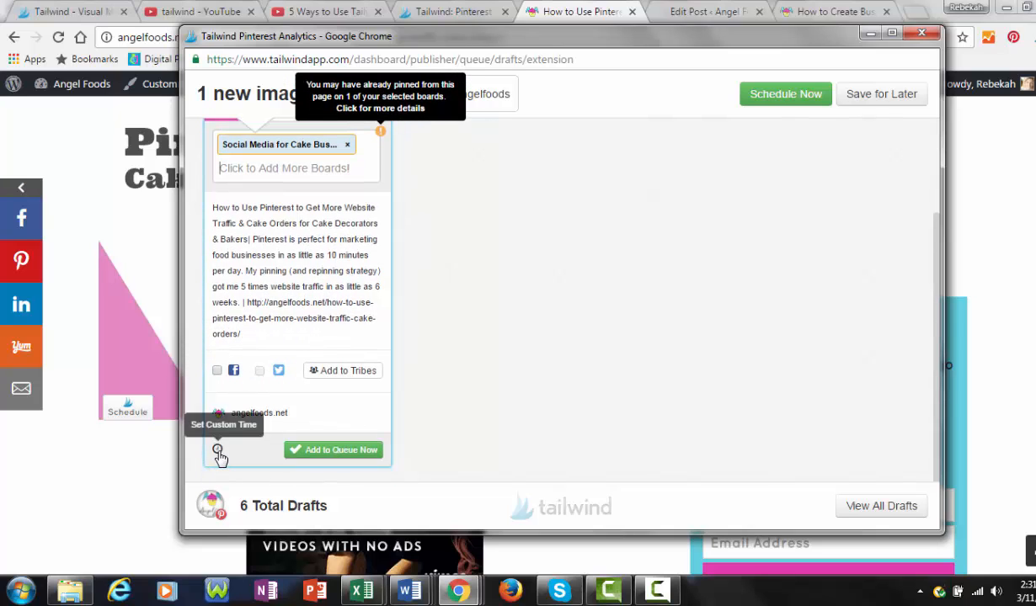
- Open the Set Custom Time calendar beside Add to Queue Now
left_click(218, 451)
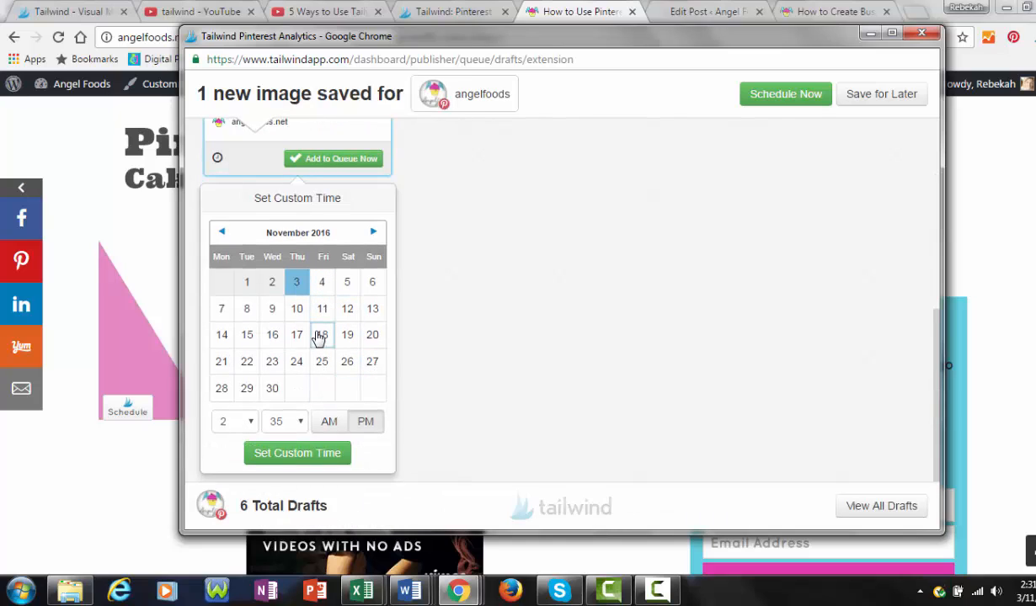
mouse_move(297, 309)
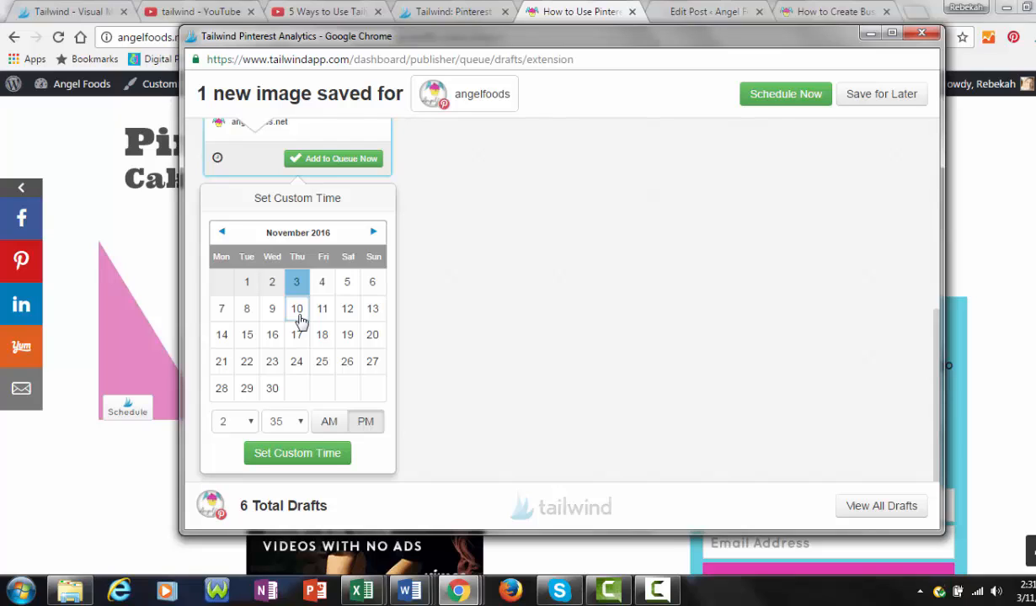
mouse_move(447, 180)
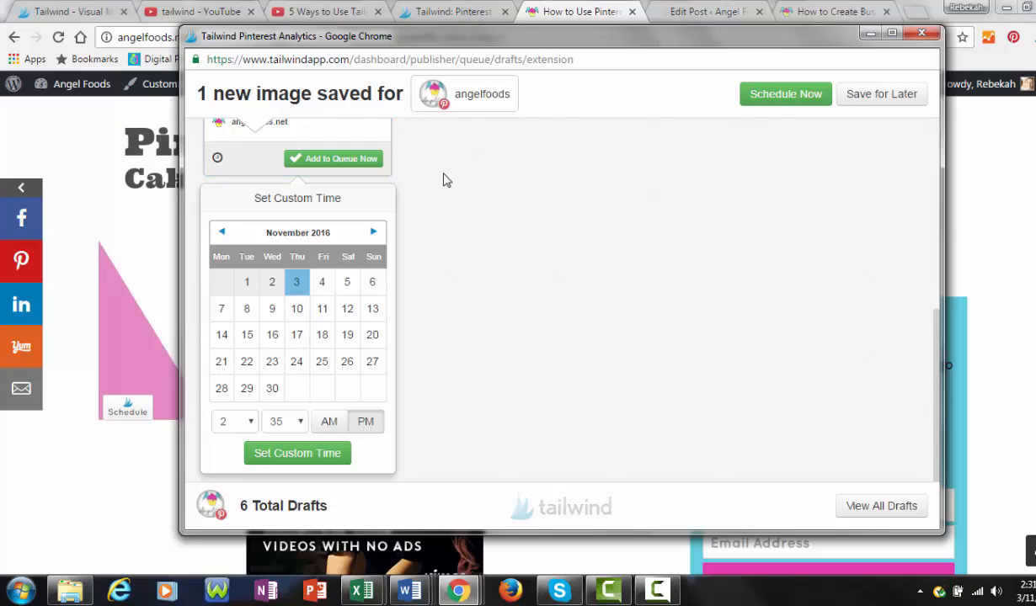
mouse_move(354, 160)
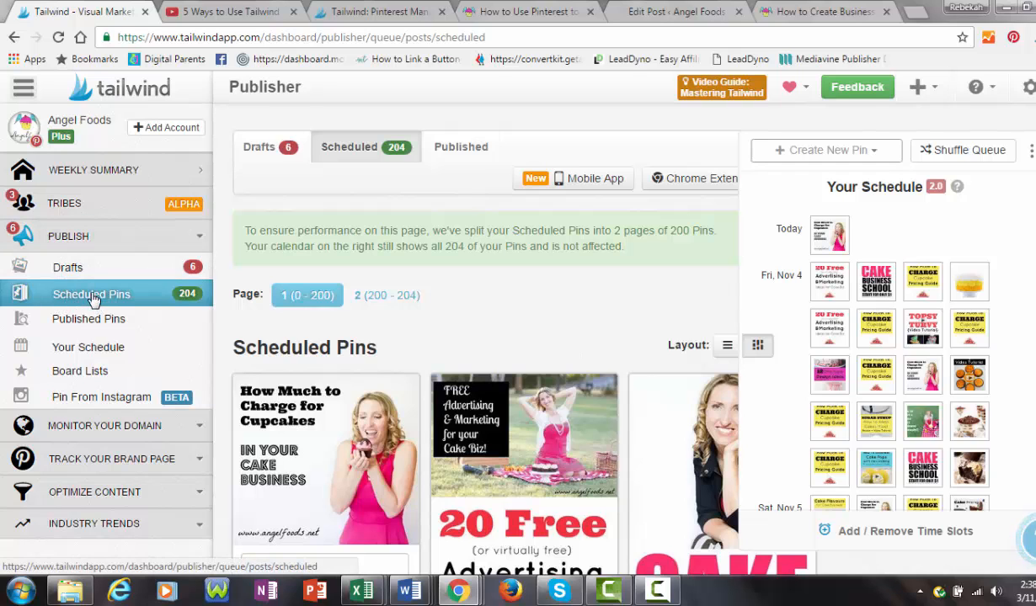
- Open Publisher's 204 Scheduled Pins and browse the schedule through Friday, November 11
left_click(24, 87)
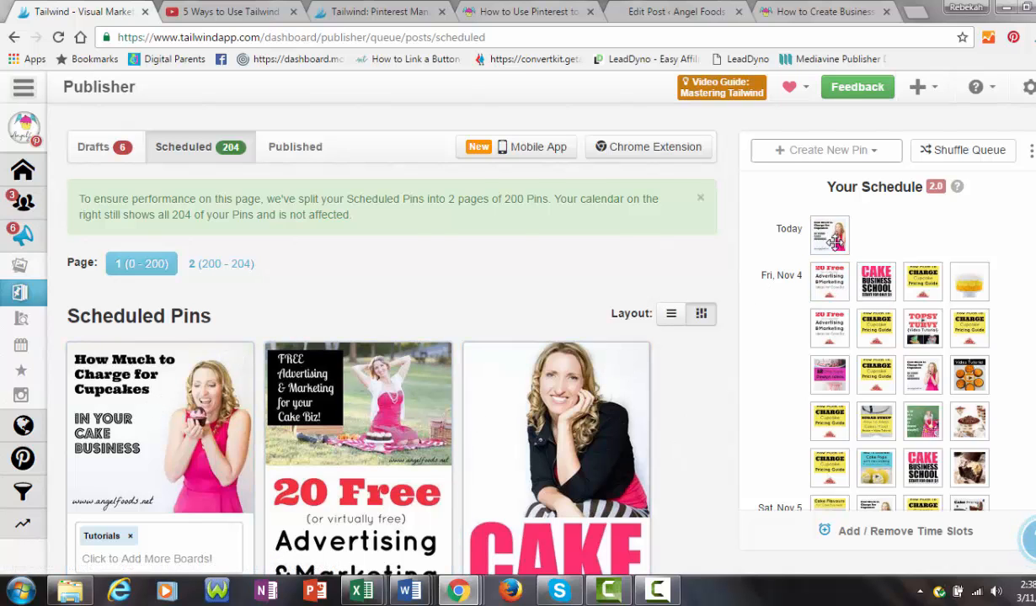
scroll("down", 3)
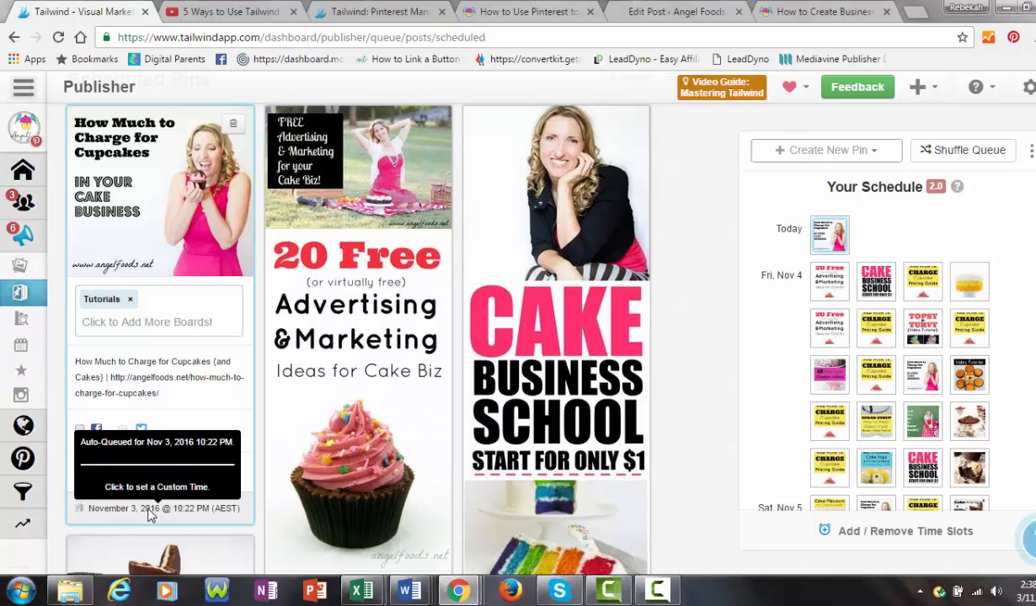
scroll("up", 3)
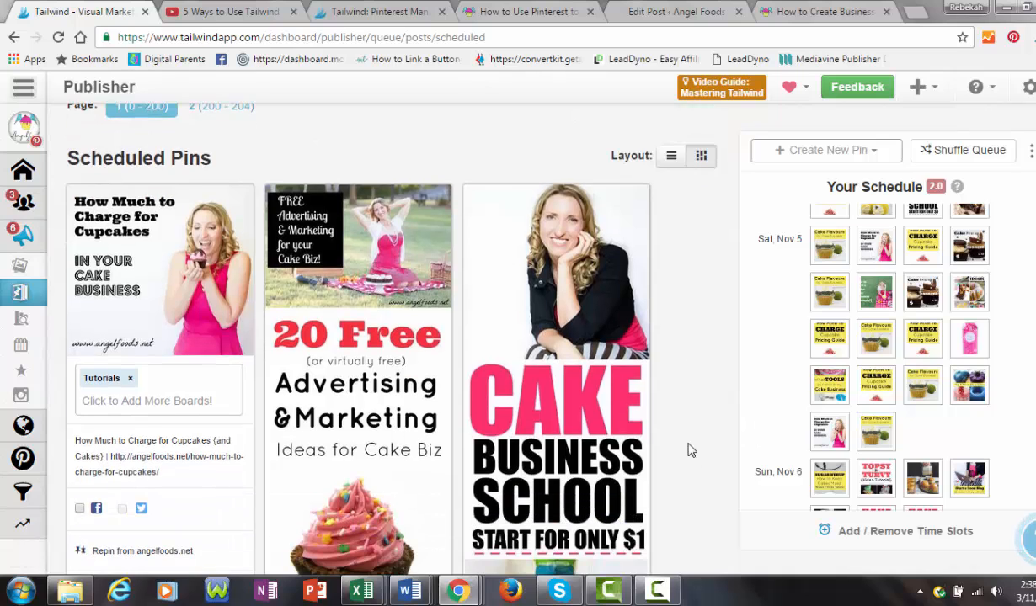
scroll("down", 3)
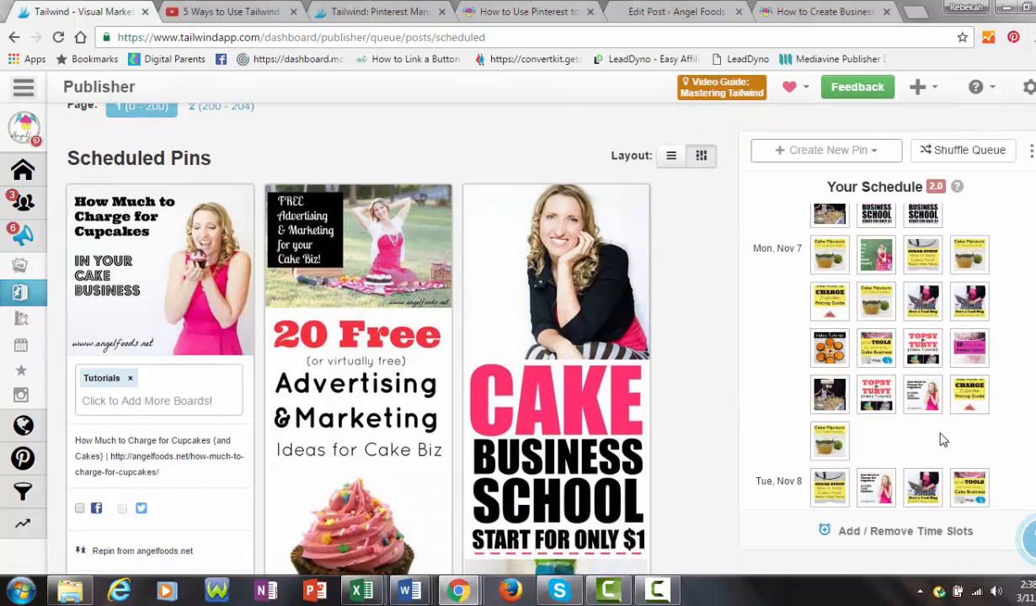
scroll("down", 3)
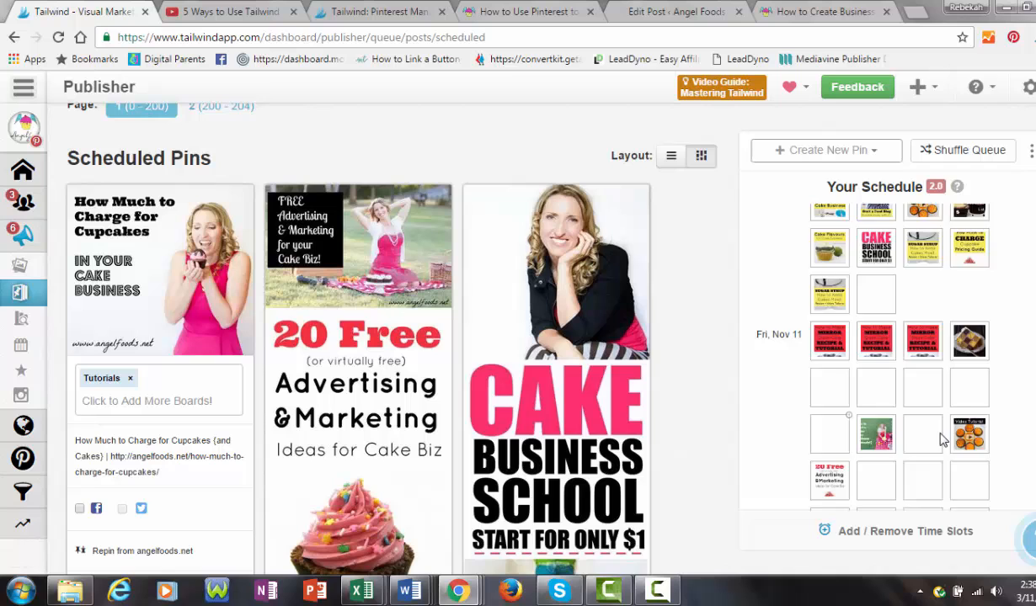
left_click(24, 87)
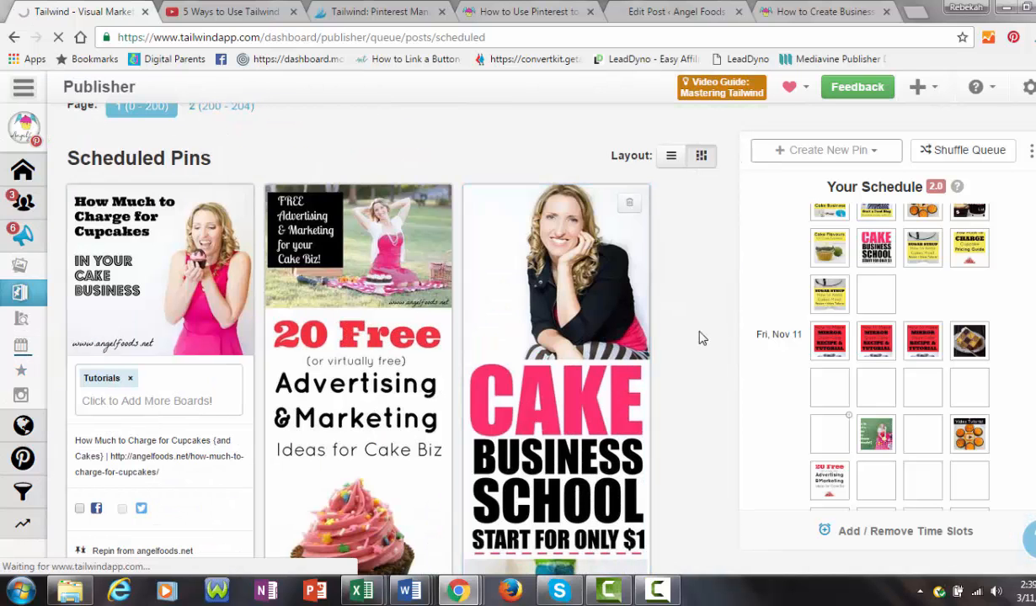
- Add suggested timeslots, including 7:56 AM Monday and 9:08 AM Tuesday
left_click(905, 531)
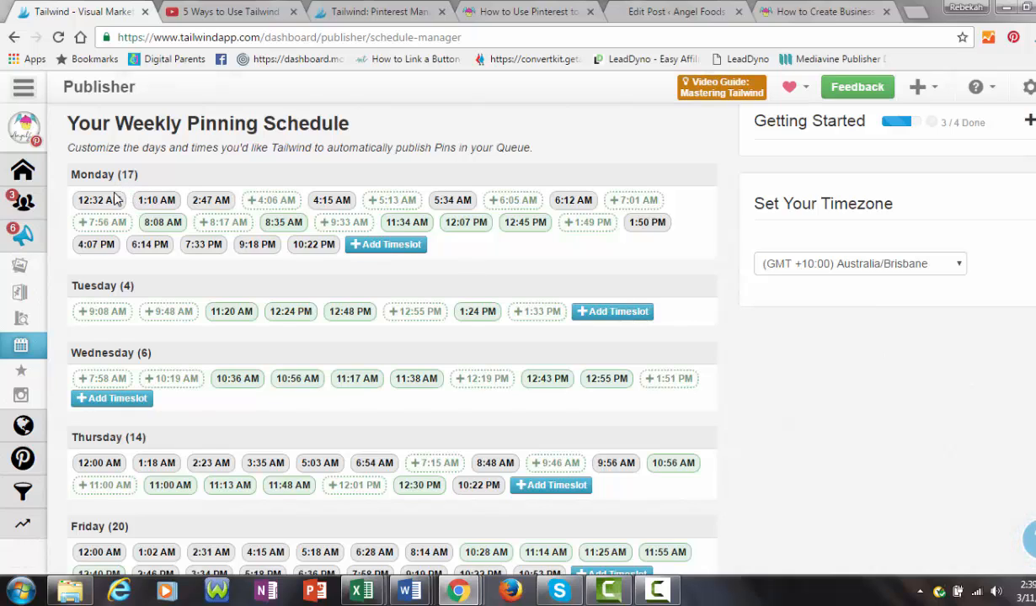
mouse_move(271, 200)
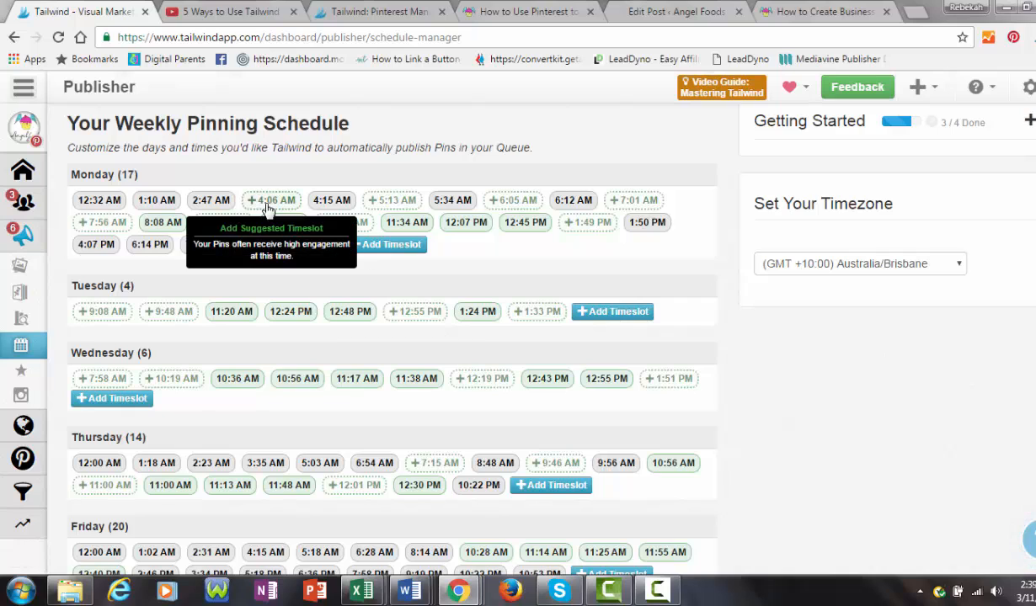
mouse_move(392, 200)
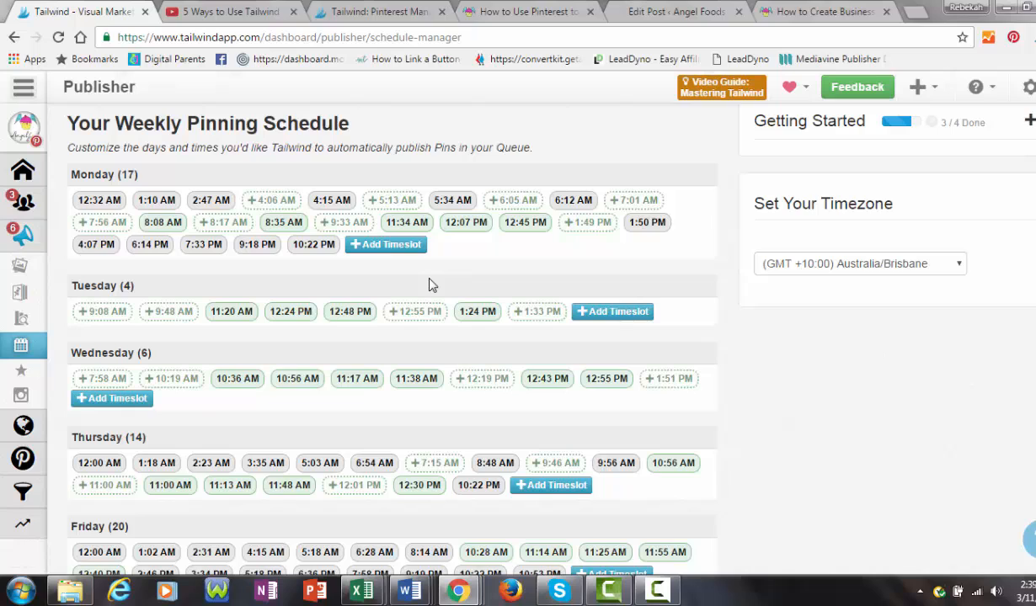
mouse_move(265, 220)
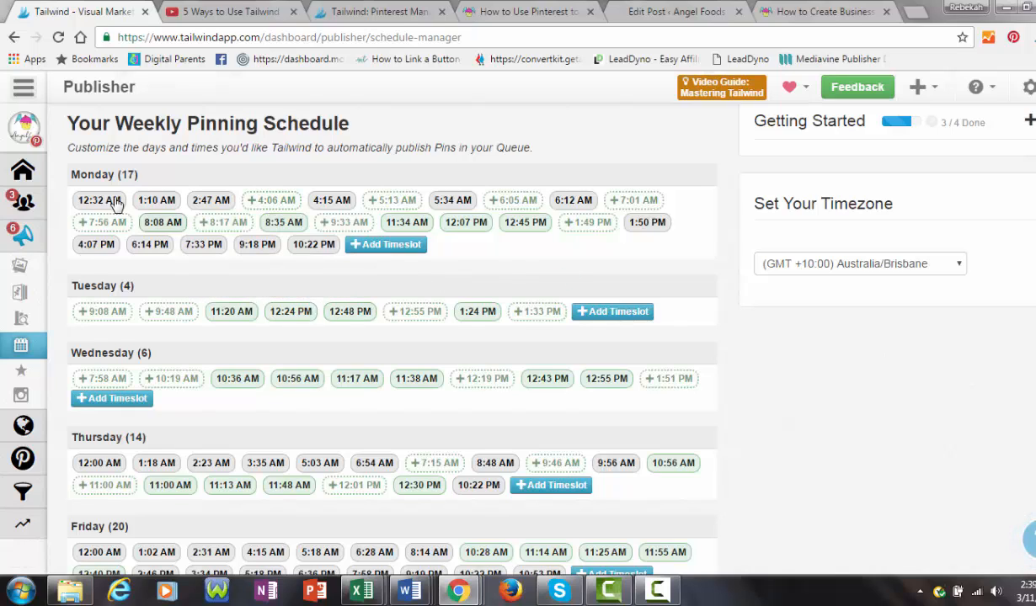
mouse_move(319, 257)
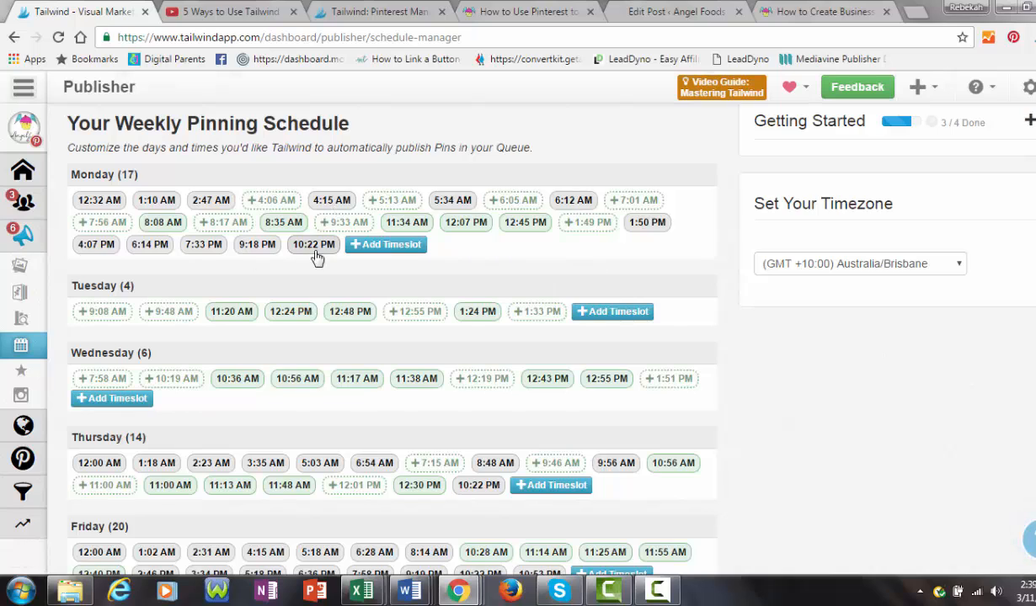
mouse_move(322, 276)
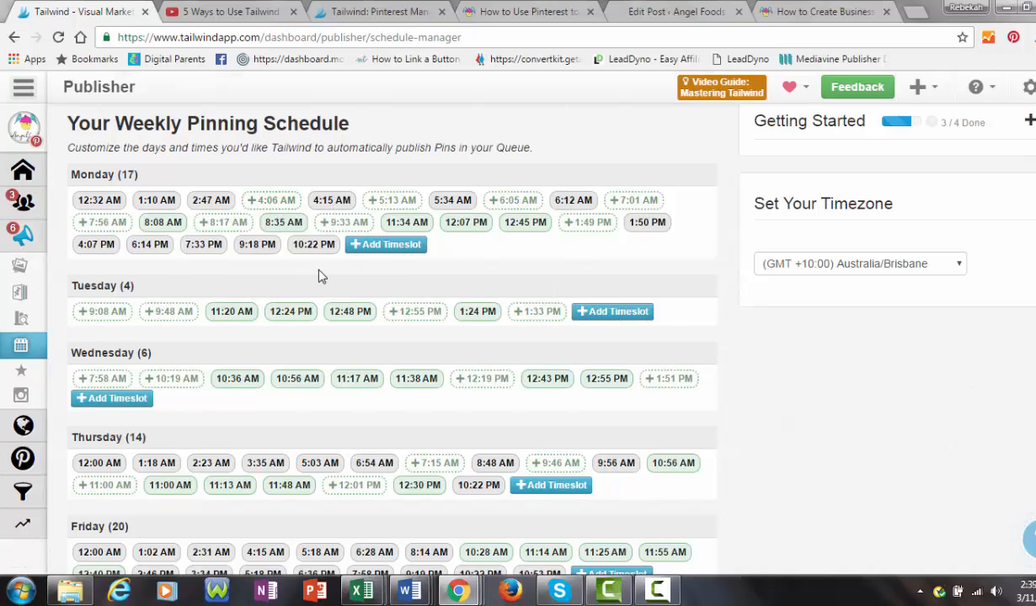
mouse_move(271, 200)
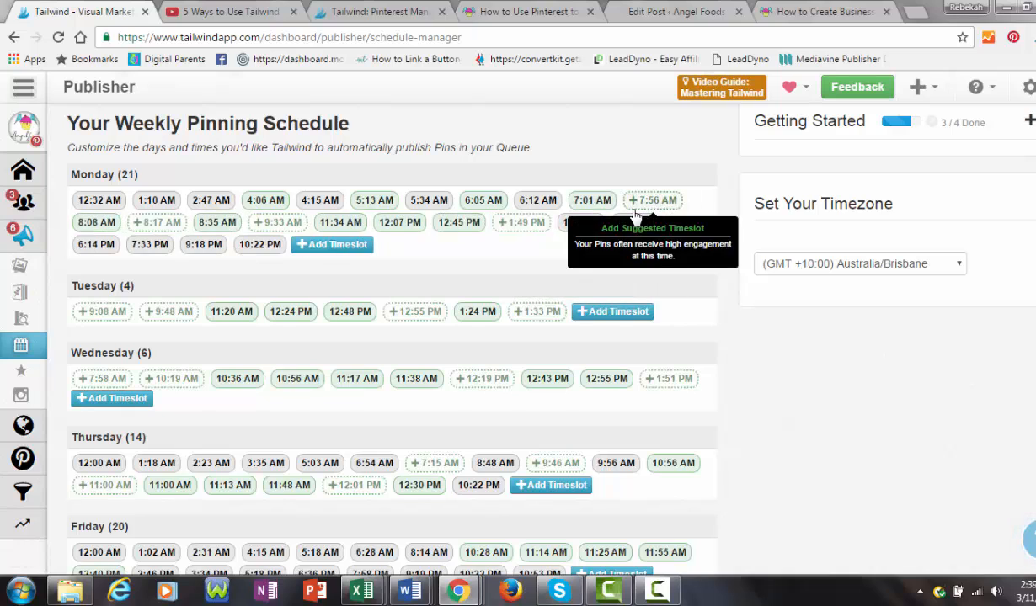
left_click(653, 201)
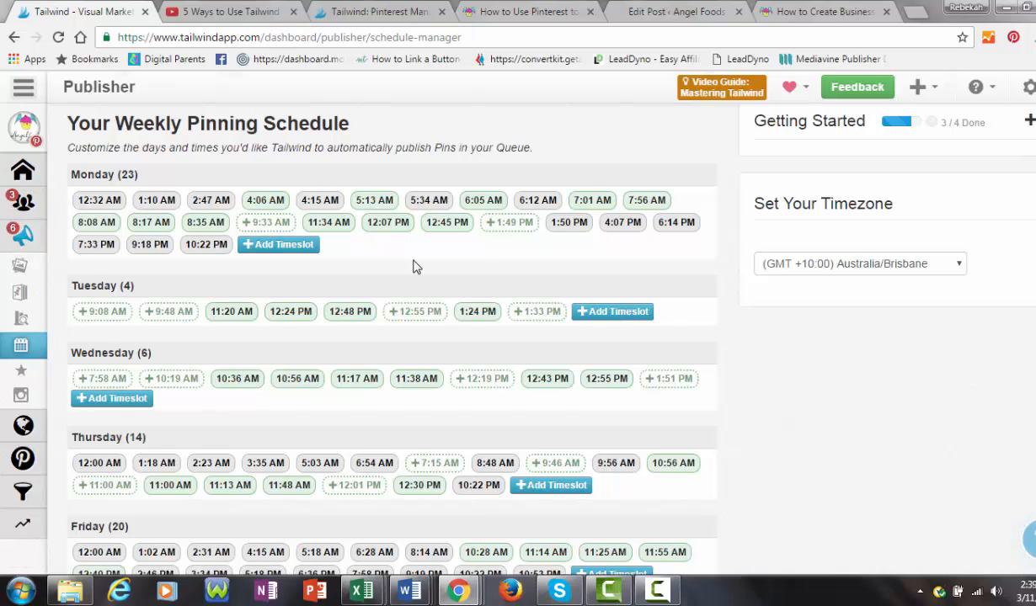
mouse_move(343, 290)
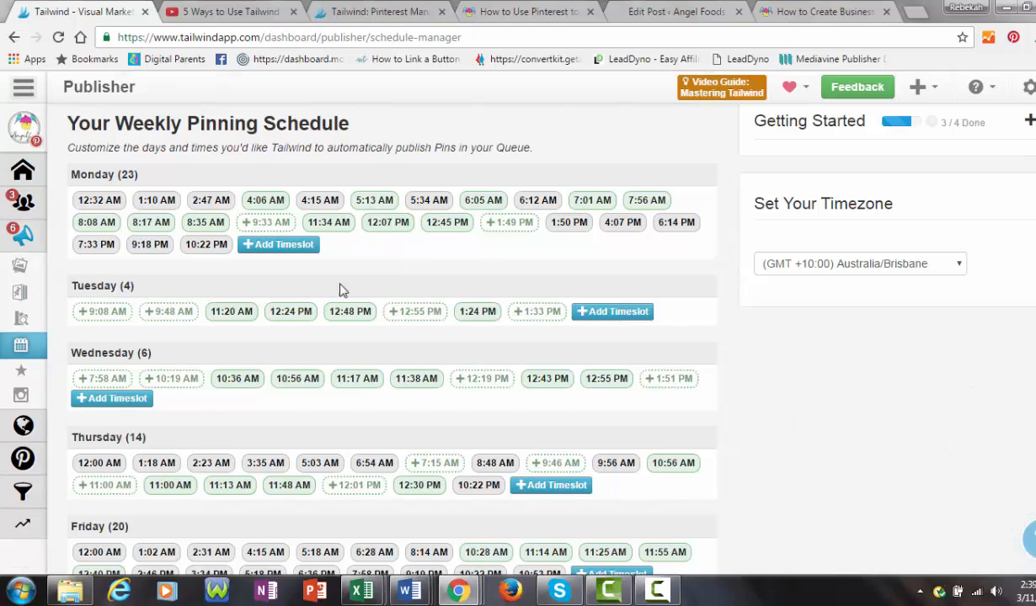
left_click(96, 312)
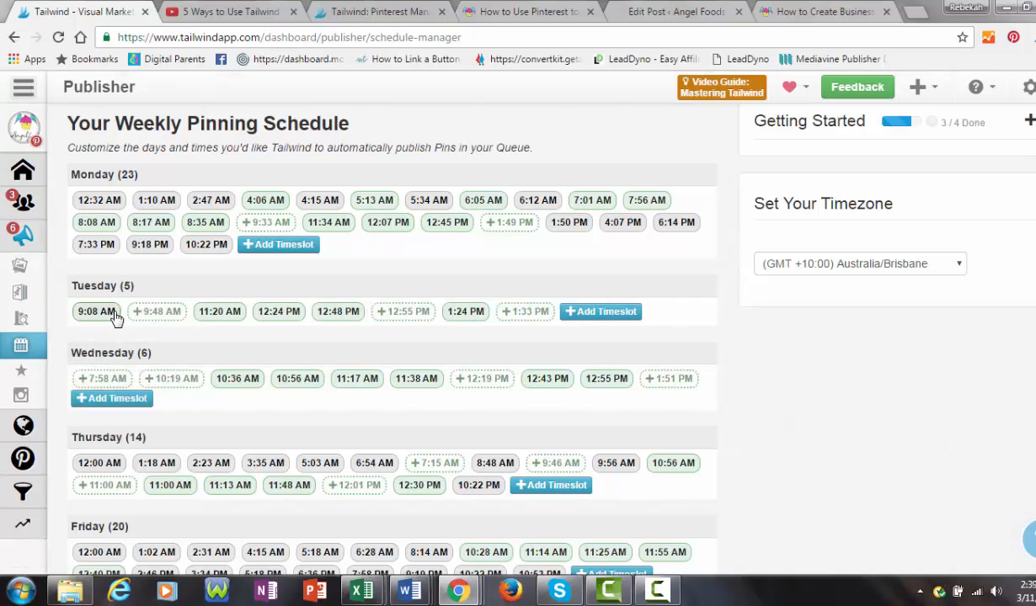
left_click(96, 312)
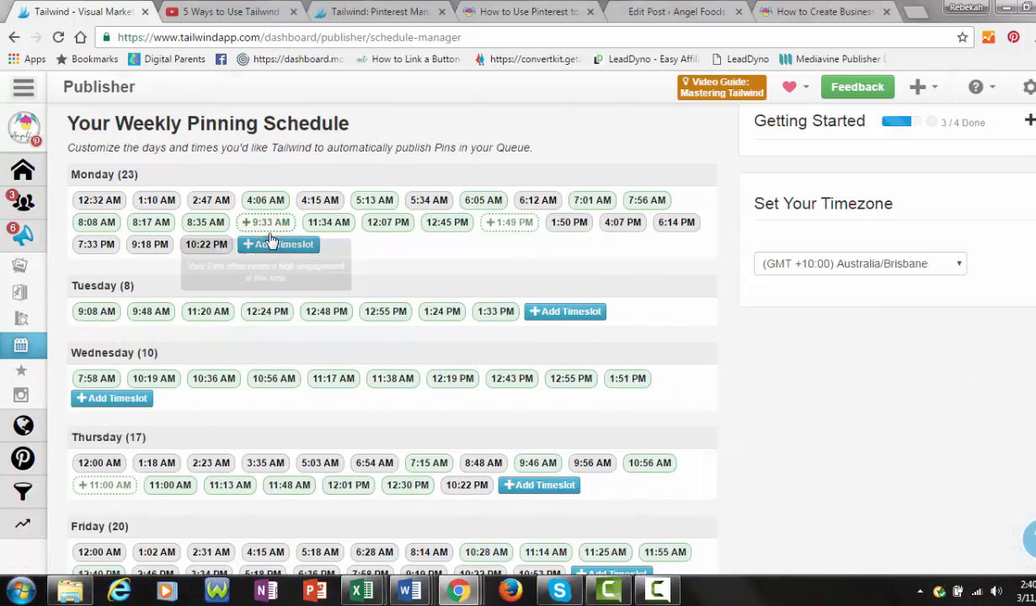
mouse_move(565, 311)
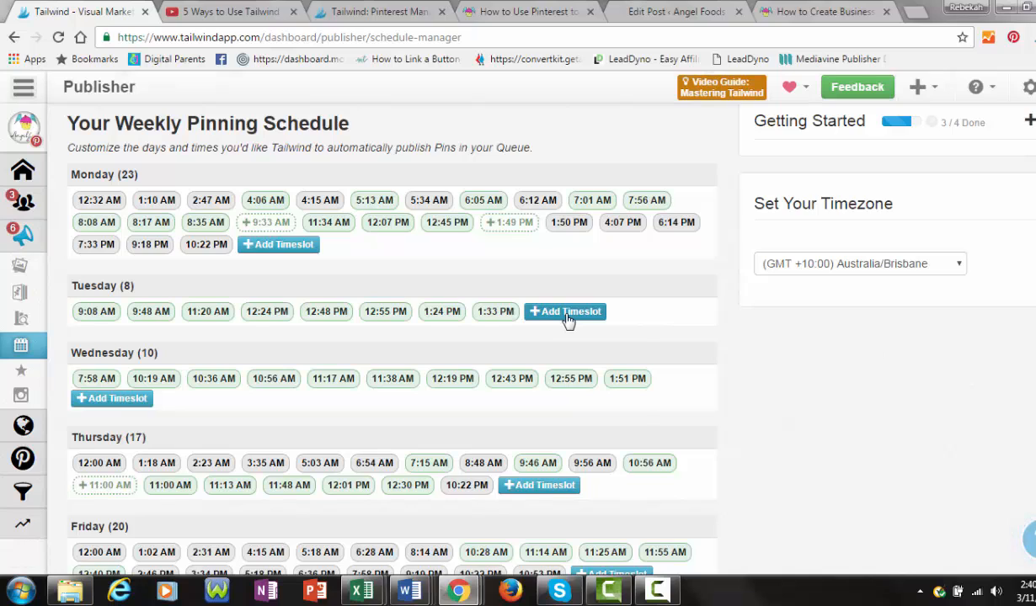
- Add a custom 8:20 PM Tuesday timeslot and start another custom Tuesday time
left_click(566, 312)
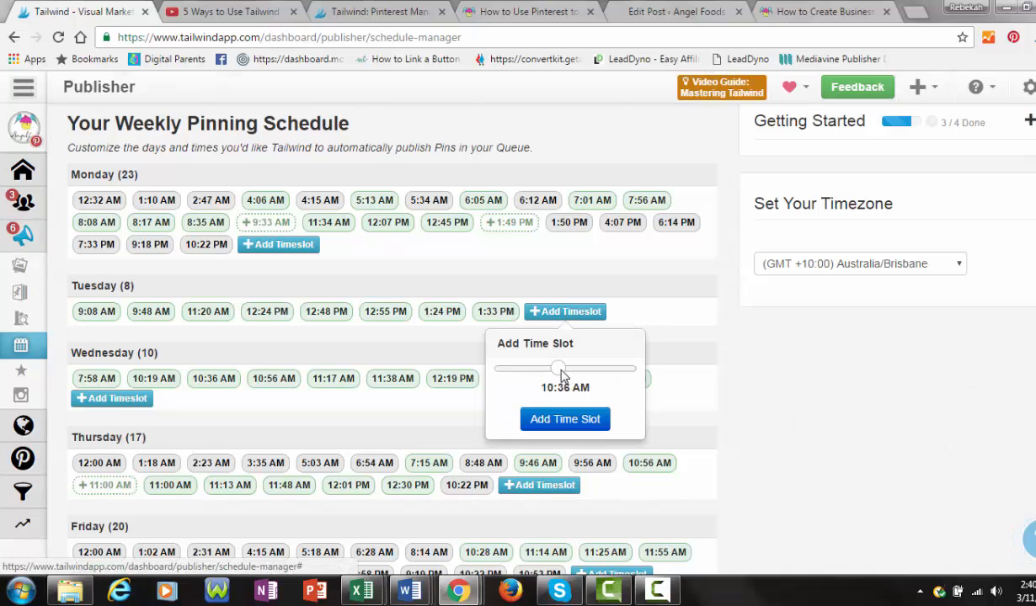
left_click_drag(563, 368, 600, 368)
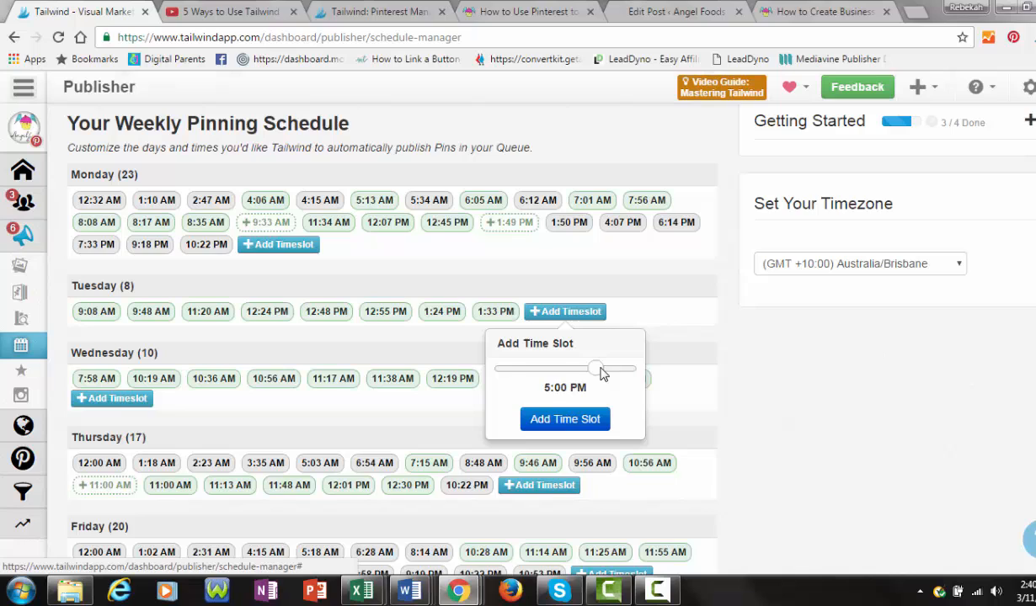
left_click_drag(598, 368, 615, 368)
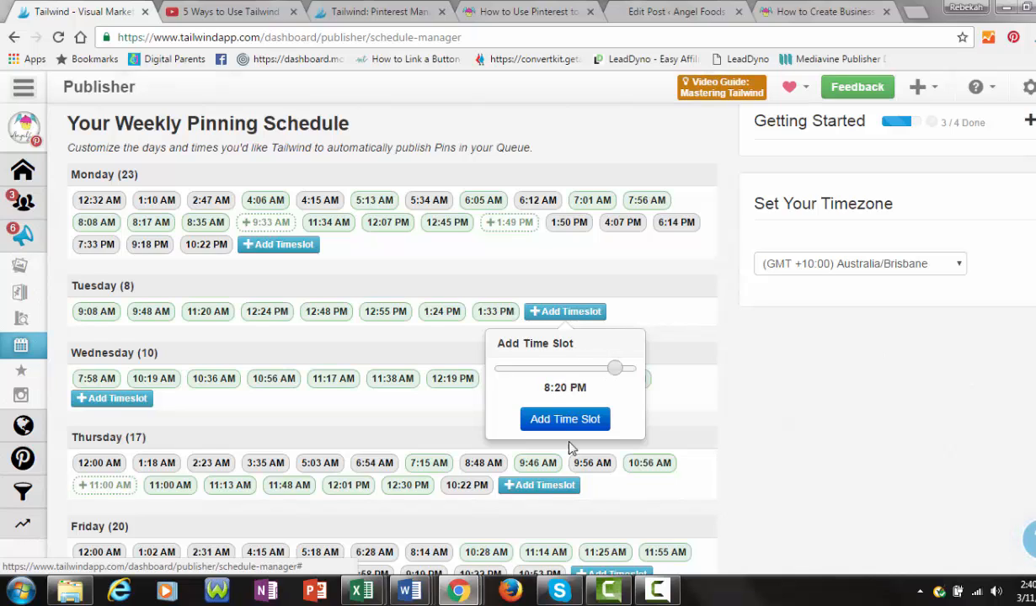
left_click(564, 418)
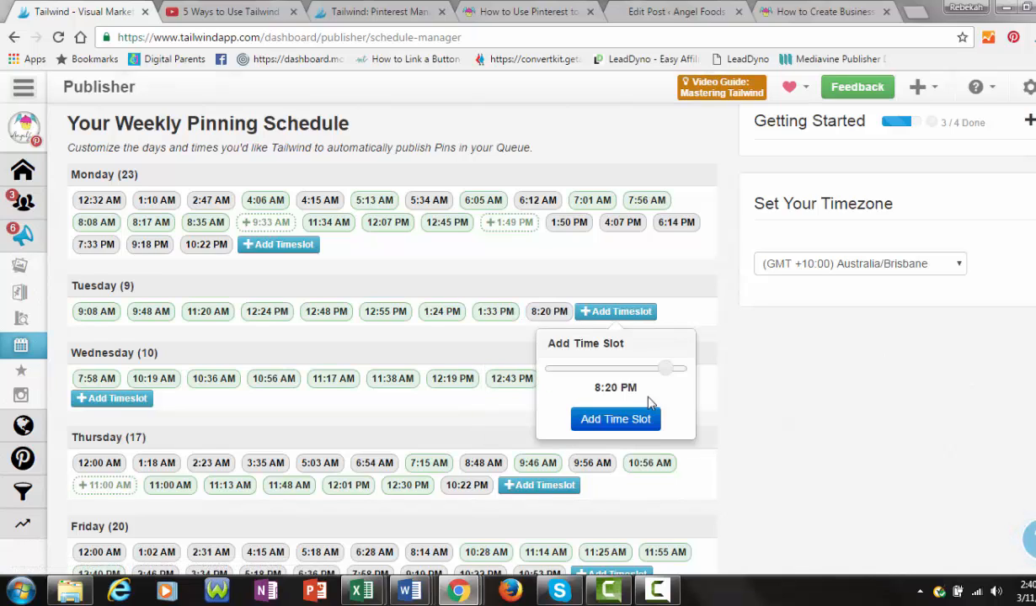
left_click(615, 419)
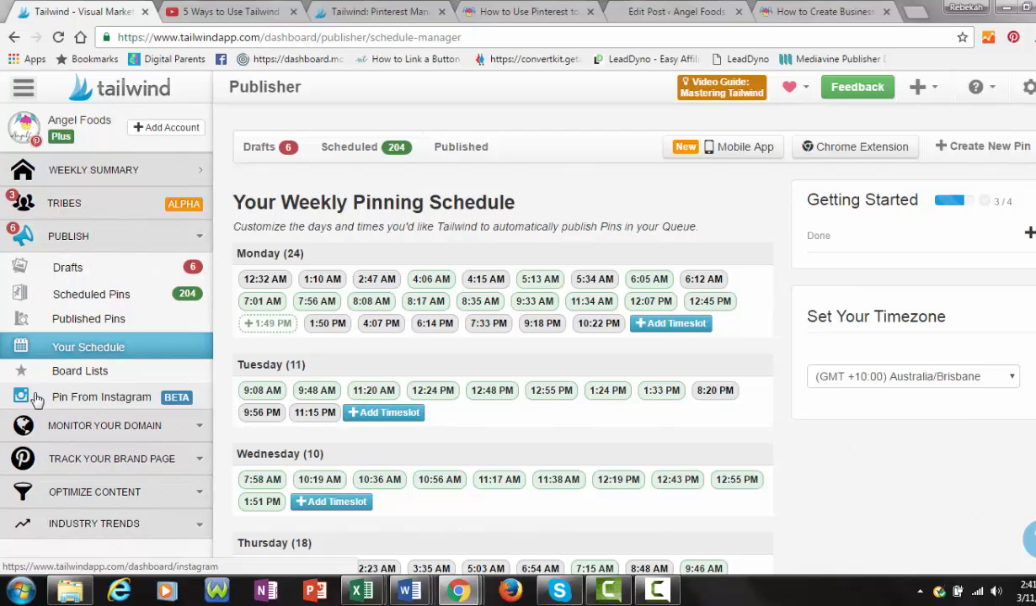
- Open the Pin From Instagram page from the sidebar
left_click(101, 397)
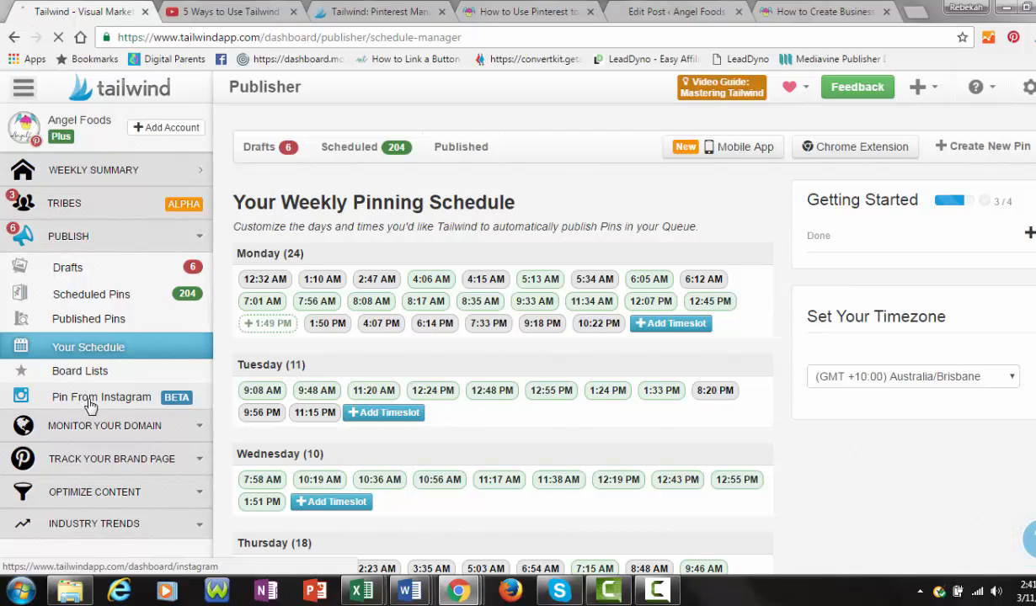
left_click(101, 396)
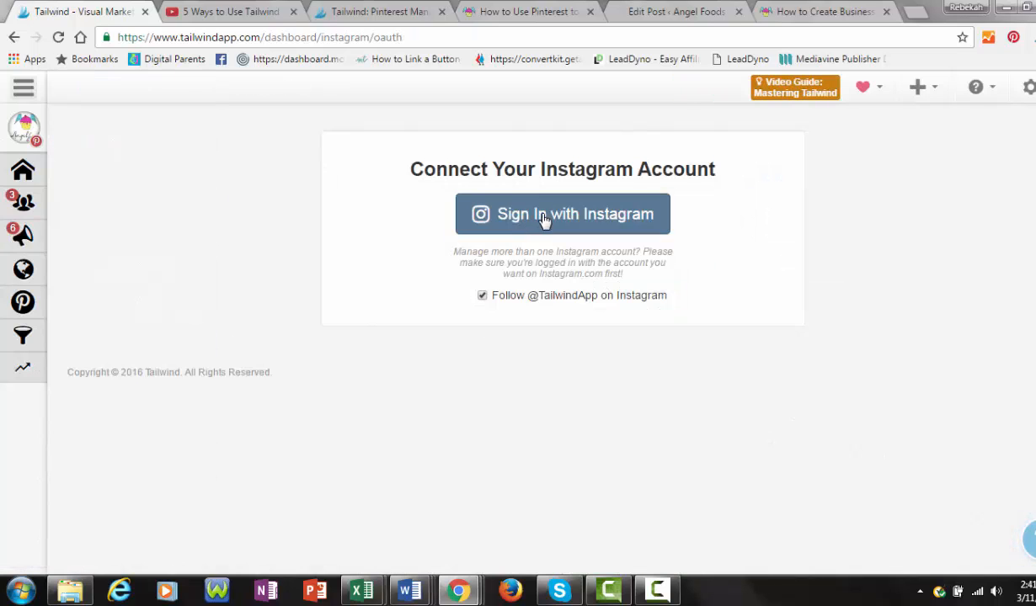
mouse_move(429, 437)
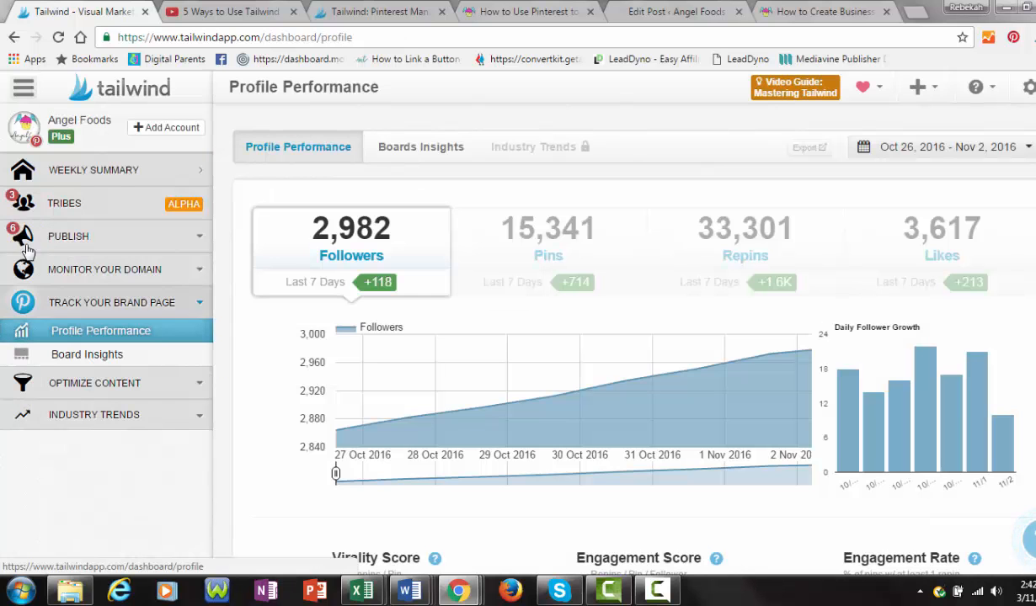
mouse_move(38, 341)
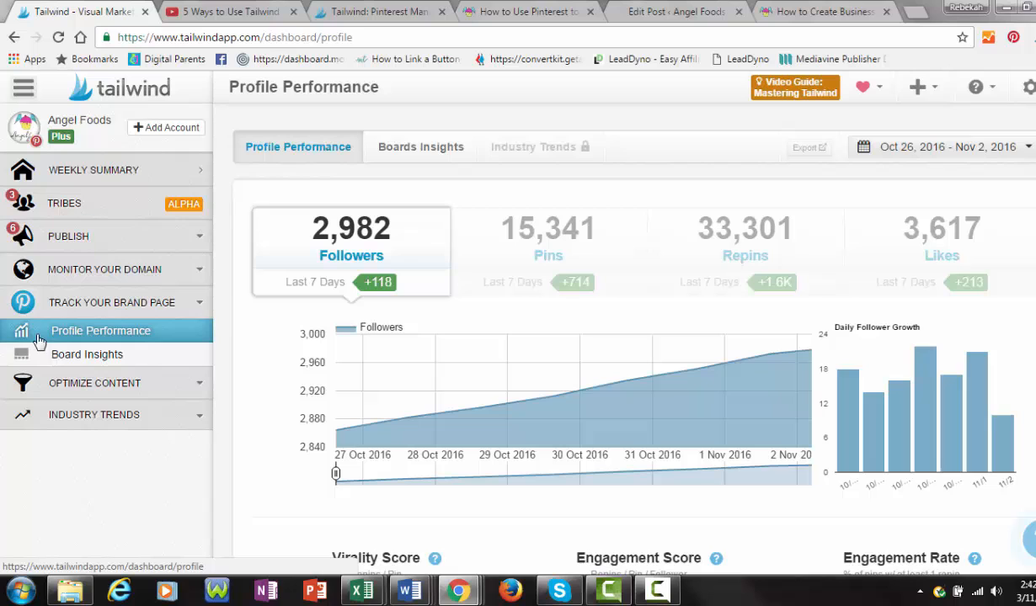
- Reopen Profile Performance and scroll through 2,982 followers, 15,341 pins and engagement charts
left_click(23, 87)
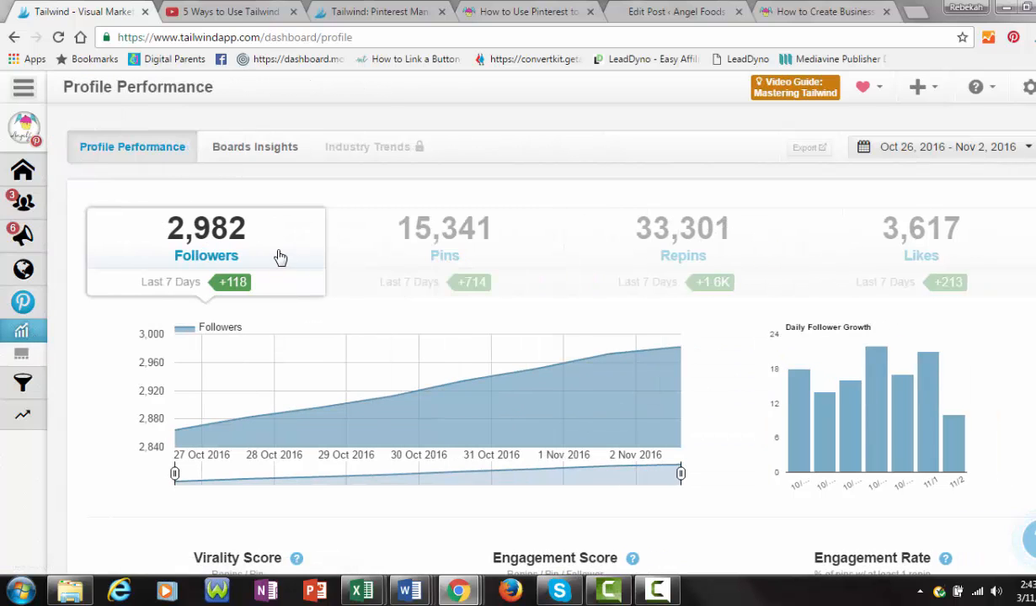
mouse_move(150, 291)
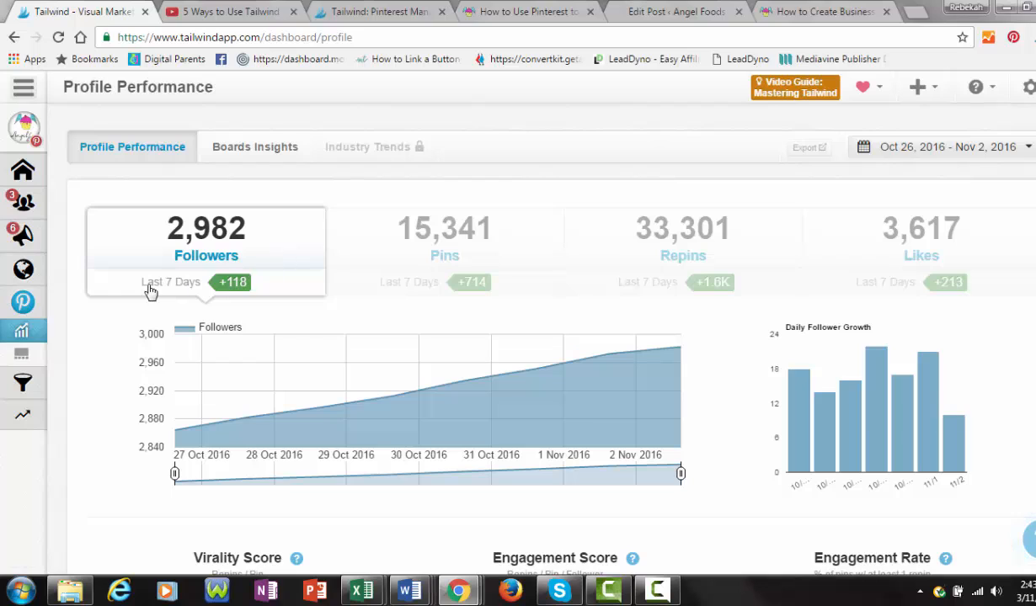
mouse_move(185, 297)
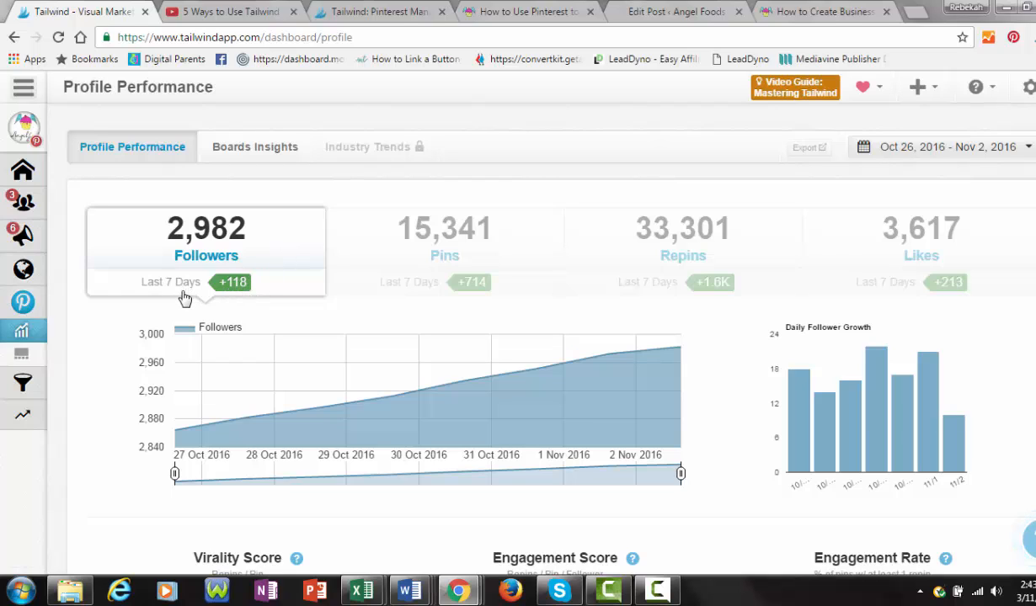
mouse_move(271, 292)
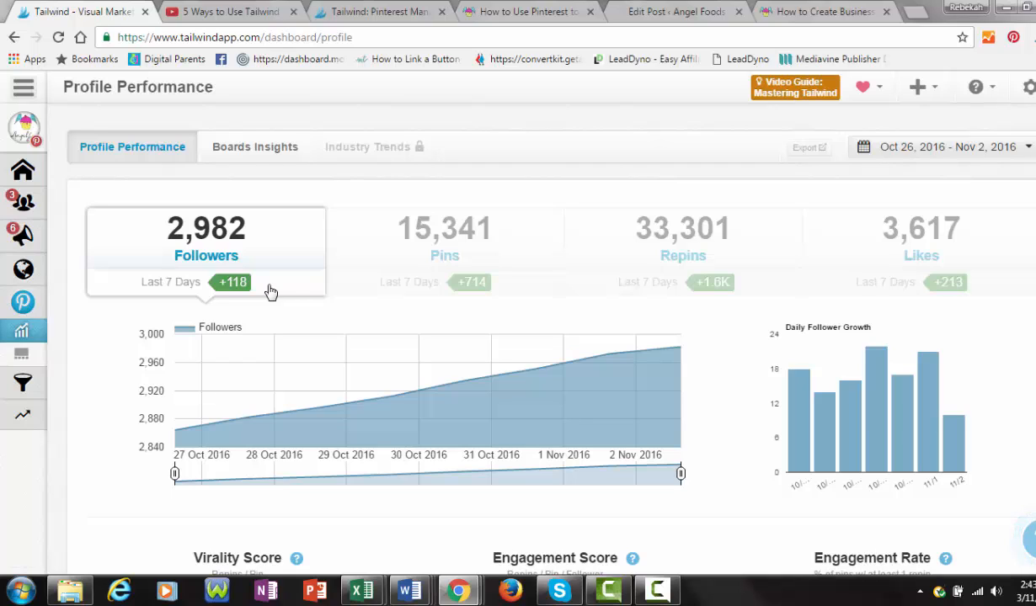
mouse_move(430, 287)
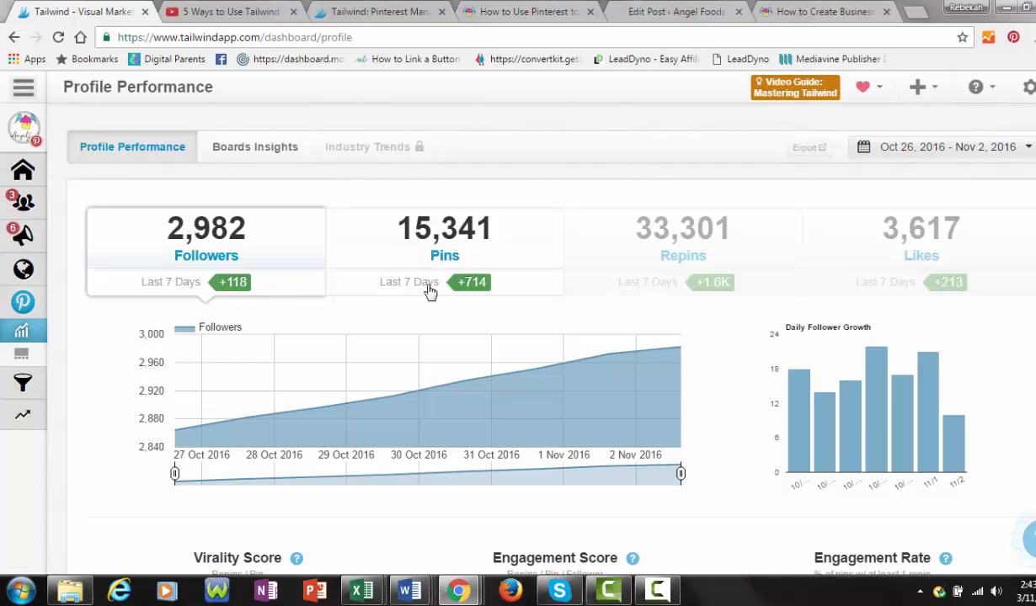
mouse_move(500, 289)
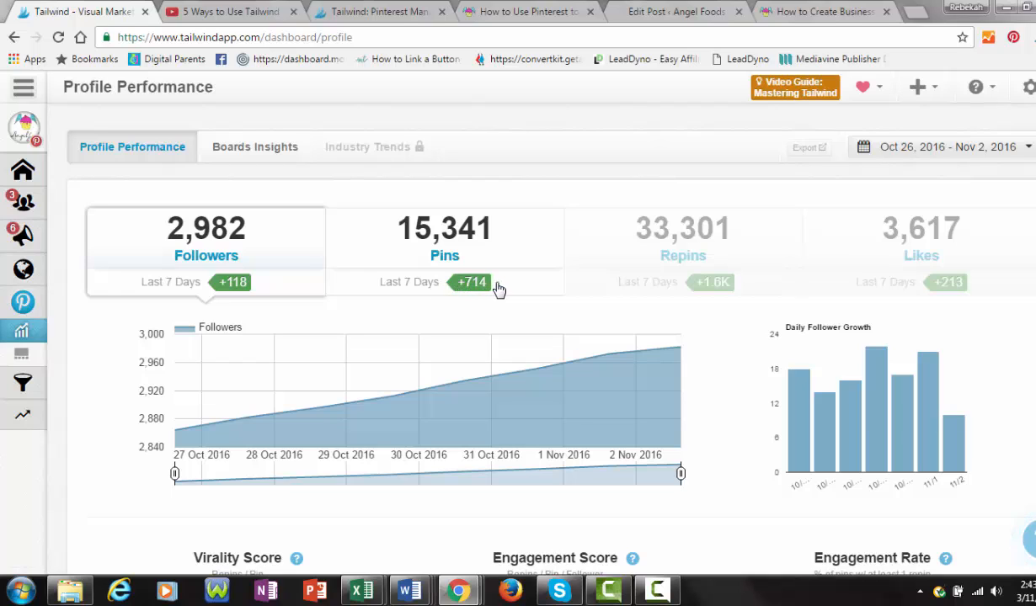
mouse_move(758, 268)
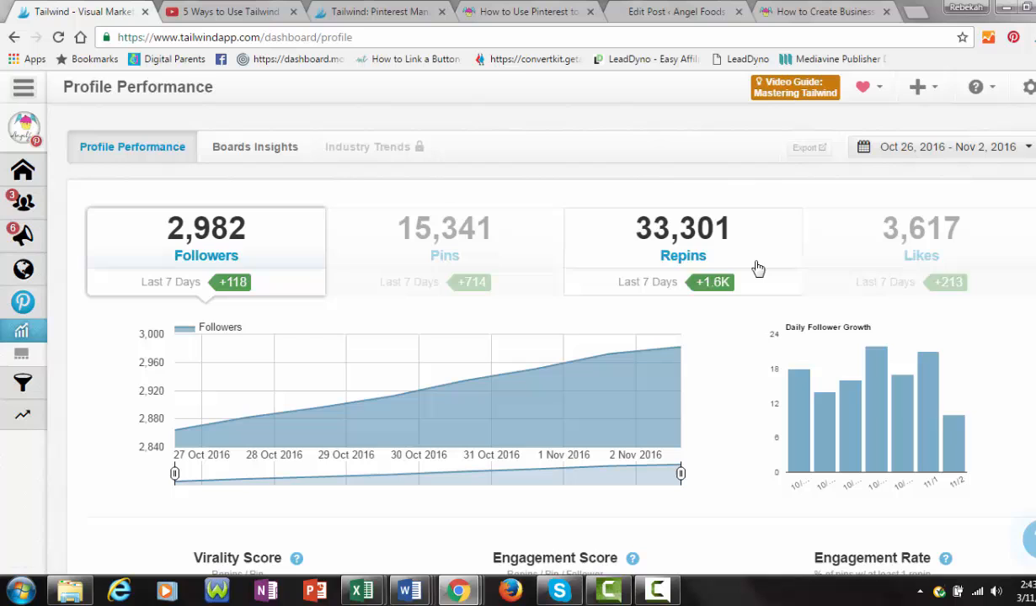
mouse_move(687, 452)
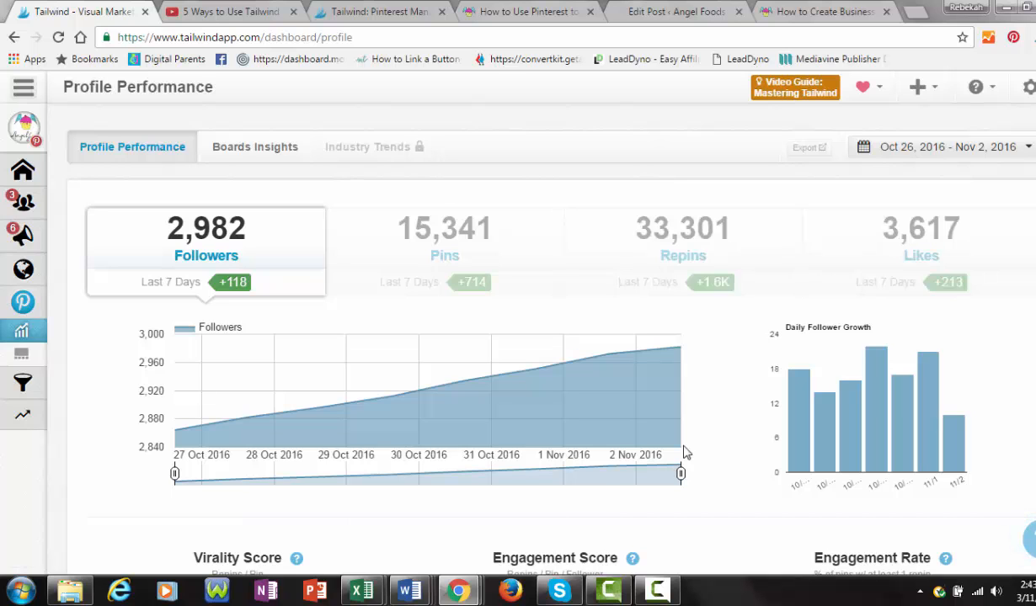
scroll("down", 3)
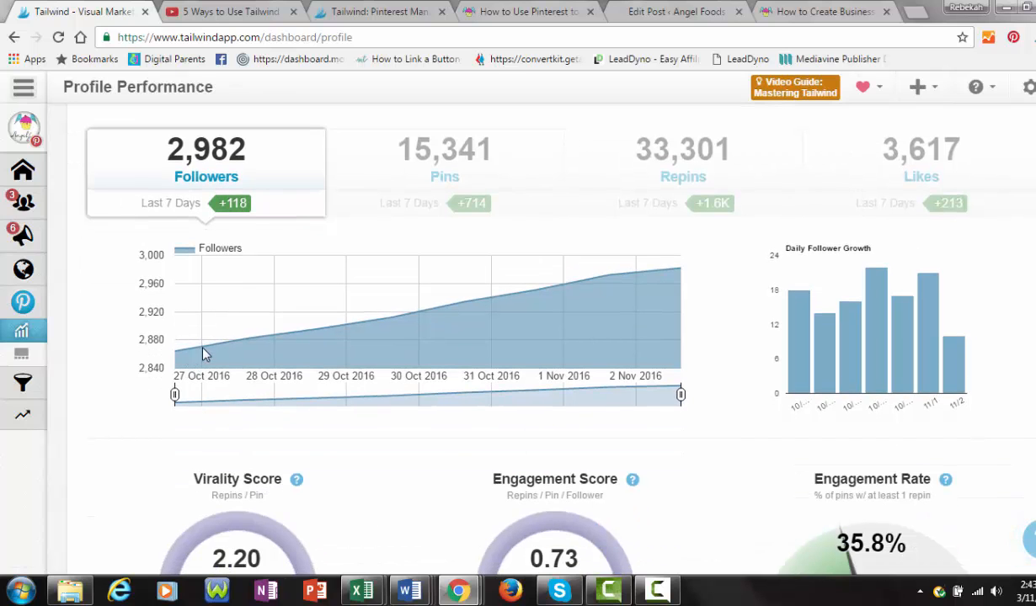
mouse_move(670, 283)
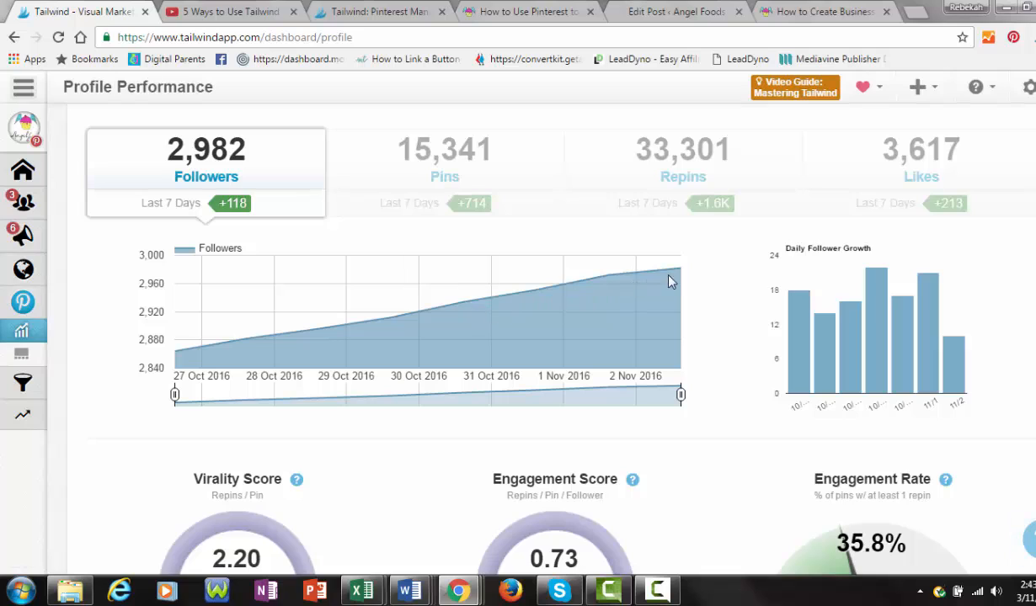
mouse_move(195, 353)
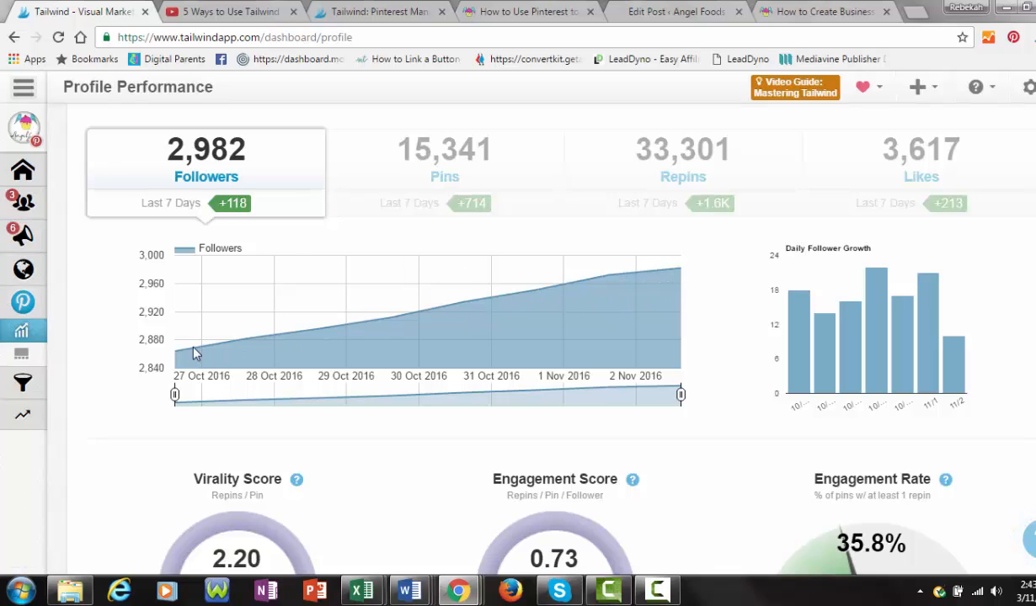
mouse_move(174, 354)
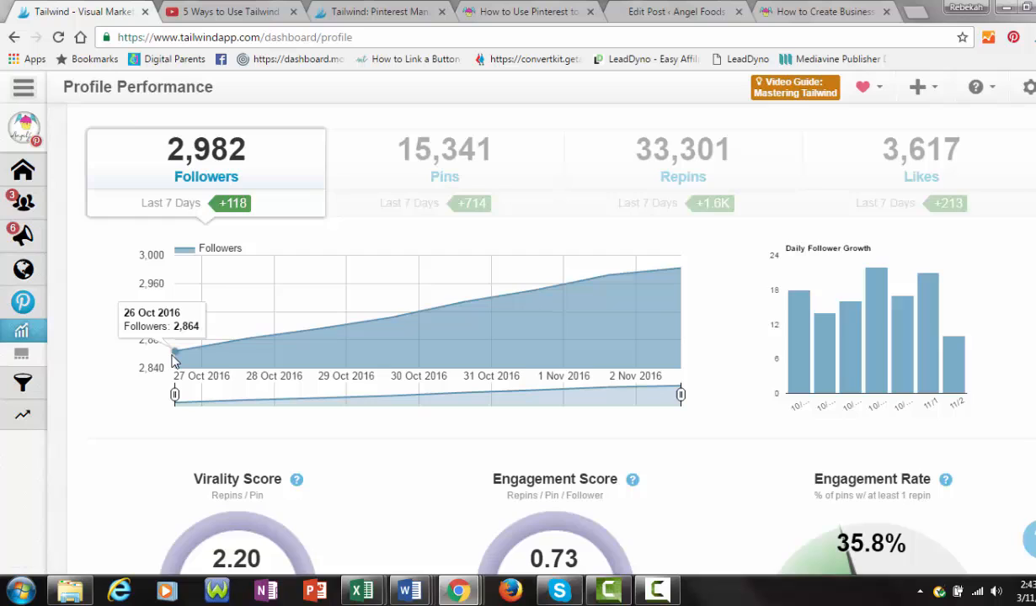
scroll("down", 3)
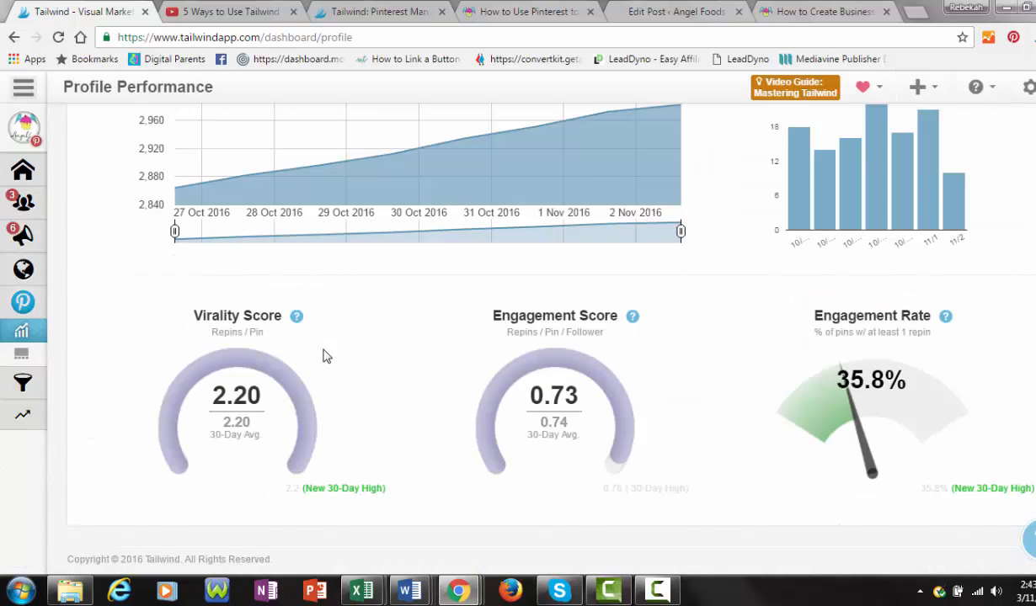
mouse_move(933, 331)
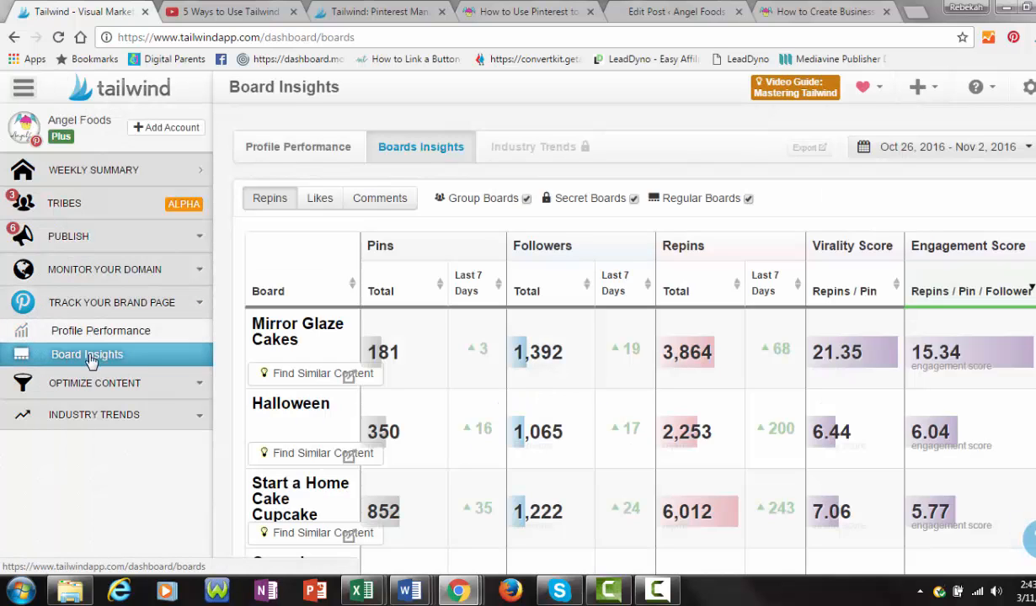
- Open Board Insights, scroll the per-board table led by Mirror Glaze Cakes, expand Optimize Content
left_click(23, 86)
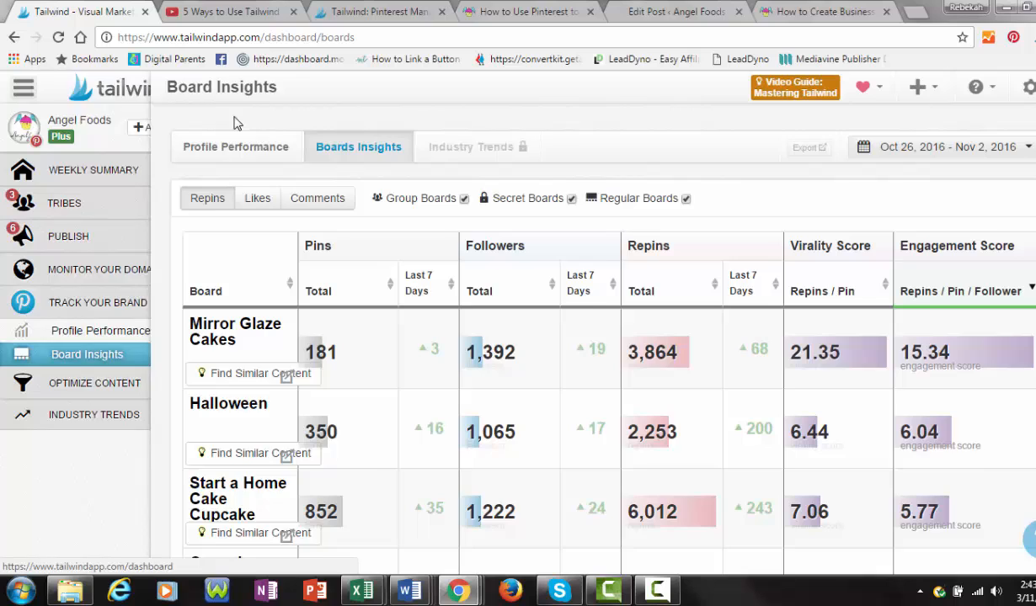
left_click(24, 86)
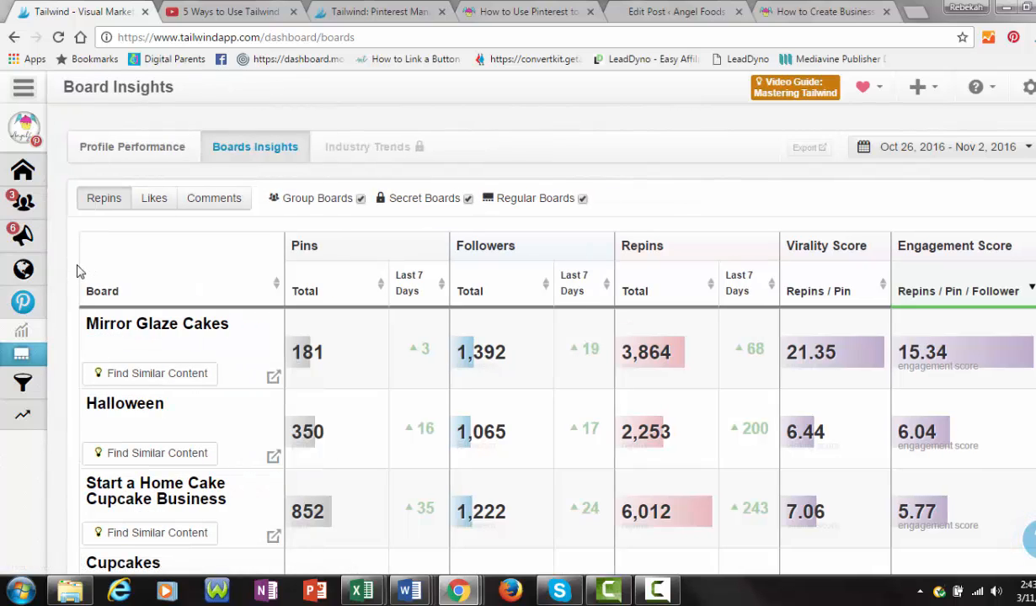
mouse_move(95, 296)
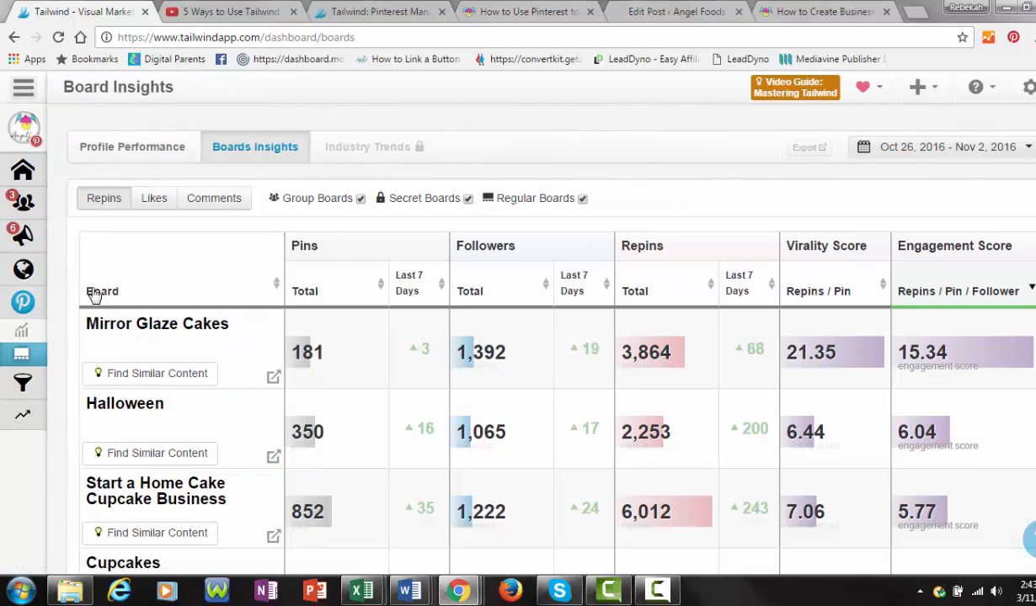
mouse_move(261, 350)
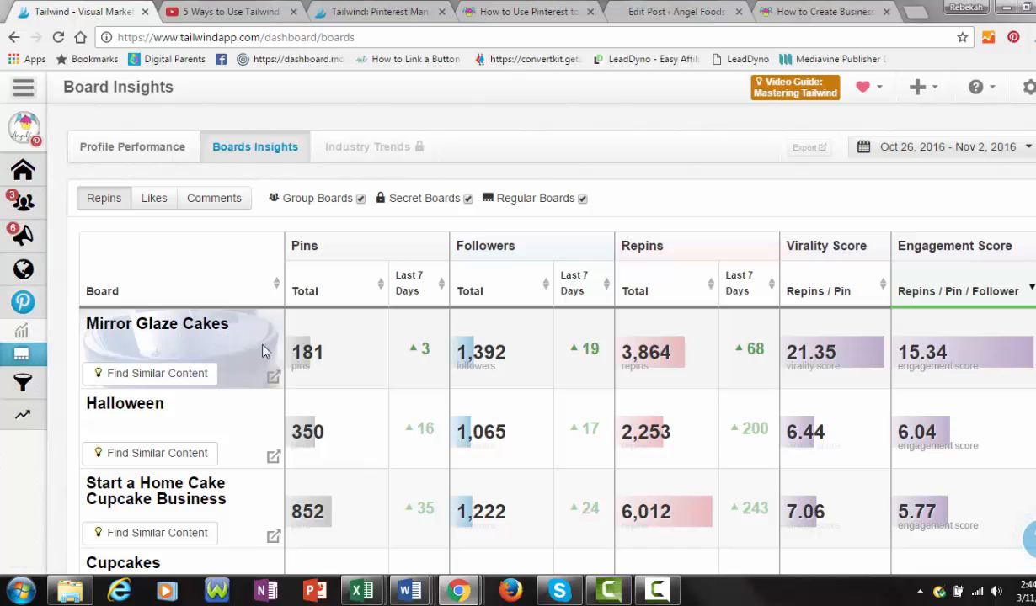
mouse_move(979, 370)
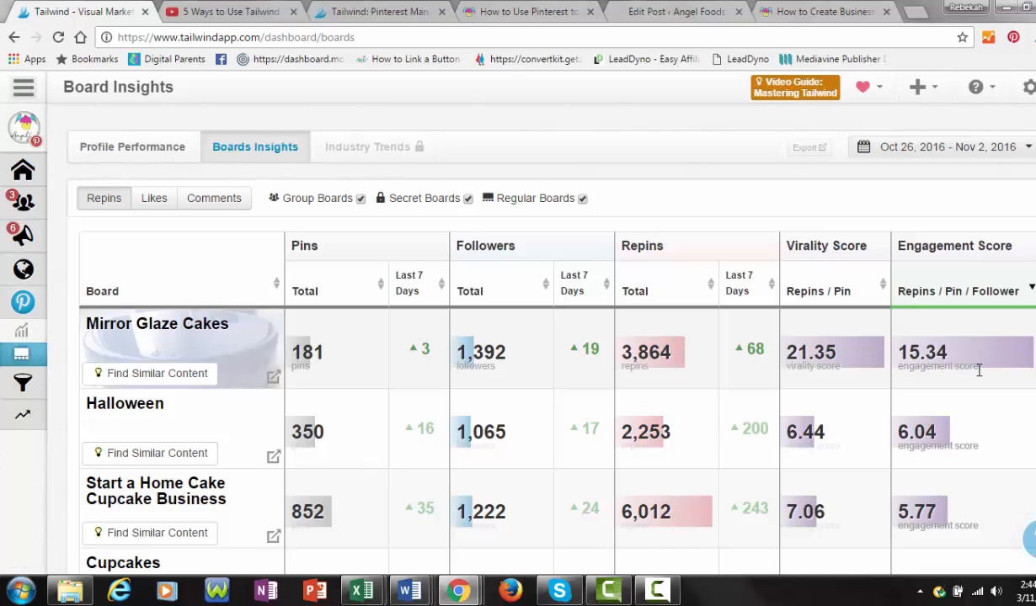
mouse_move(971, 363)
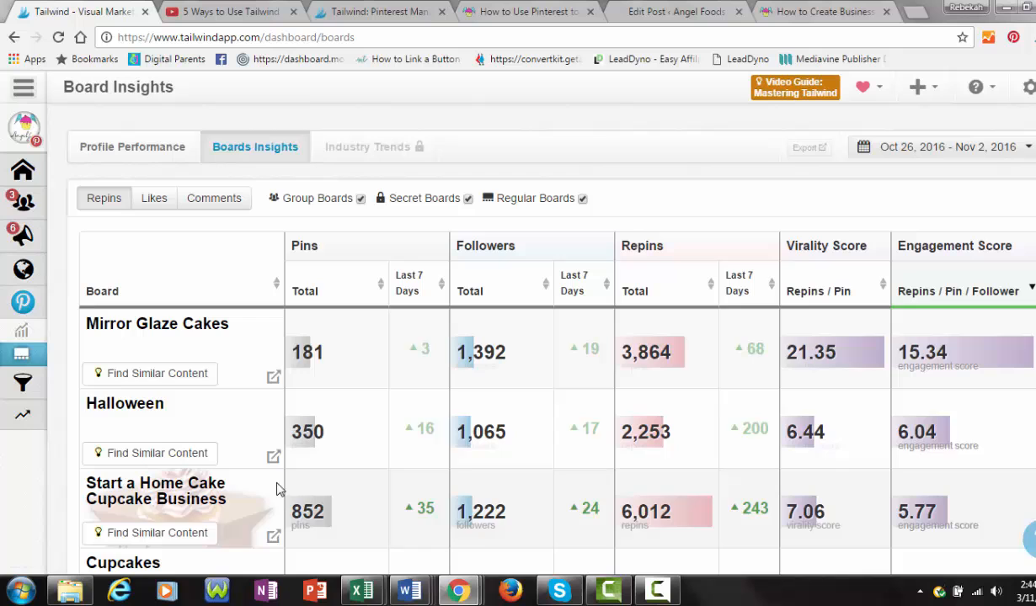
scroll("down", 3)
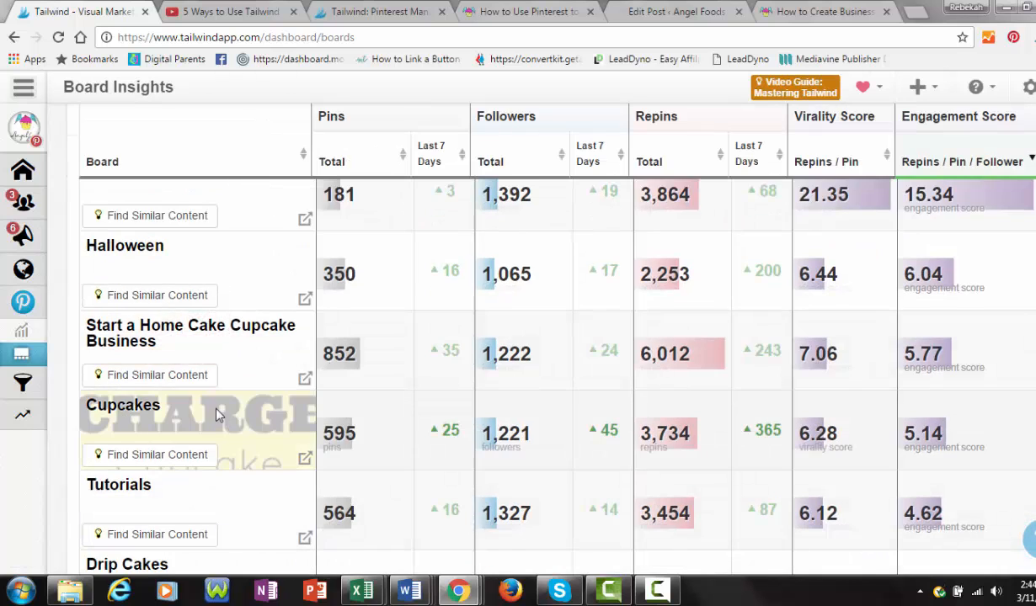
scroll("down", 3)
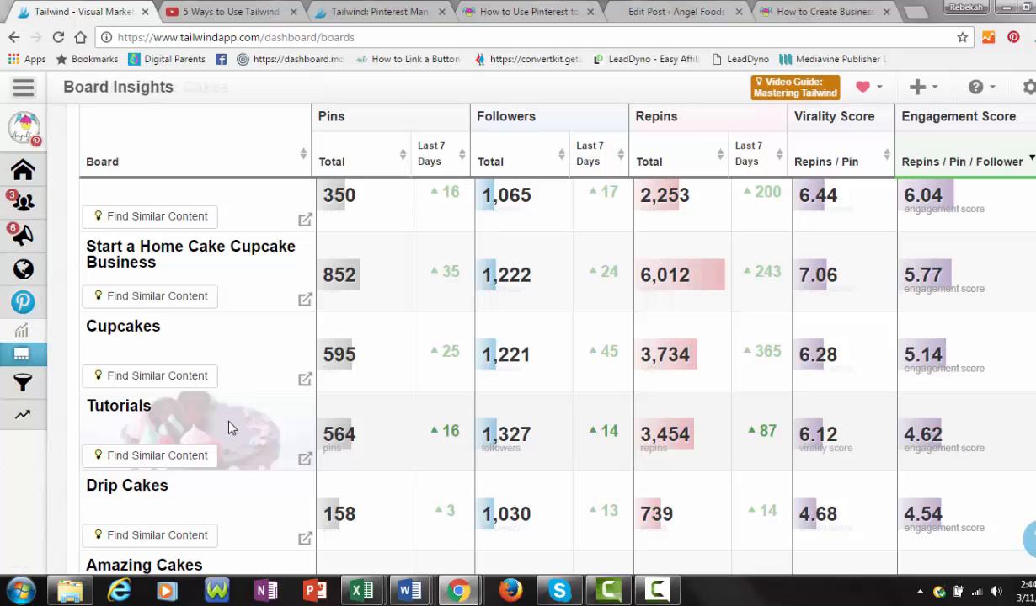
scroll("down", 3)
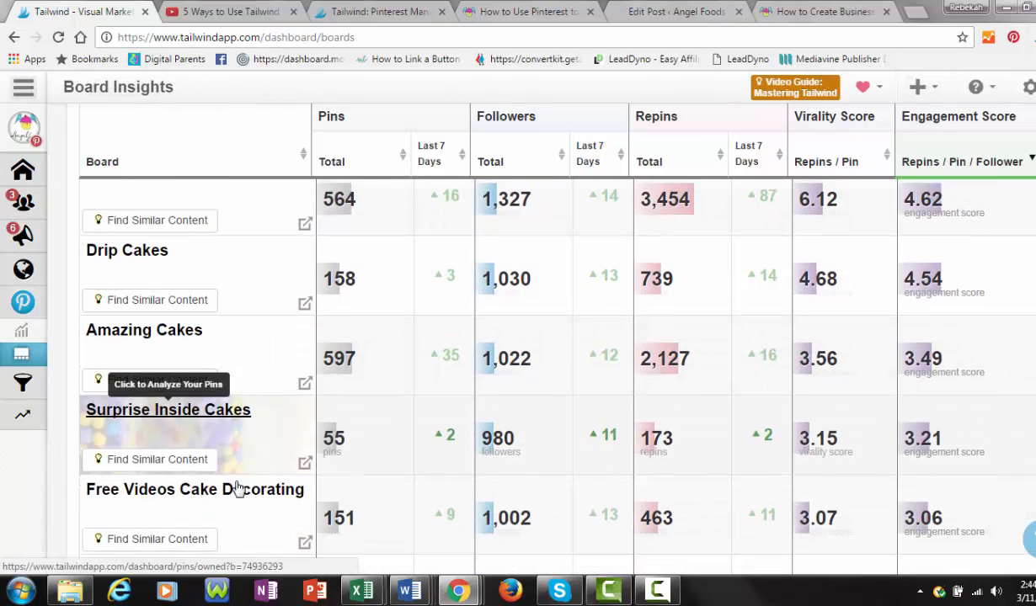
left_click(24, 86)
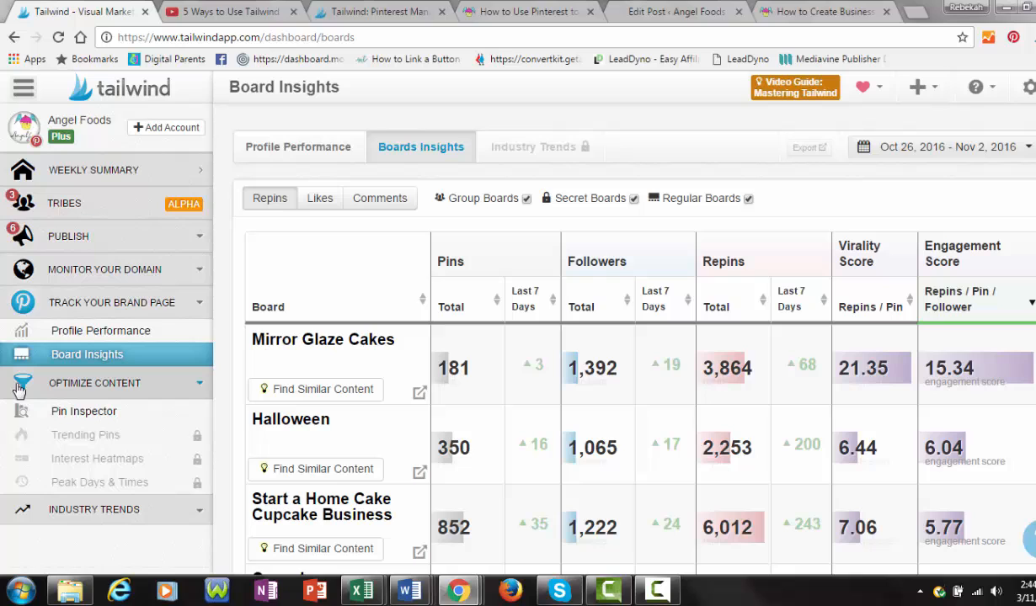
mouse_move(39, 424)
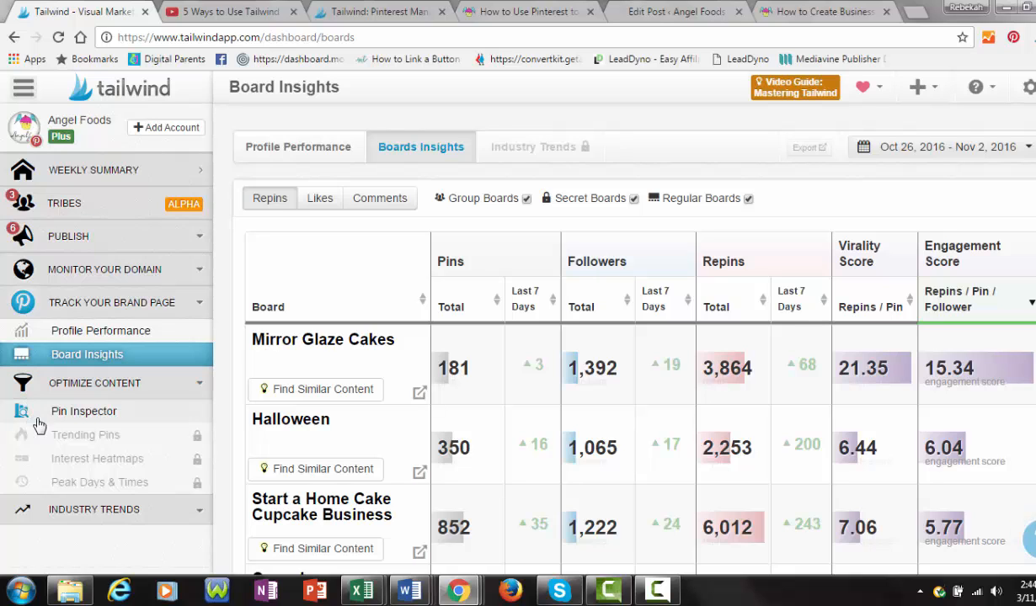
- Open Pin Inspector and scroll pins sorted by repins, topped by a 161-repin Cupcakes pin
left_click(84, 412)
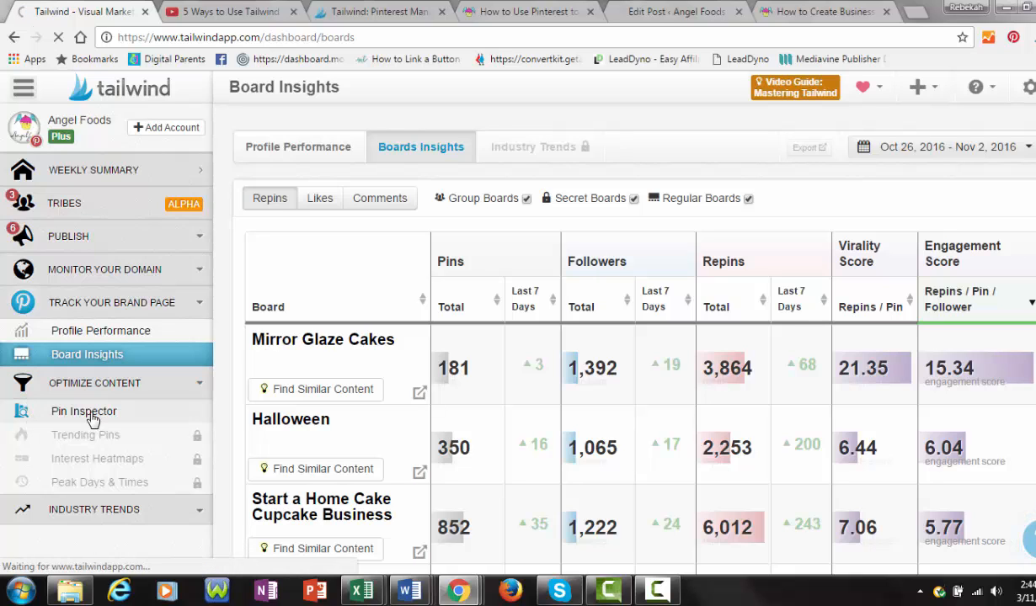
left_click(83, 411)
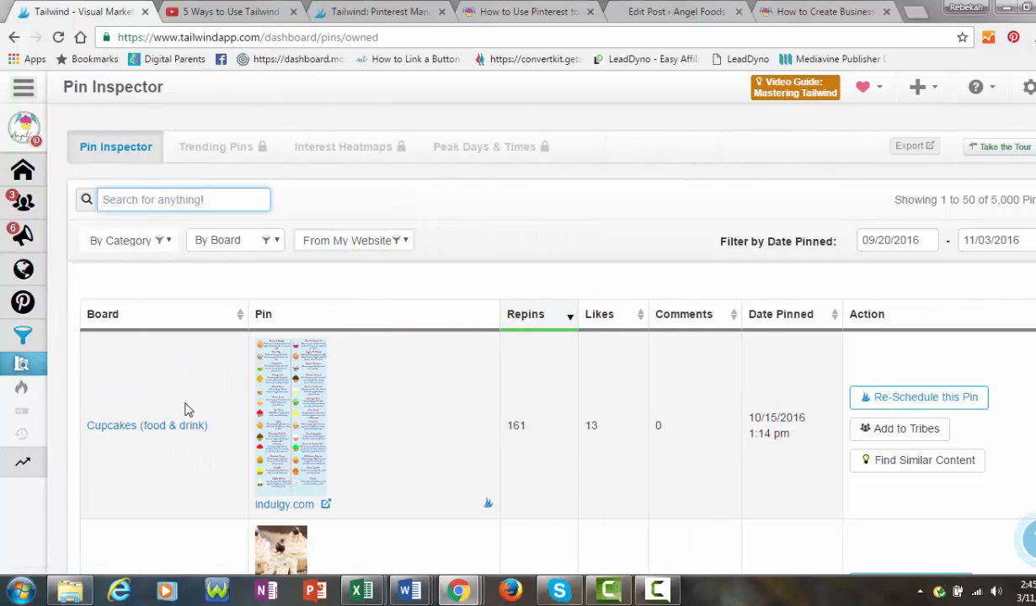
mouse_move(74, 399)
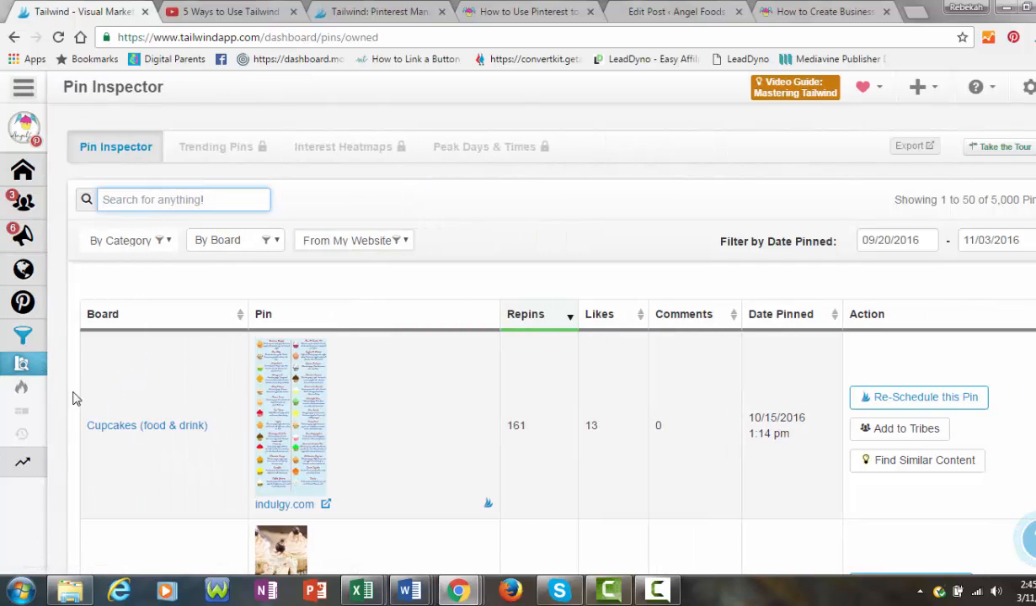
scroll("down", 3)
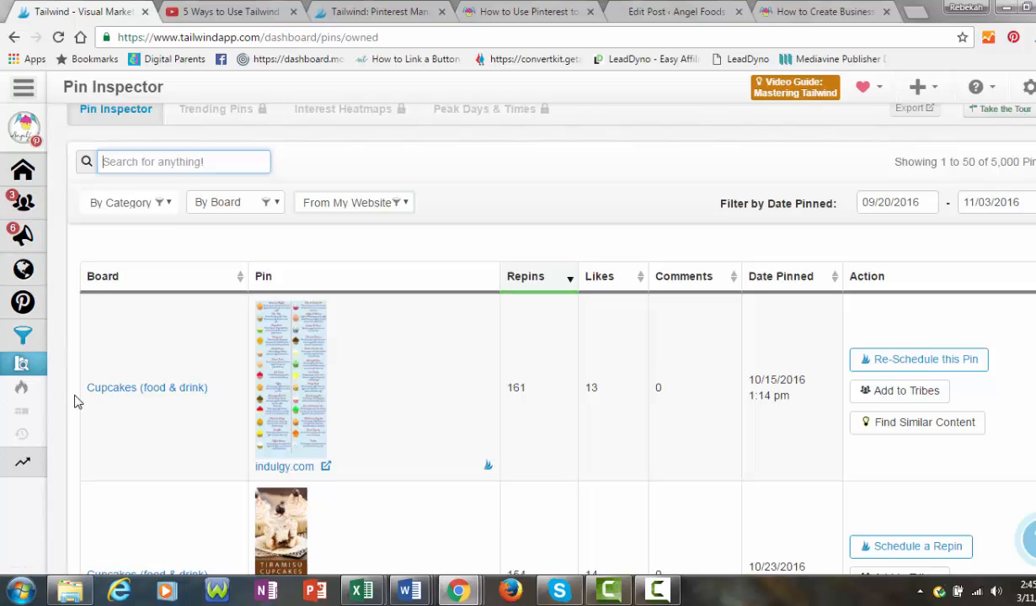
scroll("down", 3)
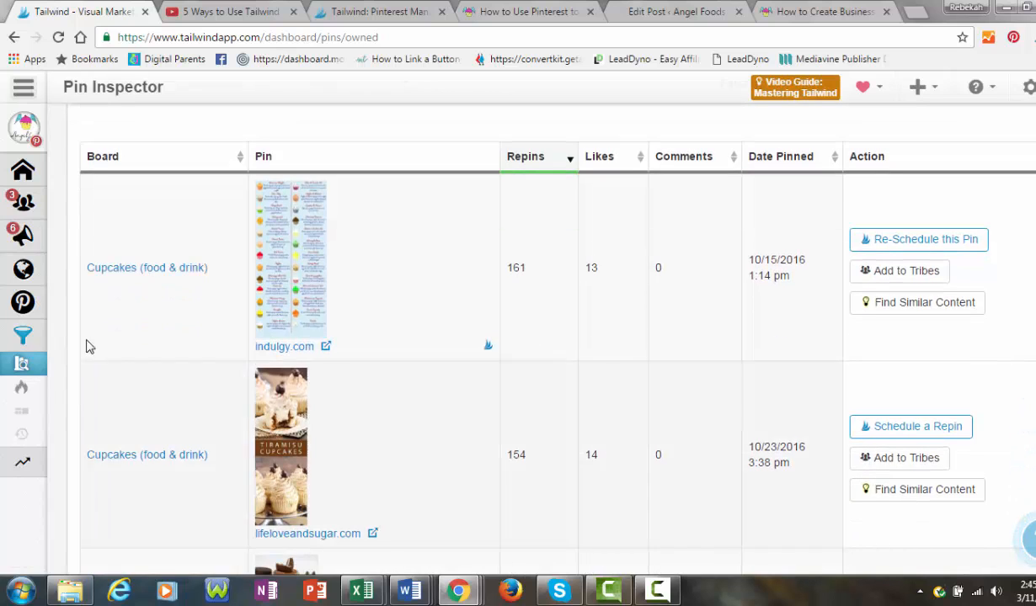
mouse_move(445, 253)
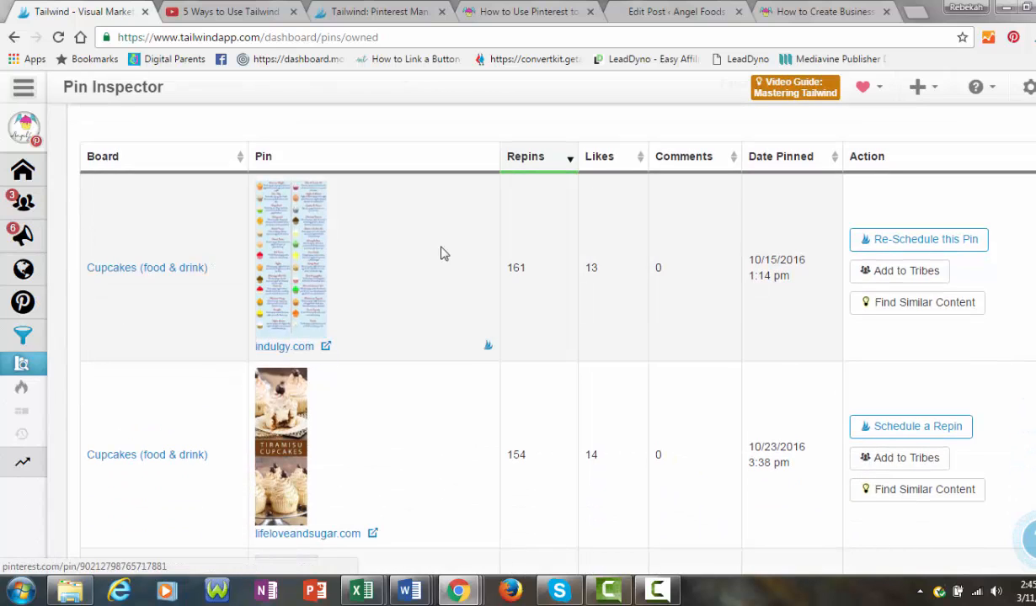
mouse_move(681, 289)
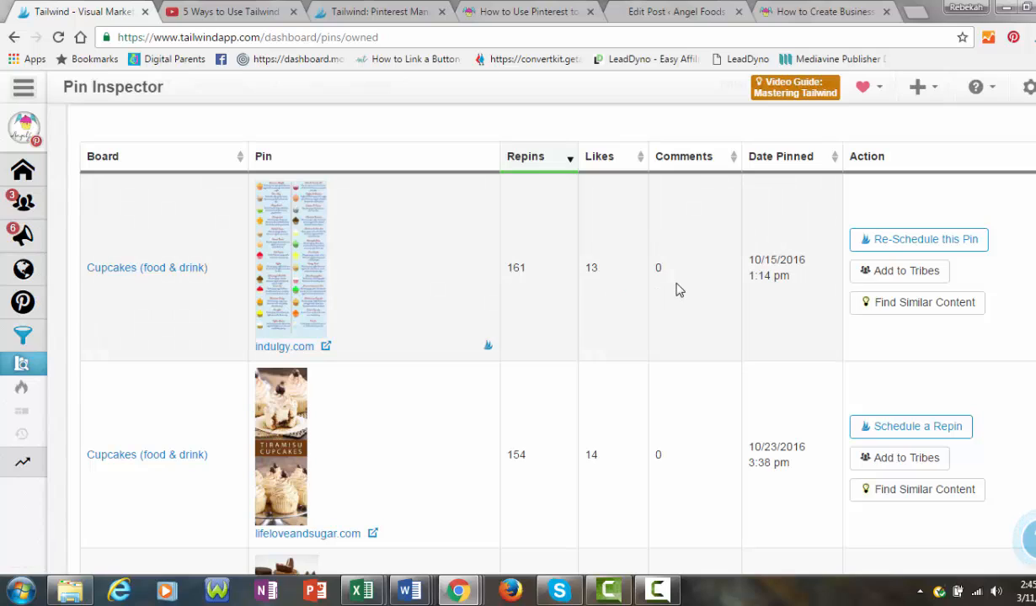
mouse_move(355, 274)
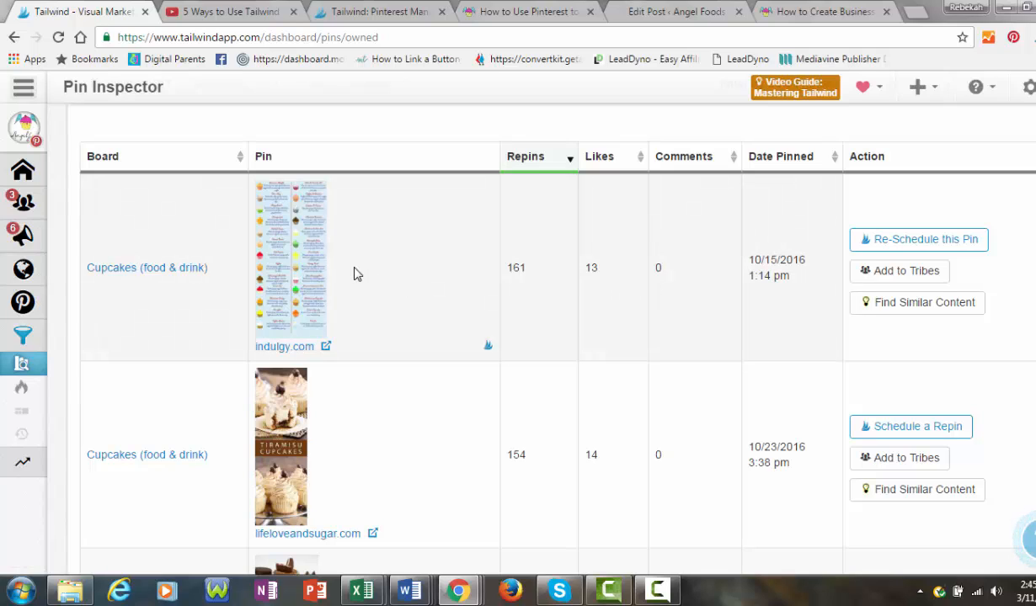
mouse_move(893, 246)
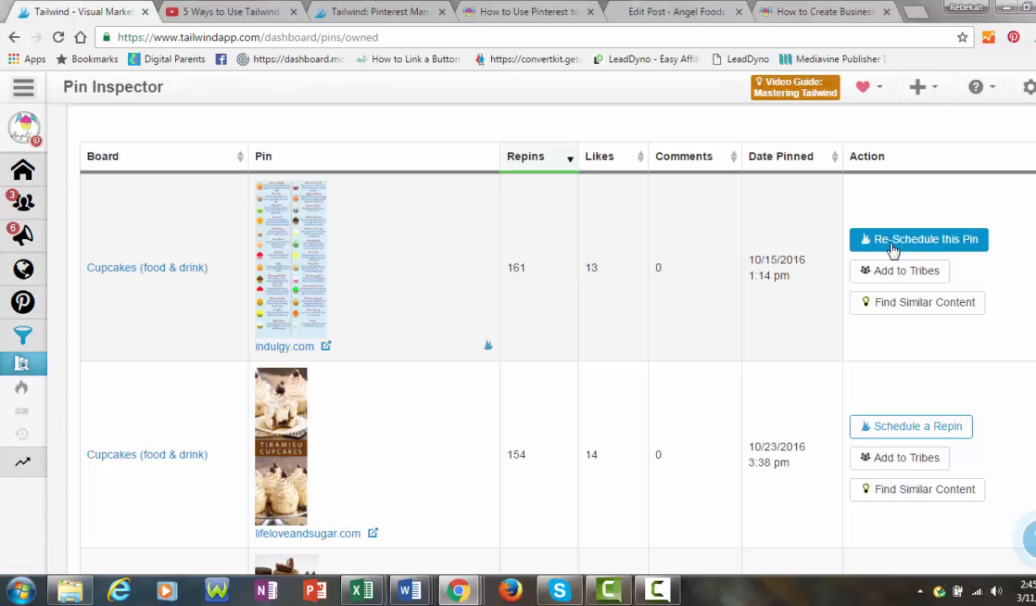
- Abandon rescheduling the cupcake menu pin, then schedule the pricing guide pin to Cupcakes
left_click(918, 239)
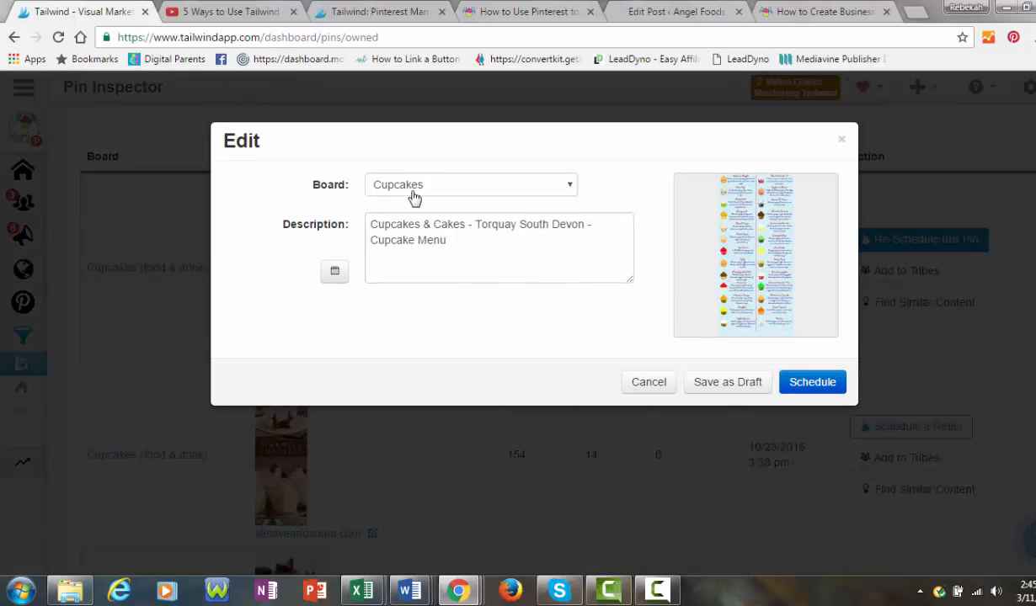
mouse_move(649, 444)
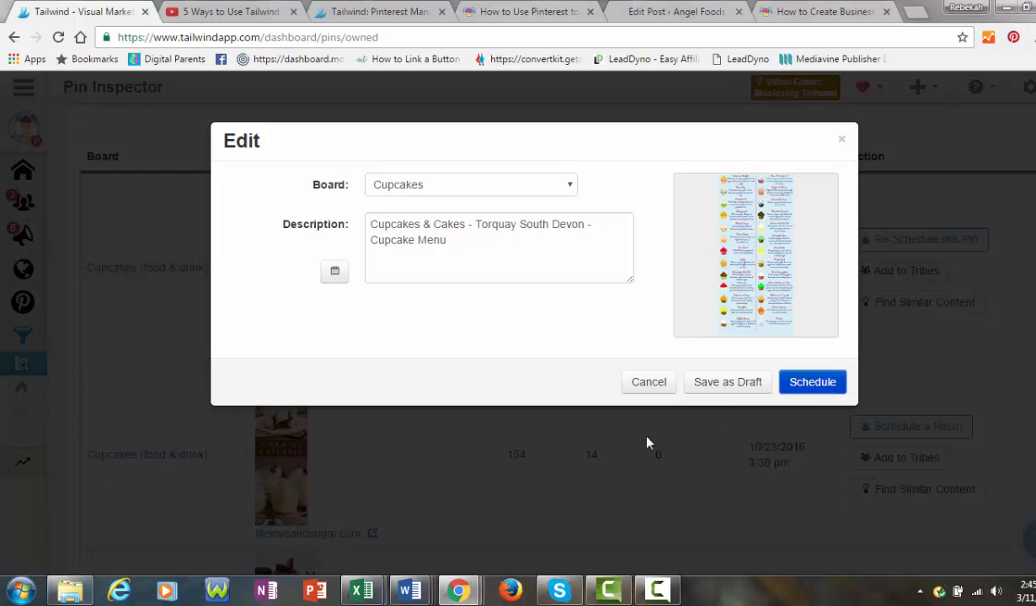
left_click(649, 381)
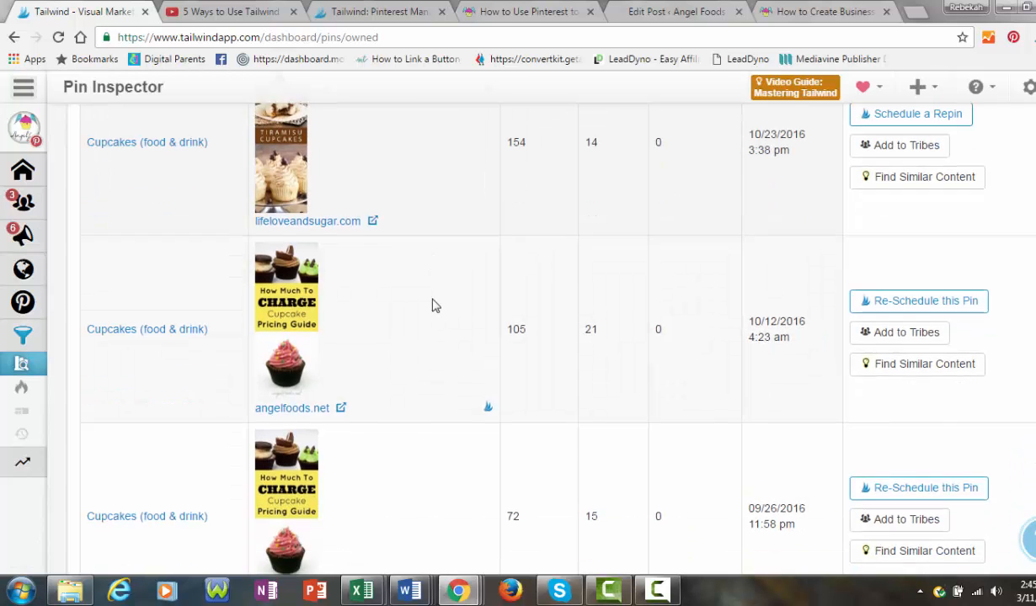
mouse_move(294, 358)
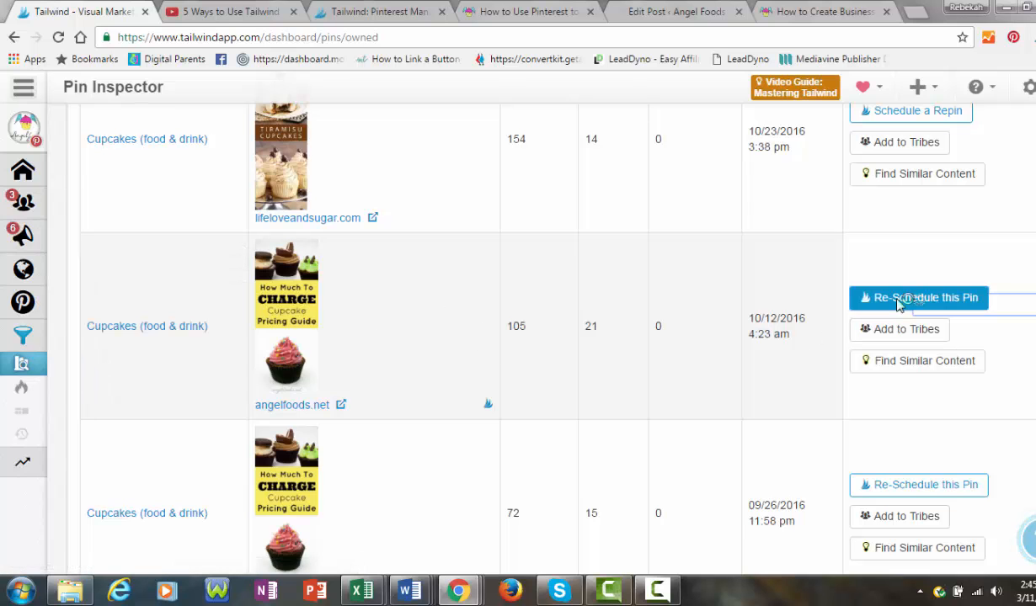
left_click(918, 298)
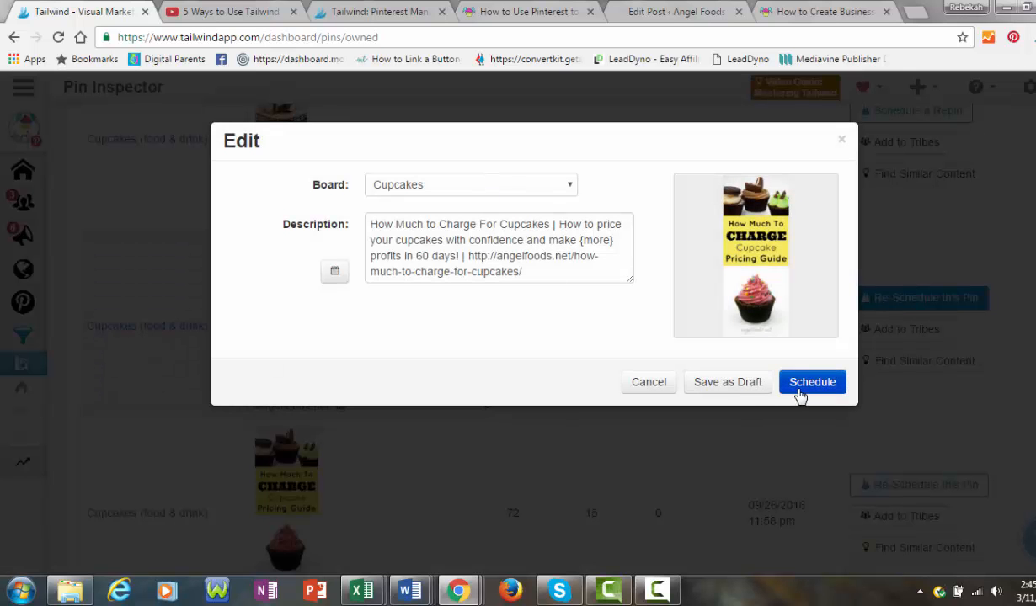
left_click(812, 382)
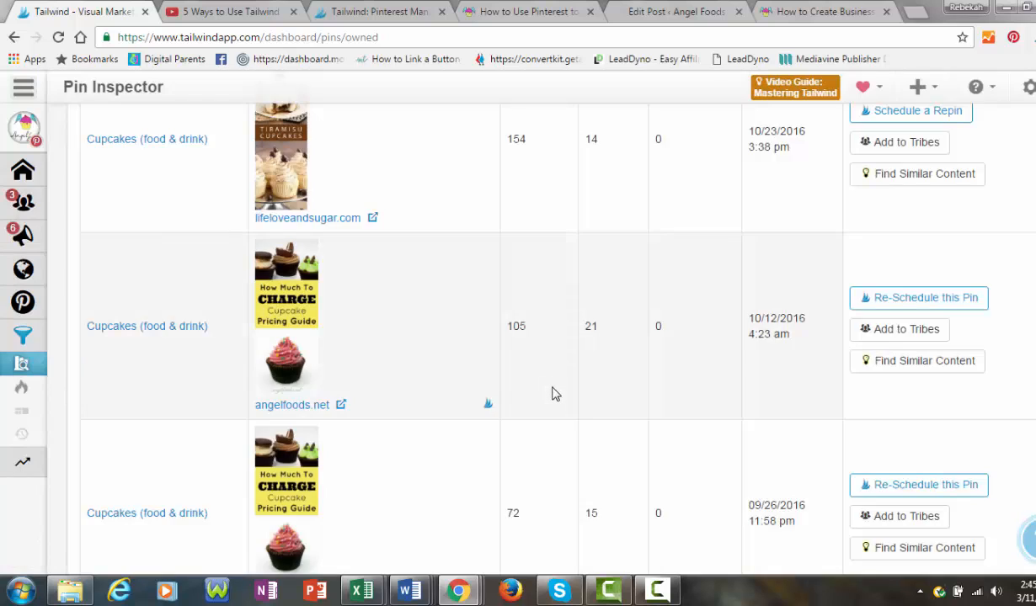
- Scroll down to the cake flavours pin, open its repin schedule and close it
scroll("down", 3)
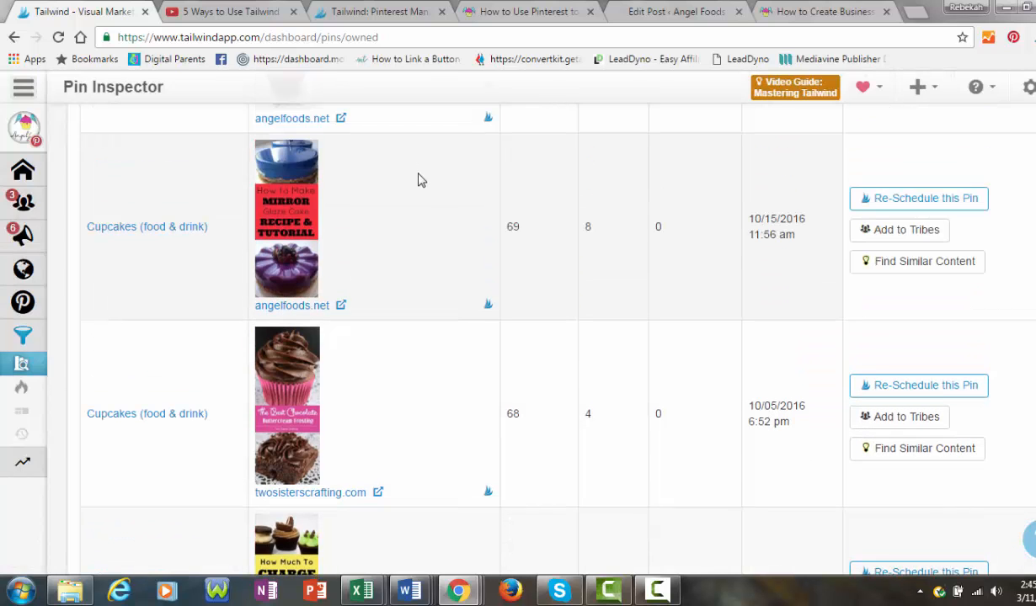
mouse_move(938, 393)
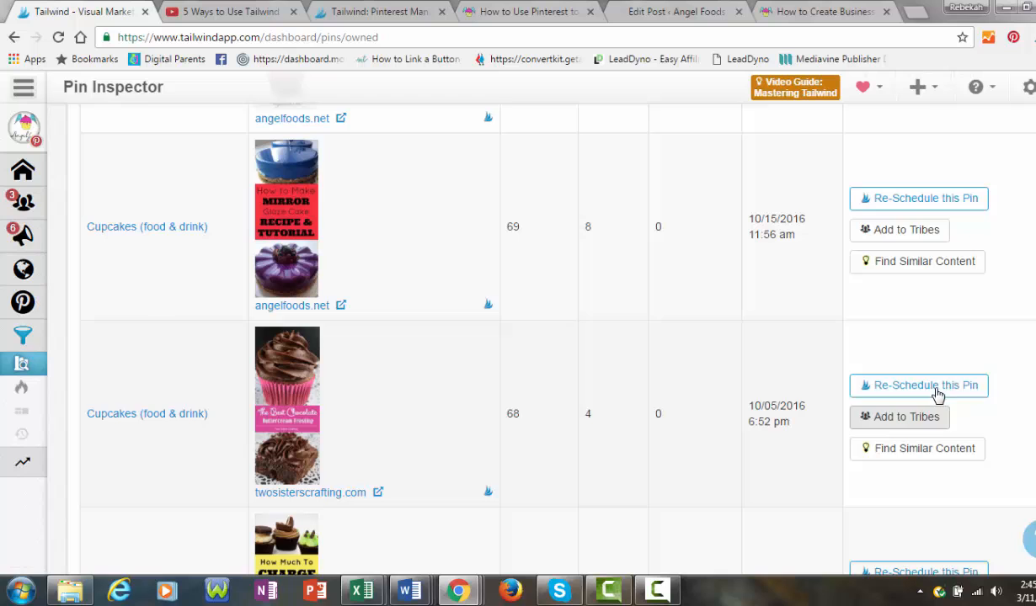
scroll("down", 3)
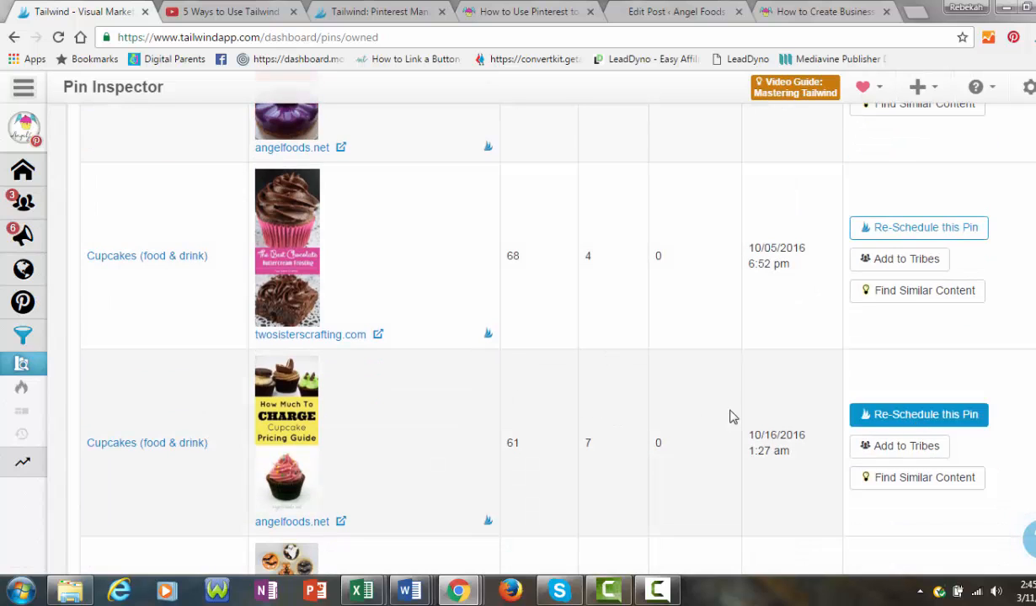
scroll("down", 3)
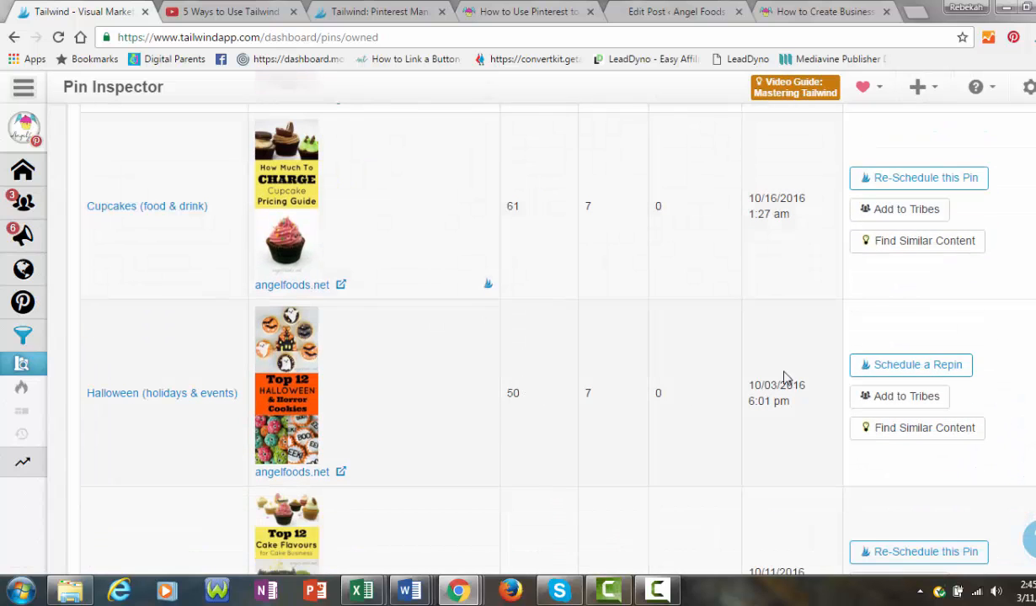
scroll("down", 3)
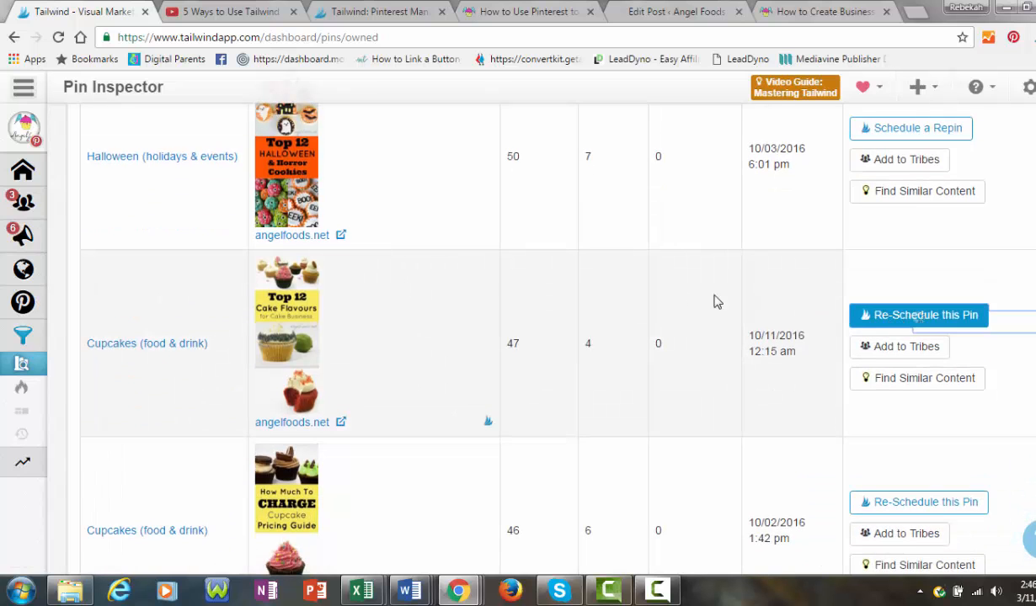
left_click(918, 314)
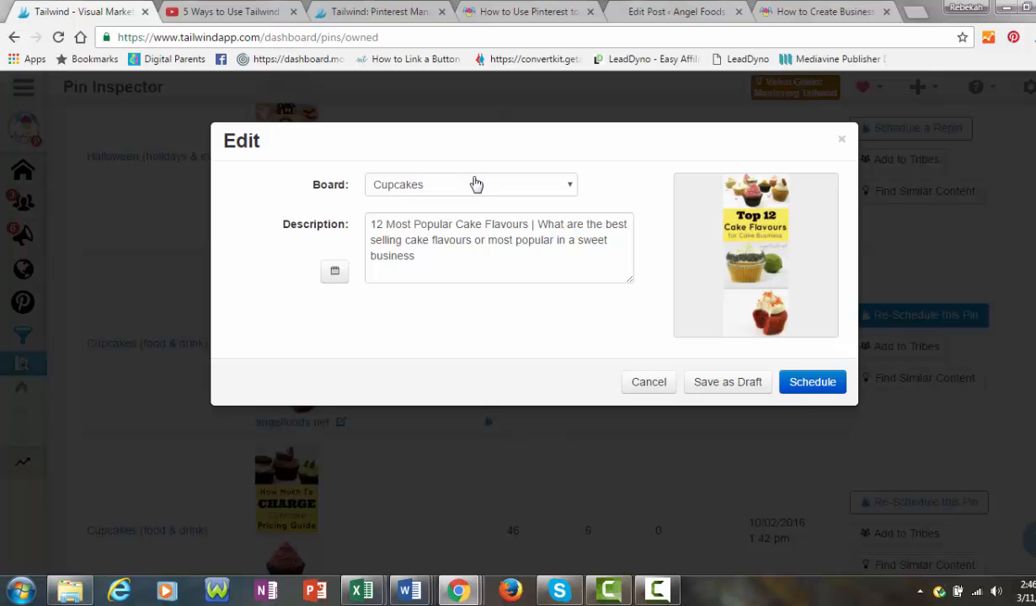
left_click(648, 382)
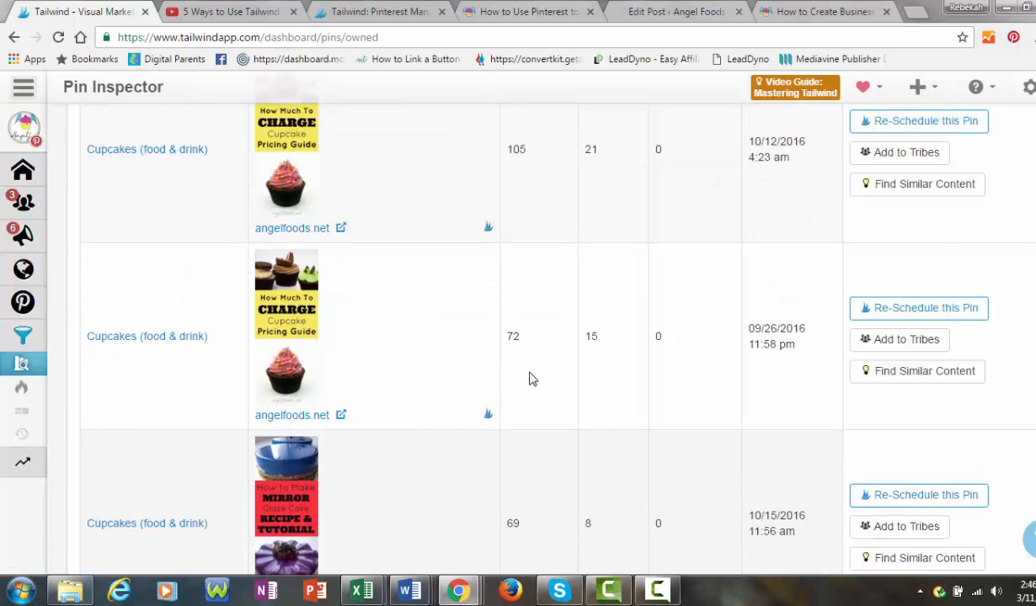
- Scroll back to the top of Pin Inspector and expand the full sidebar
scroll("up", 3)
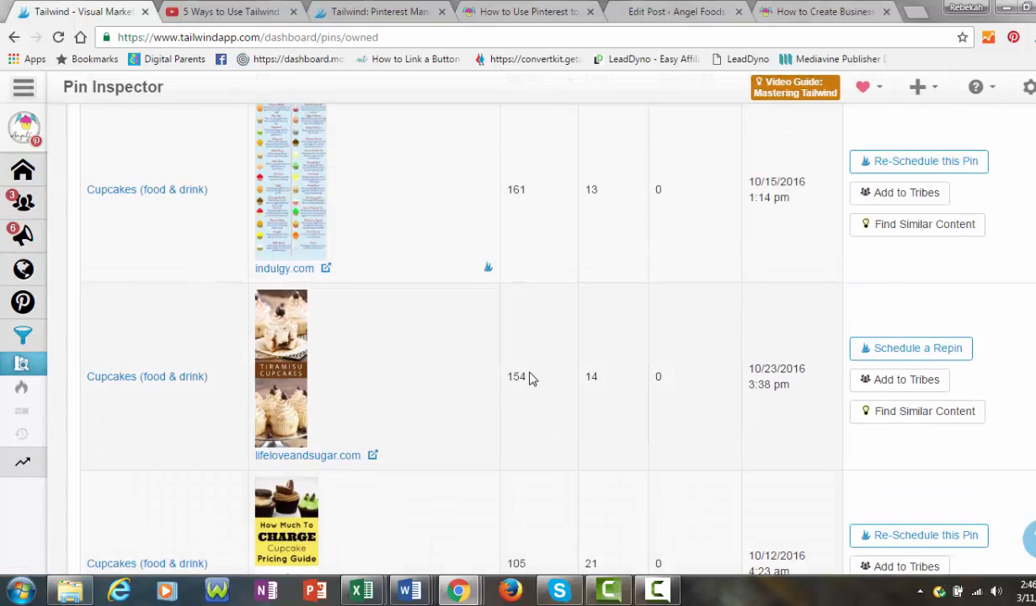
scroll("up", 3)
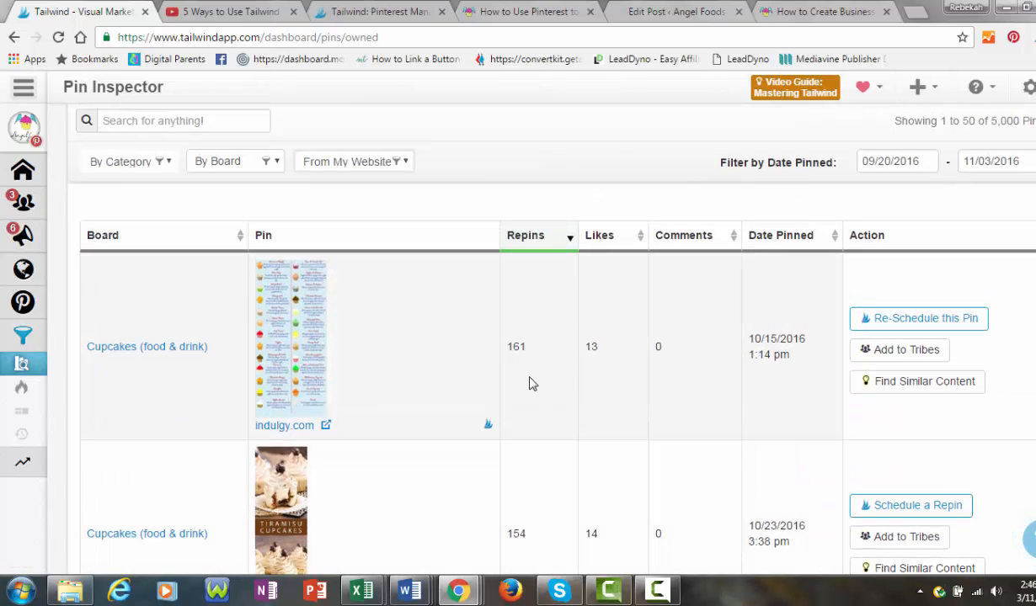
left_click(227, 11)
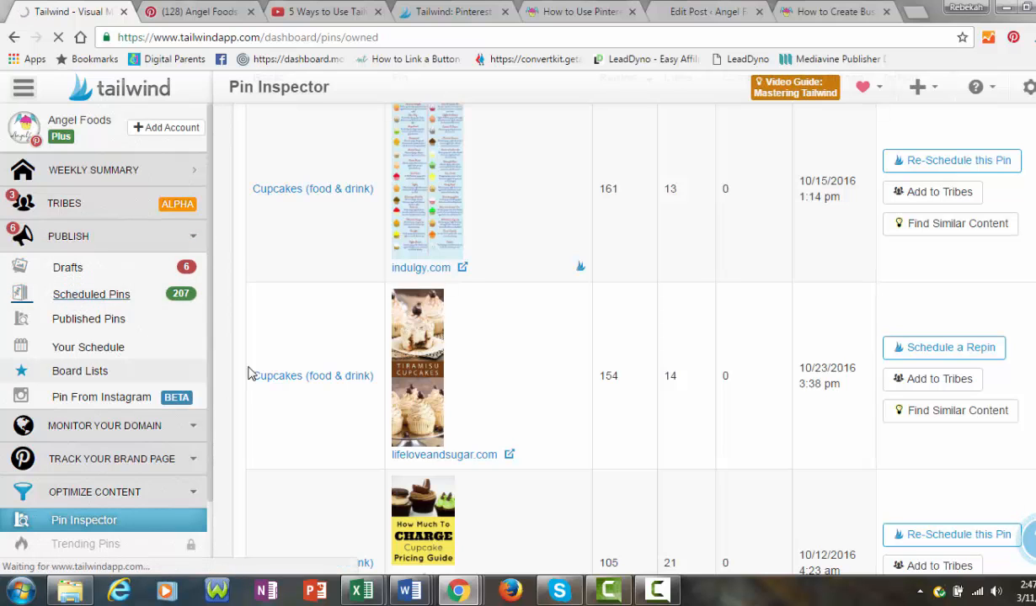
- View the 207 scheduled pins, then switch to the Angel Foods Pinterest tab
left_click(91, 294)
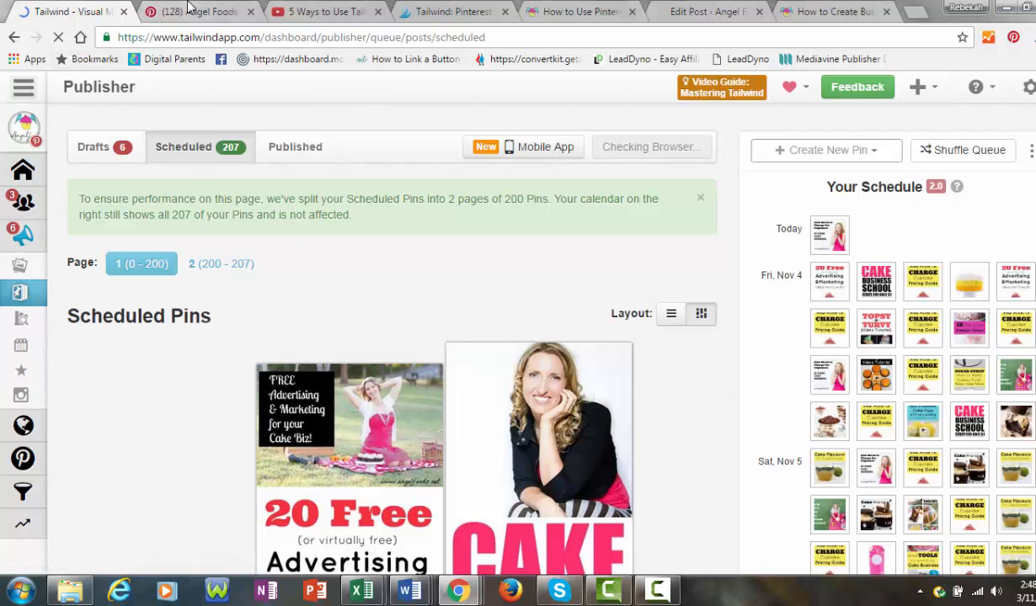
left_click(198, 12)
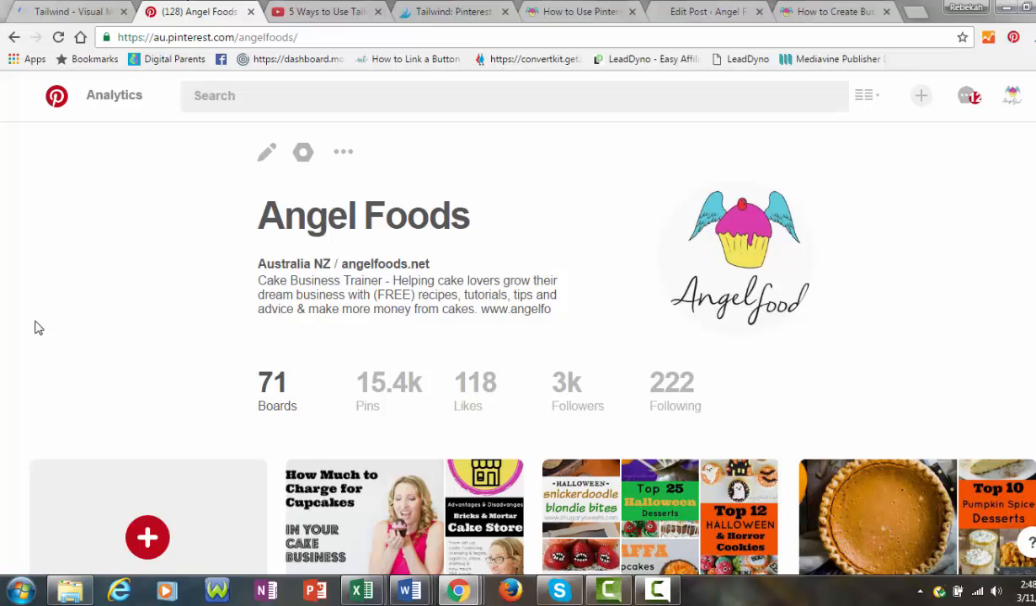
- Go to the Pinterest Analytics Overview for Angel Foods
left_click(114, 95)
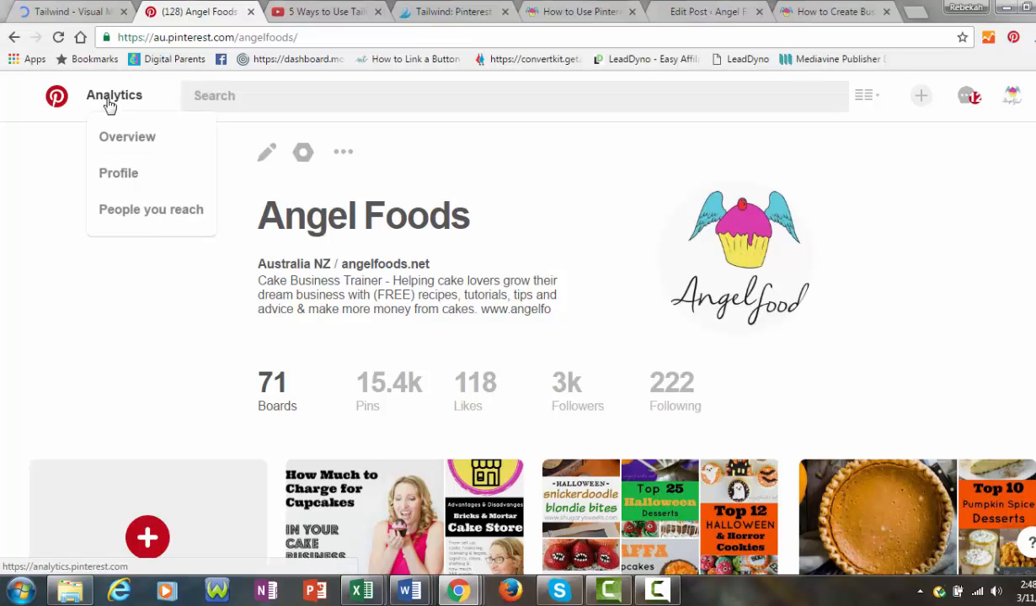
mouse_move(4, 226)
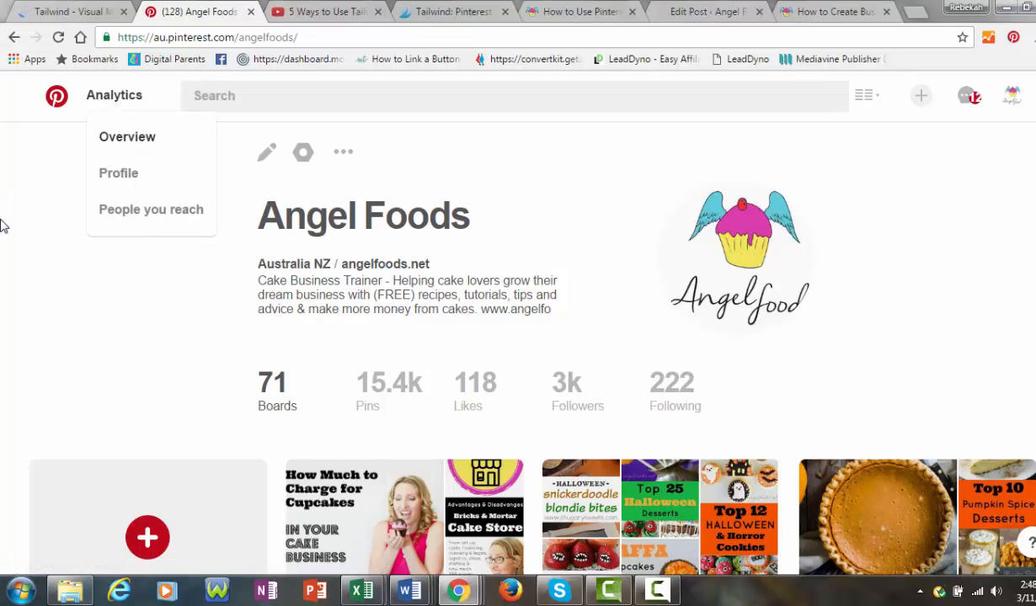
left_click(128, 136)
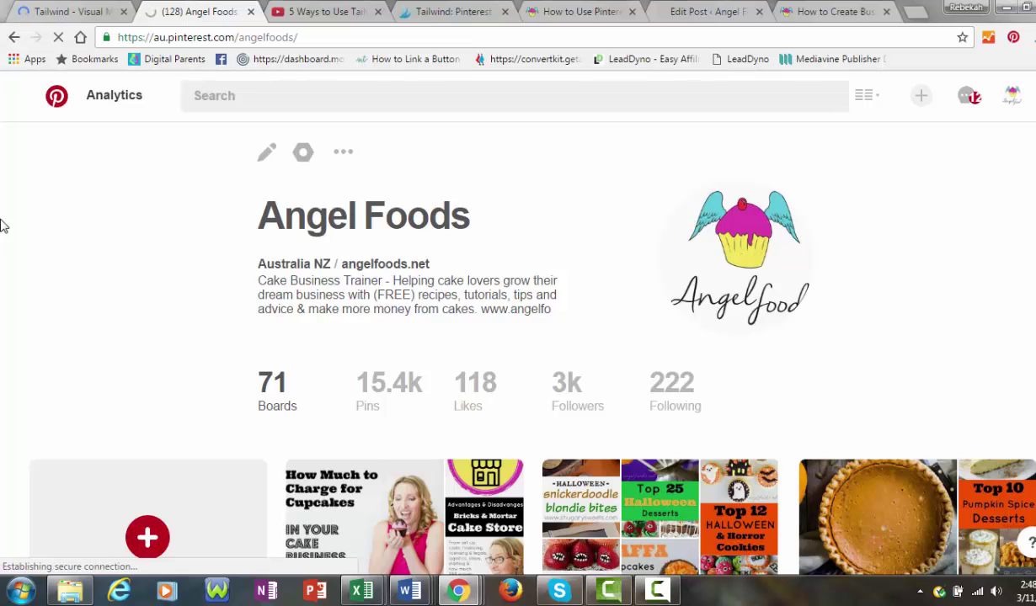
left_click(114, 95)
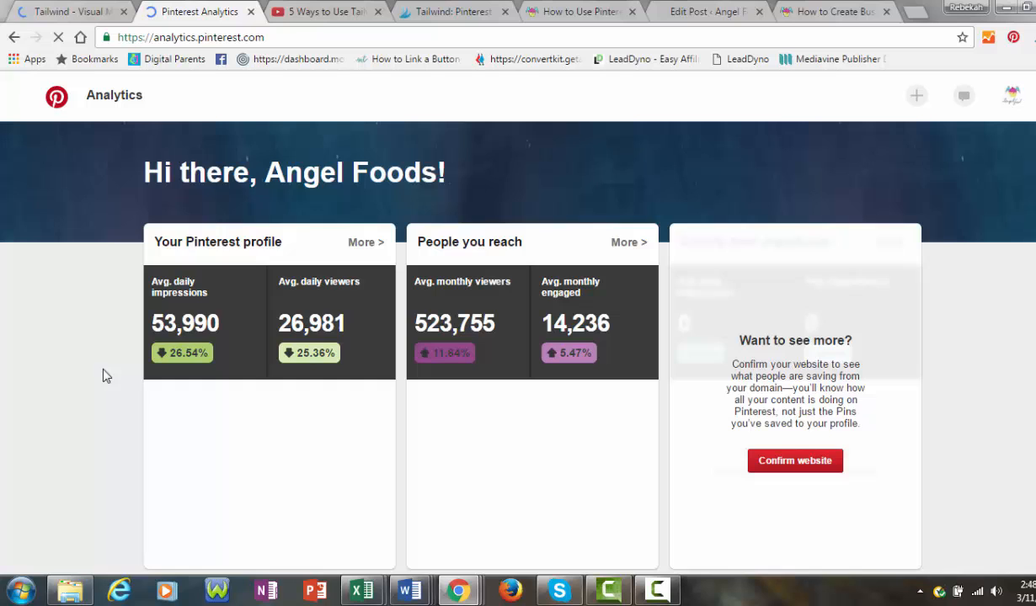
scroll("down", 3)
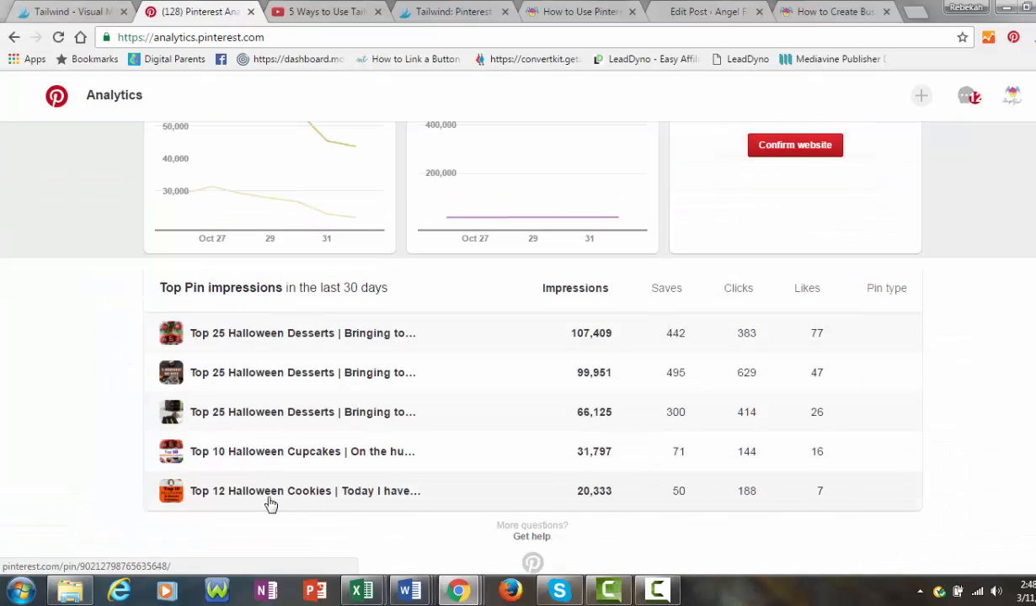
mouse_move(277, 472)
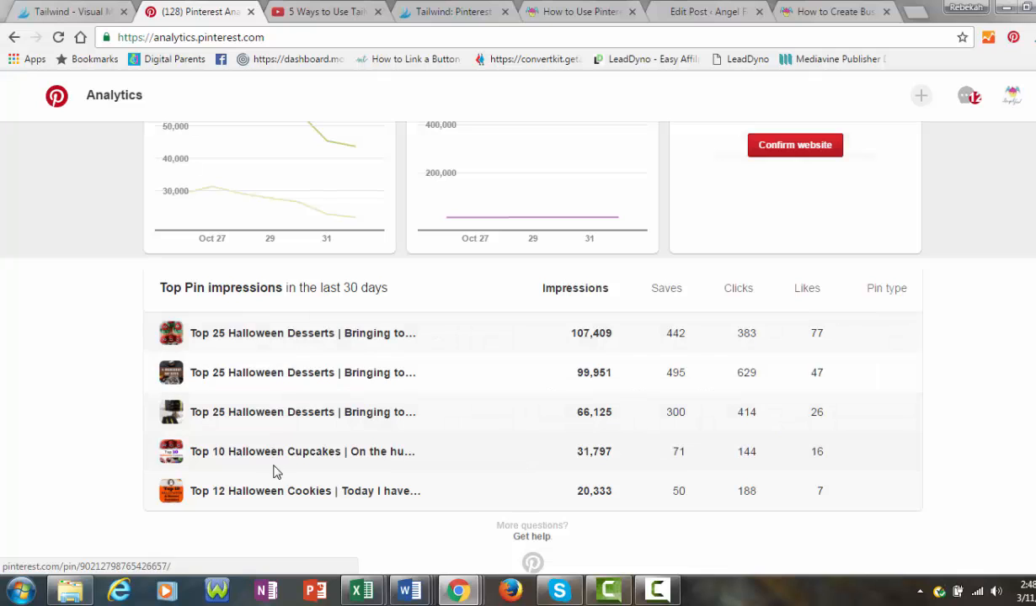
mouse_move(532, 537)
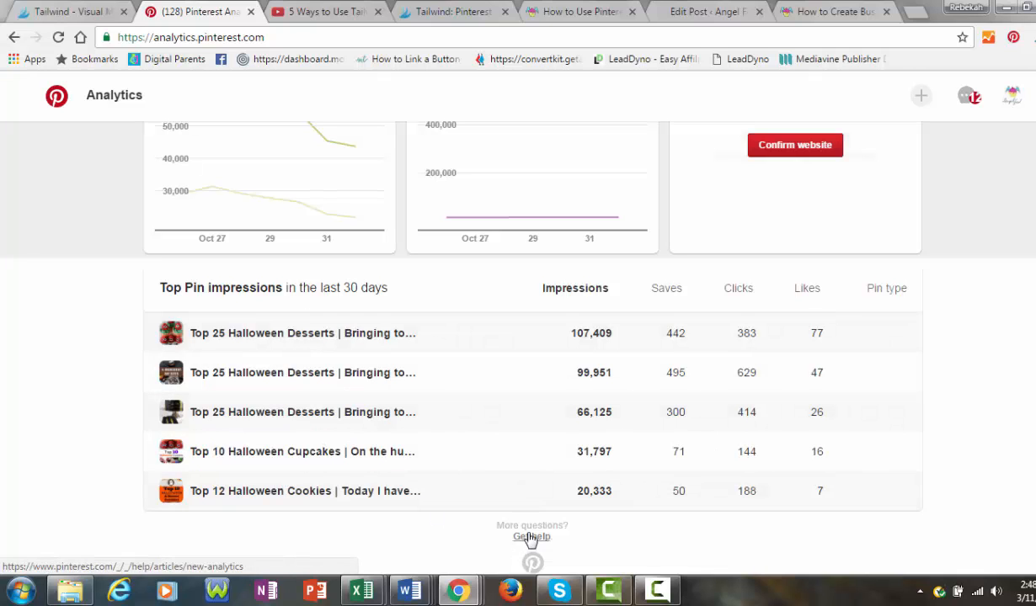
scroll("up", 3)
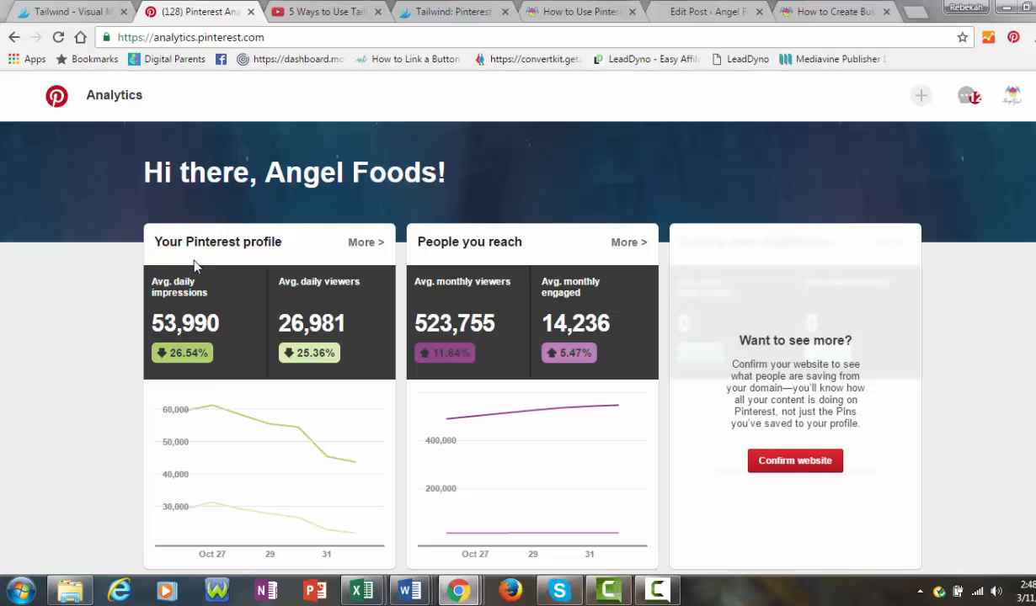
- Expand the profile's top pins list and right-click the free advertising pin
left_click(366, 243)
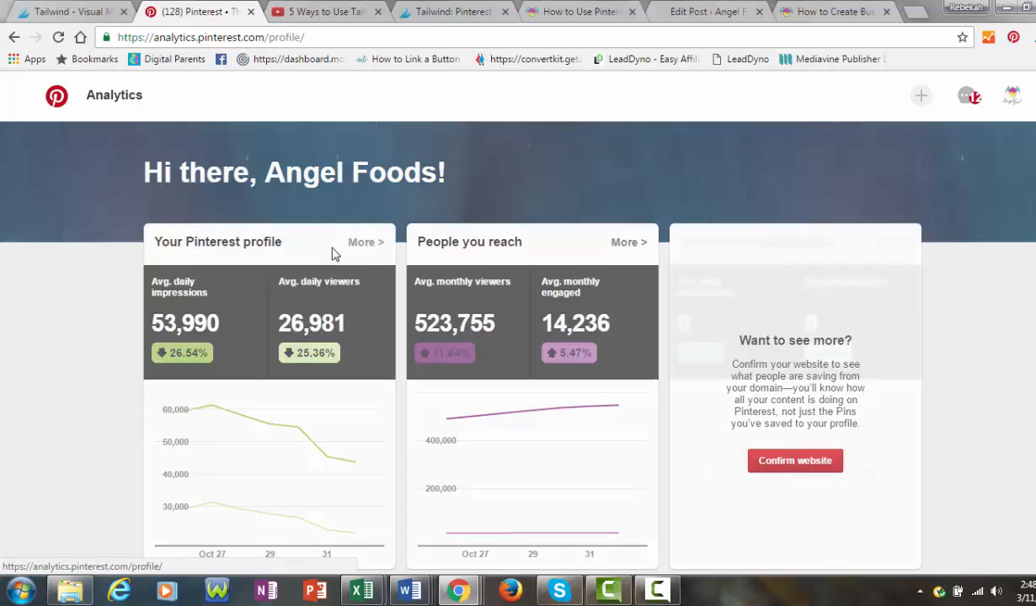
scroll("down", 3)
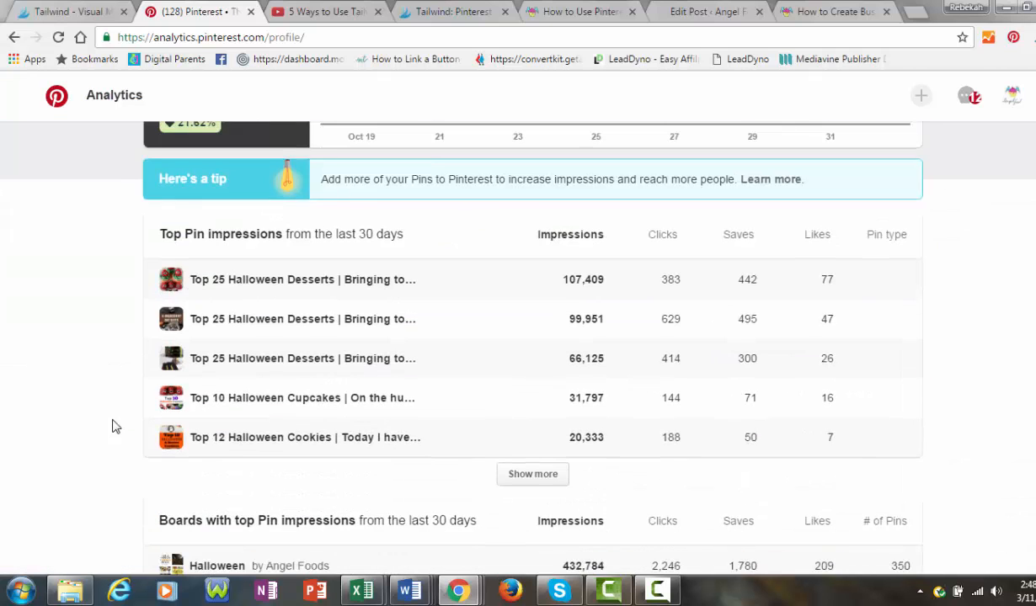
mouse_move(287, 474)
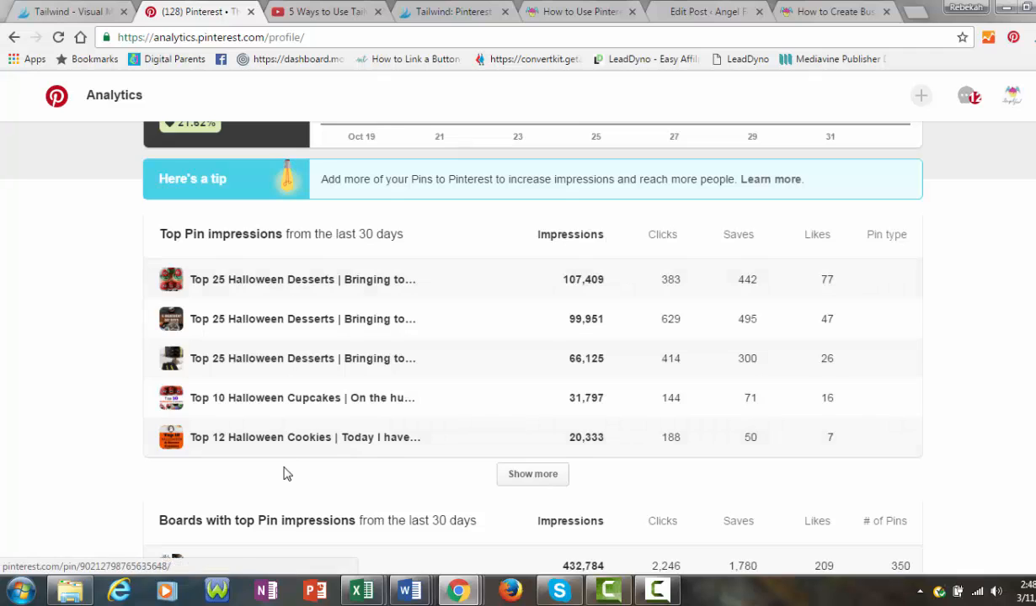
scroll("down", 3)
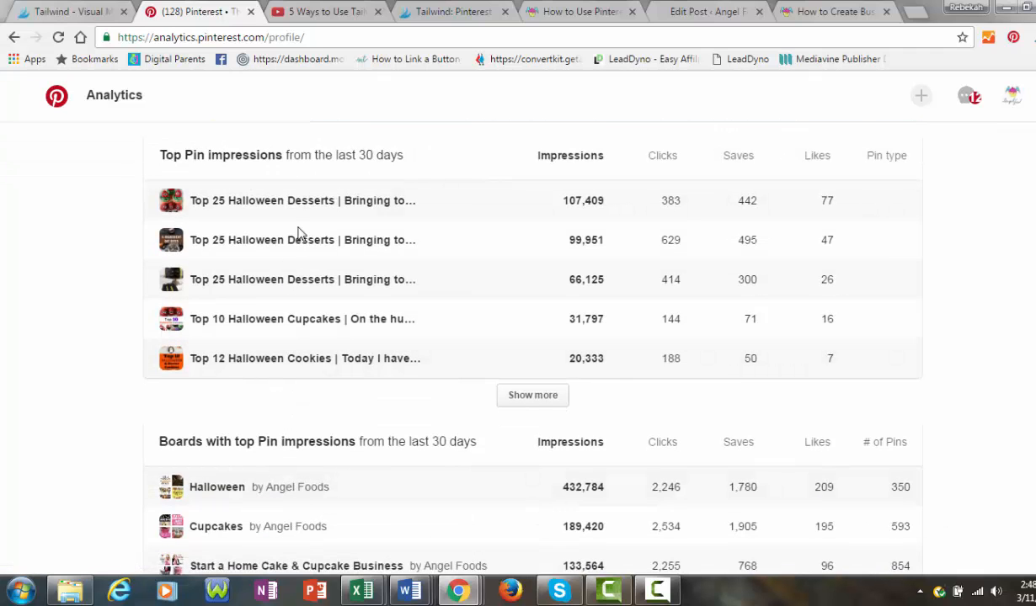
mouse_move(156, 396)
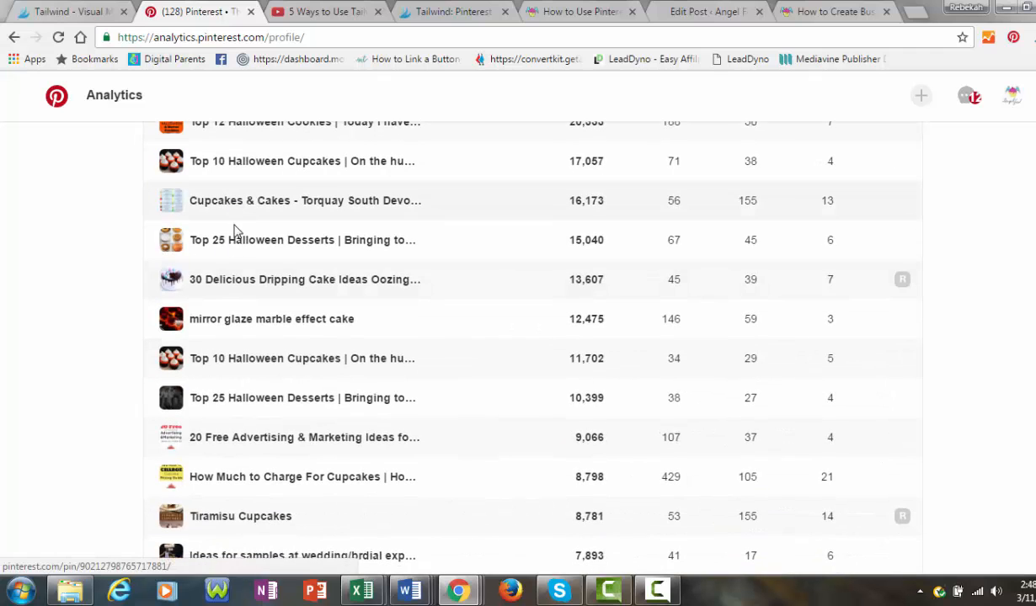
mouse_move(247, 327)
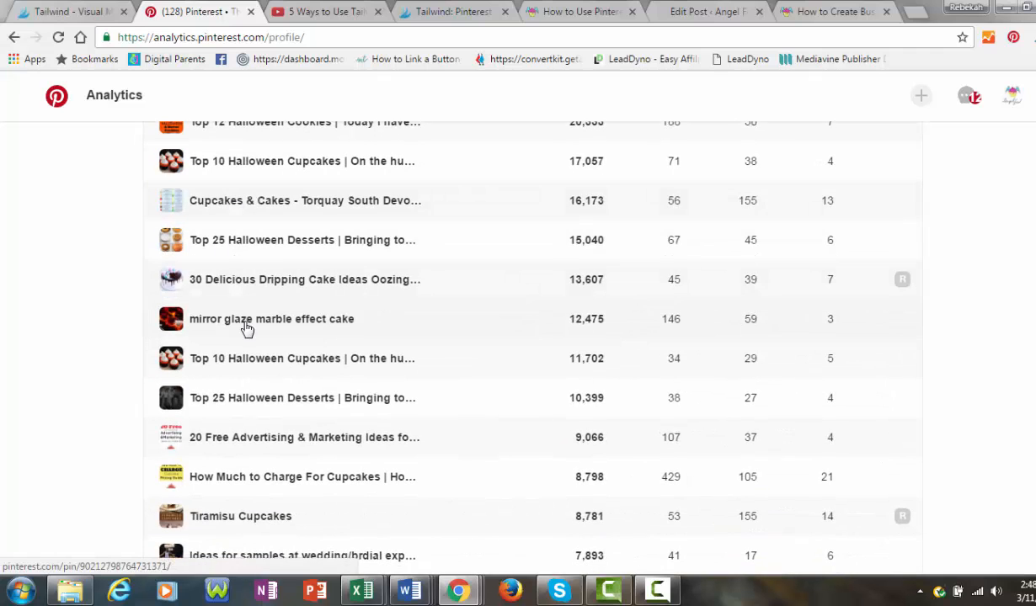
scroll("down", 3)
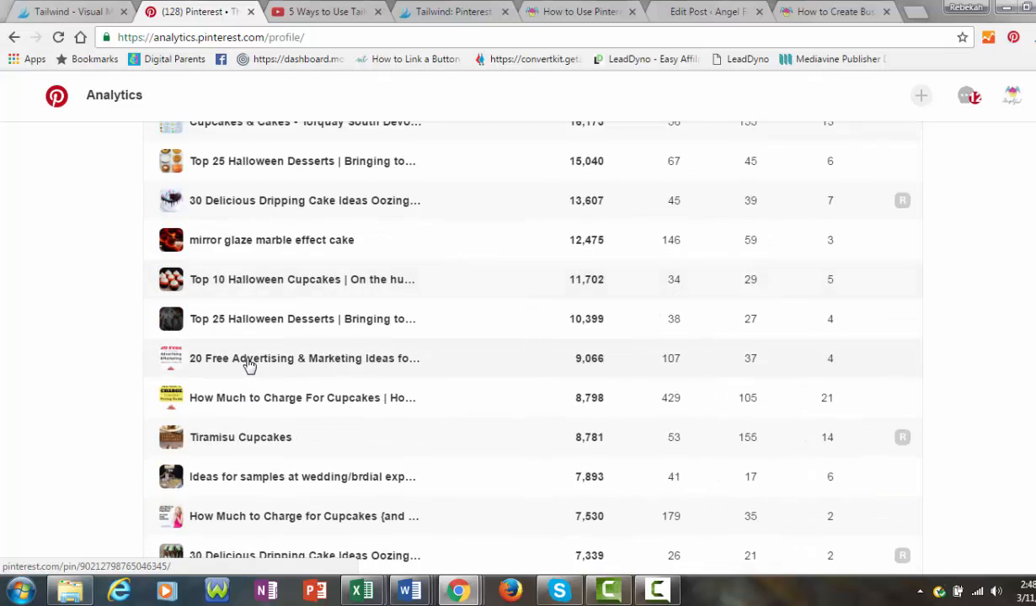
right_click(250, 358)
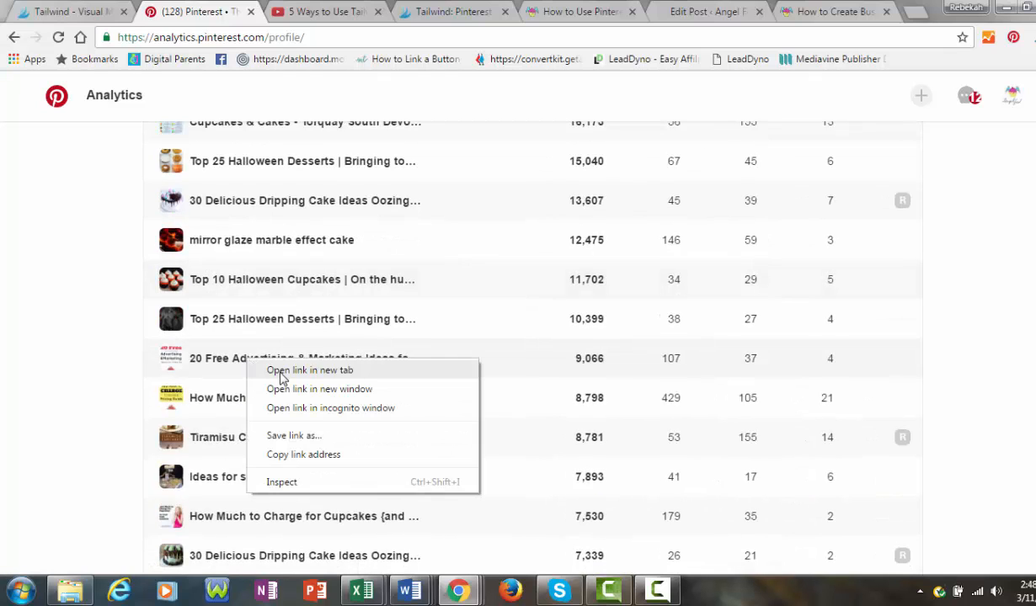
- Open the free advertising pin and the cupcake pricing pin in new tabs
left_click(310, 371)
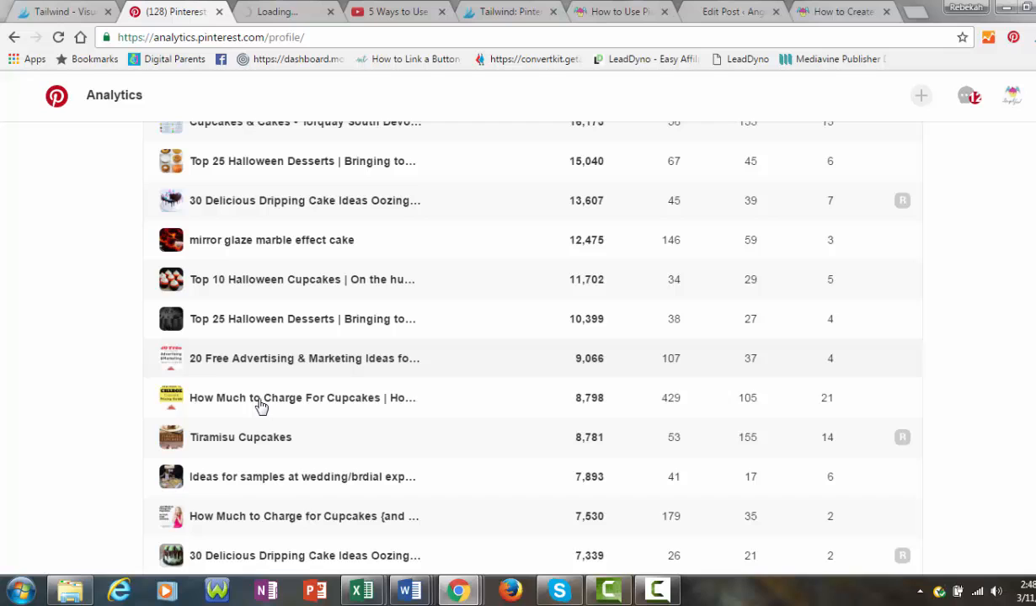
left_click(304, 358)
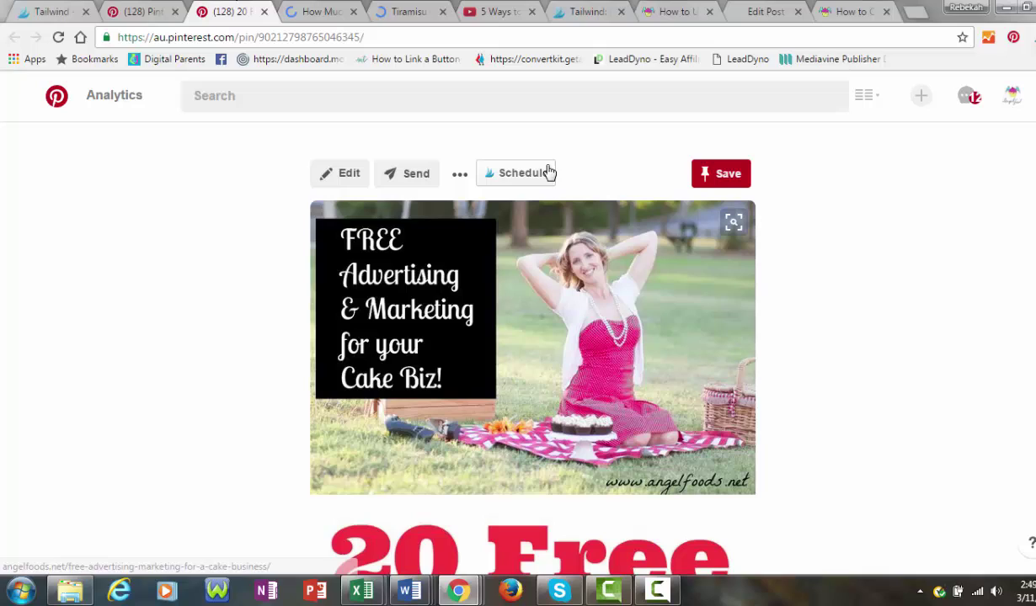
mouse_move(492, 184)
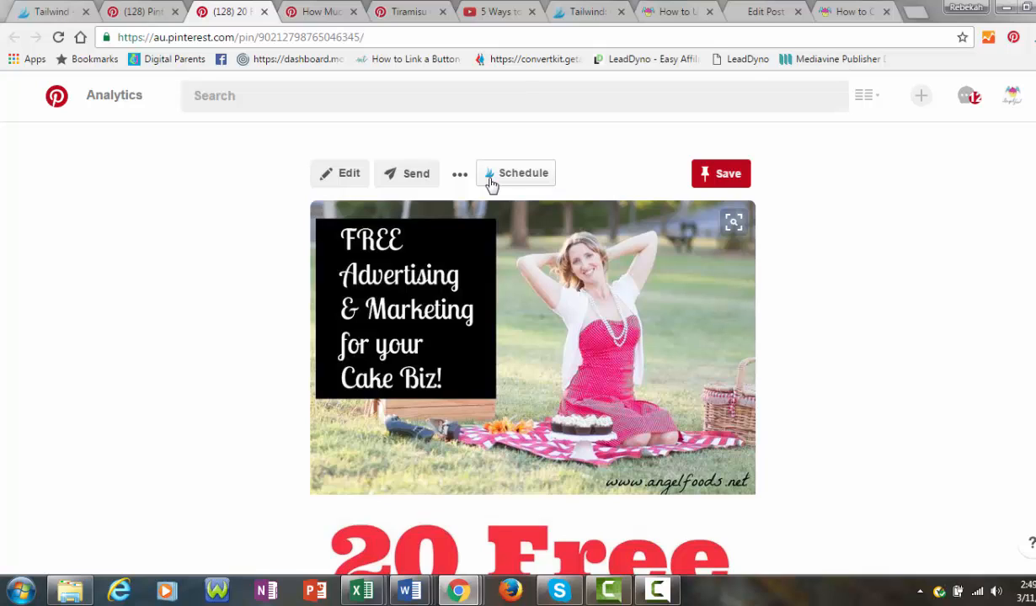
mouse_move(511, 183)
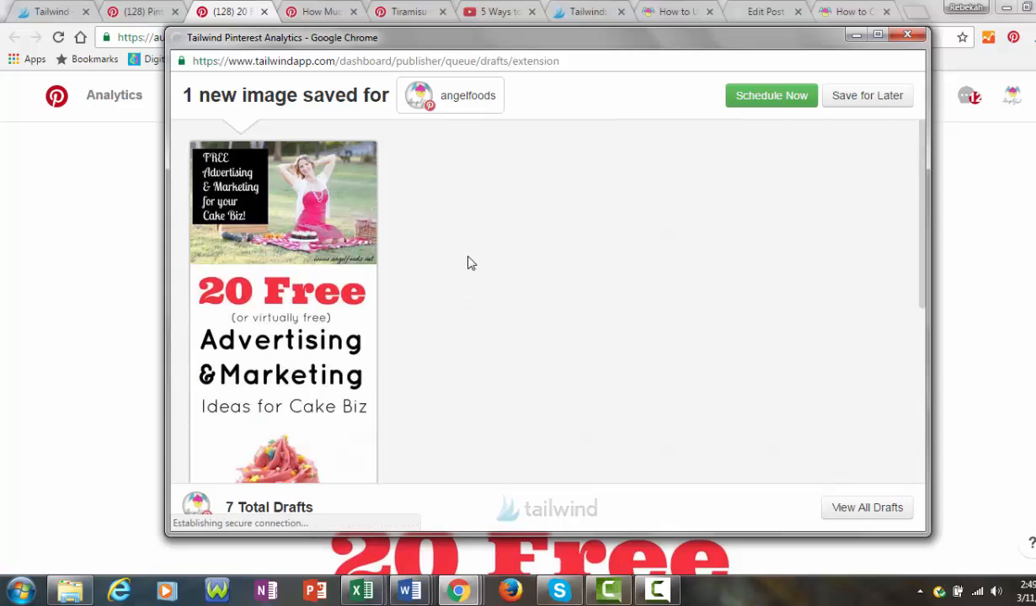
- Queue the free advertising pin to Cake Business, Bakery, Growing a Cake Business and more boards
scroll("down", 3)
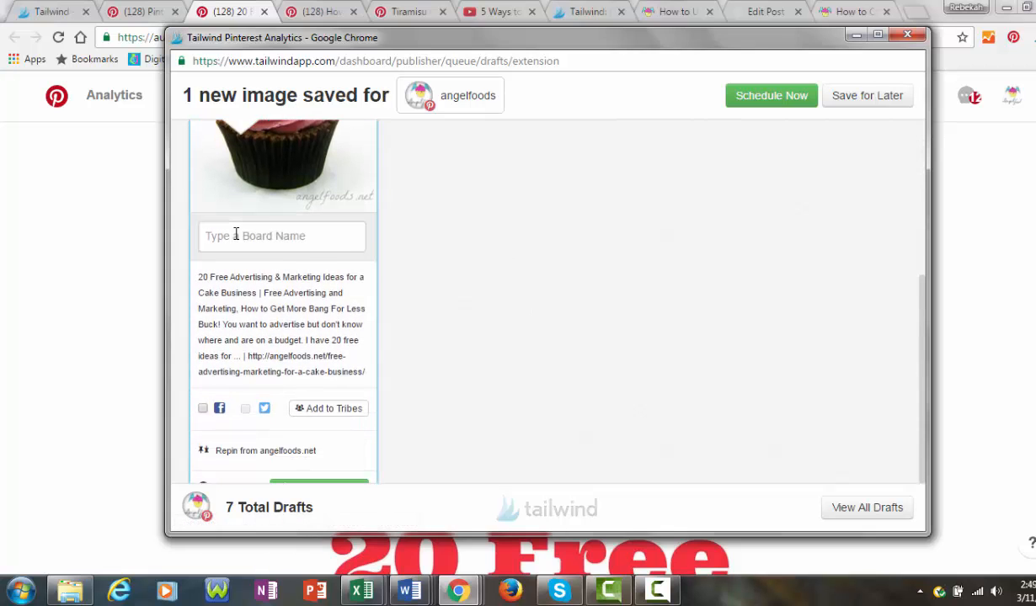
left_click(281, 236)
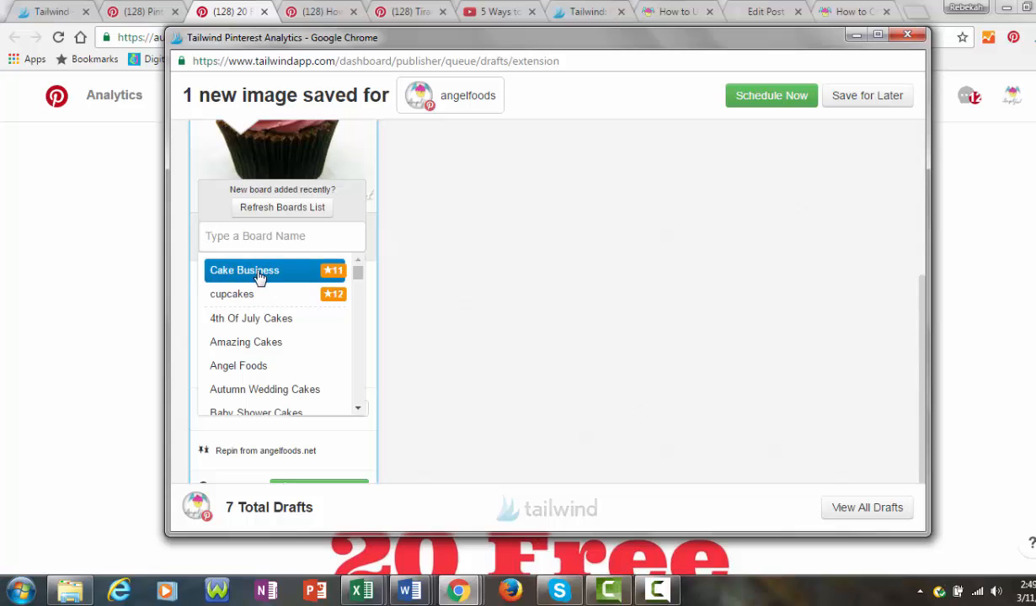
left_click(245, 270)
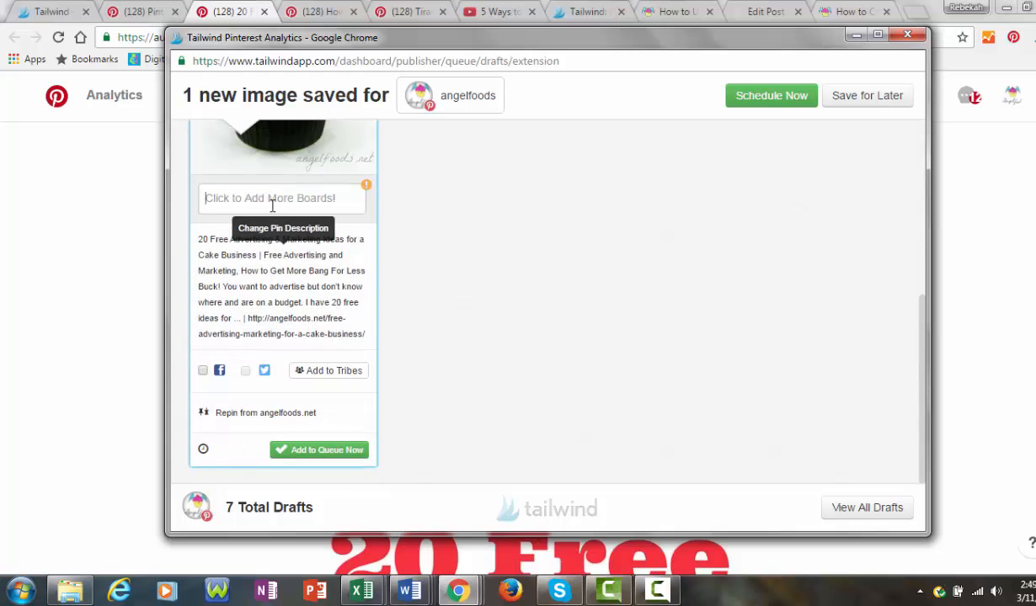
left_click(281, 197)
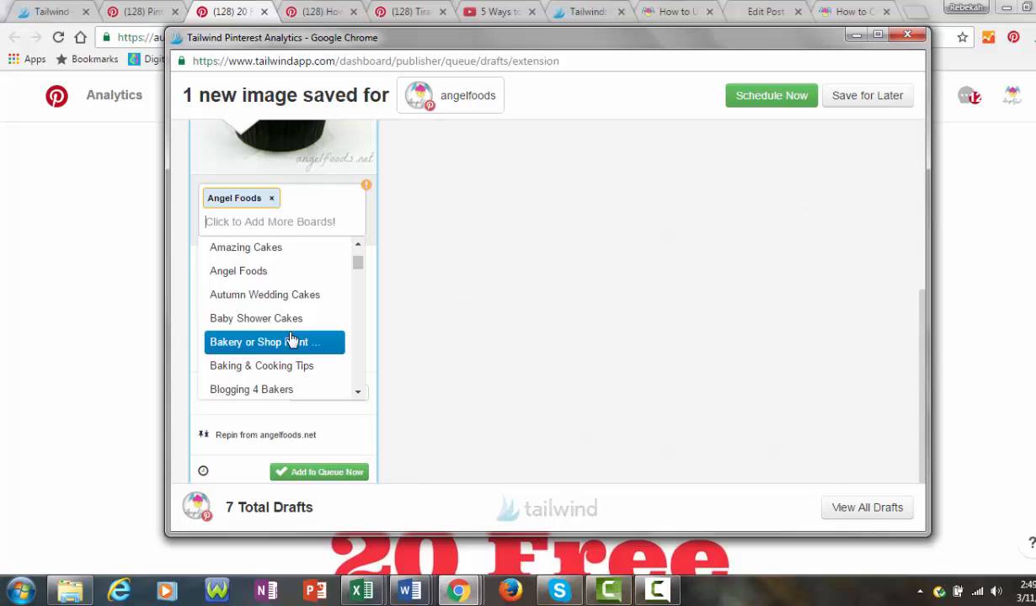
left_click(246, 342)
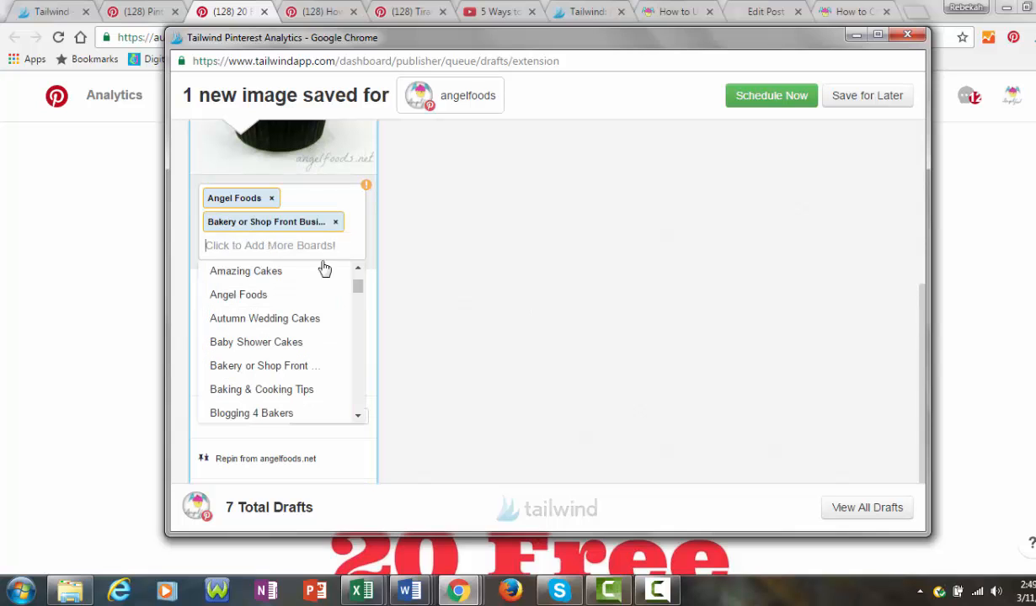
type("s")
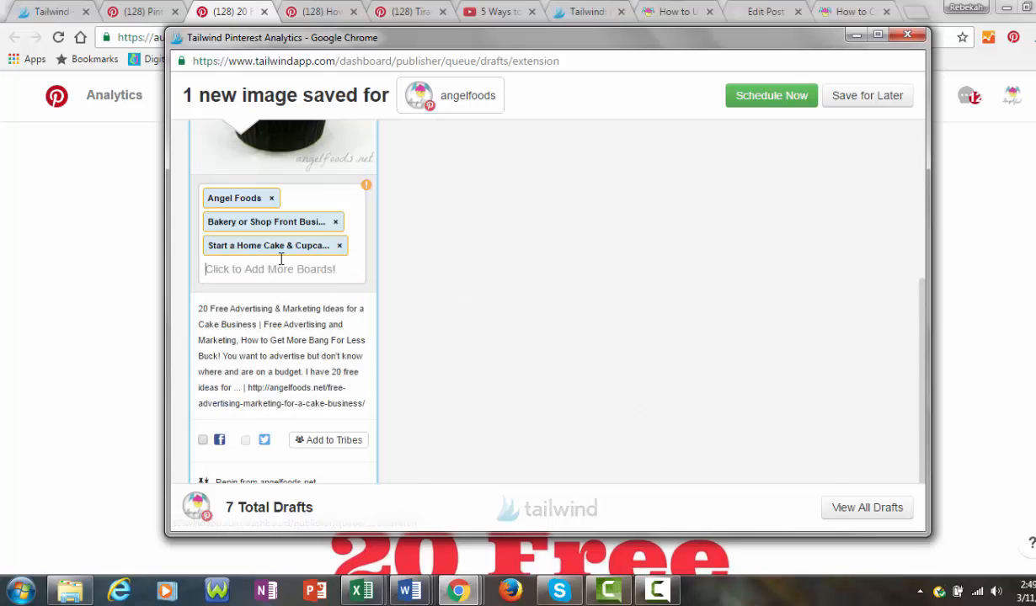
type("gr")
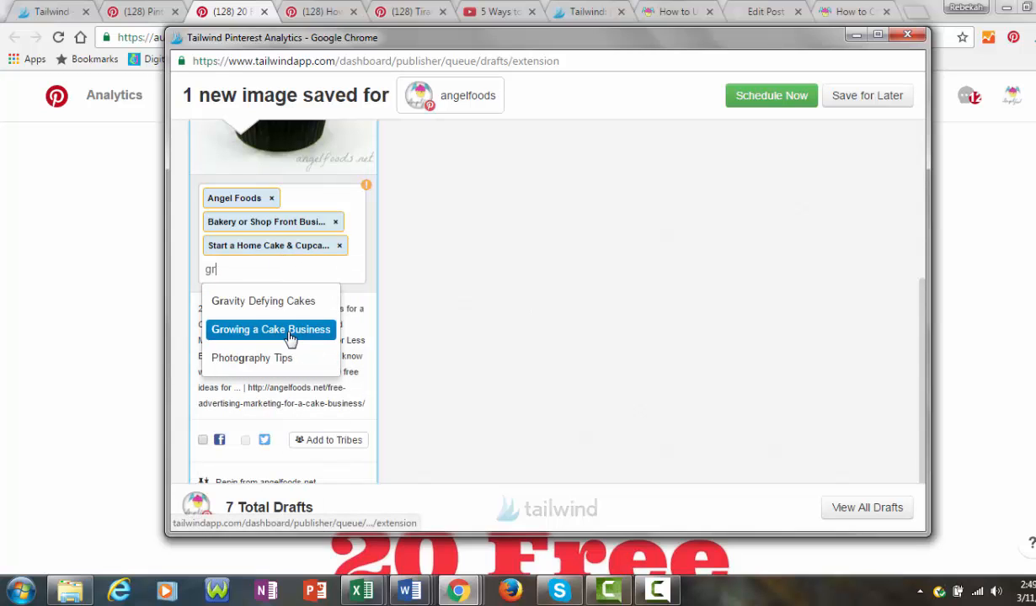
left_click(271, 329)
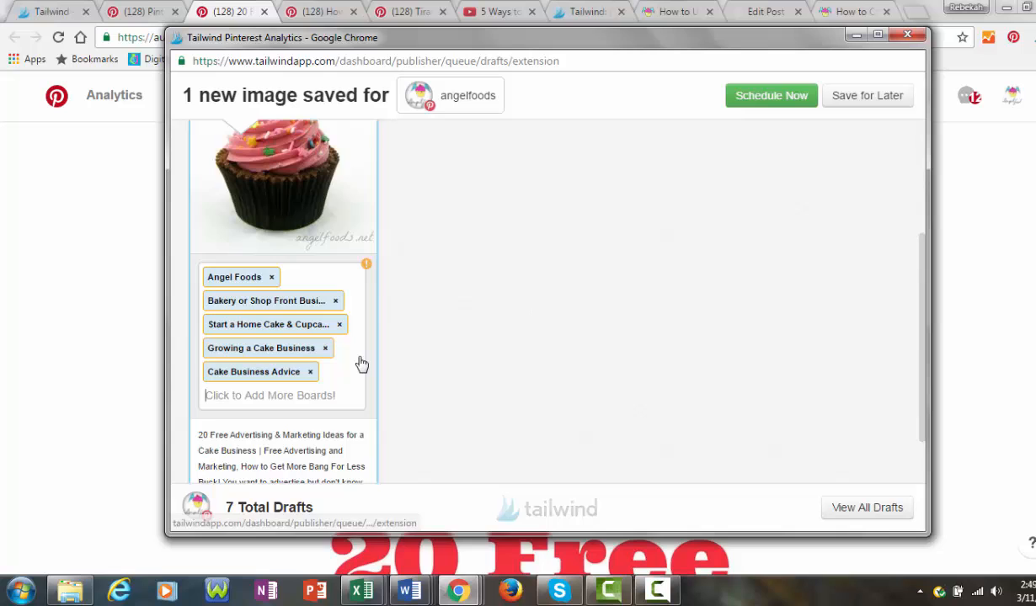
scroll("down", 3)
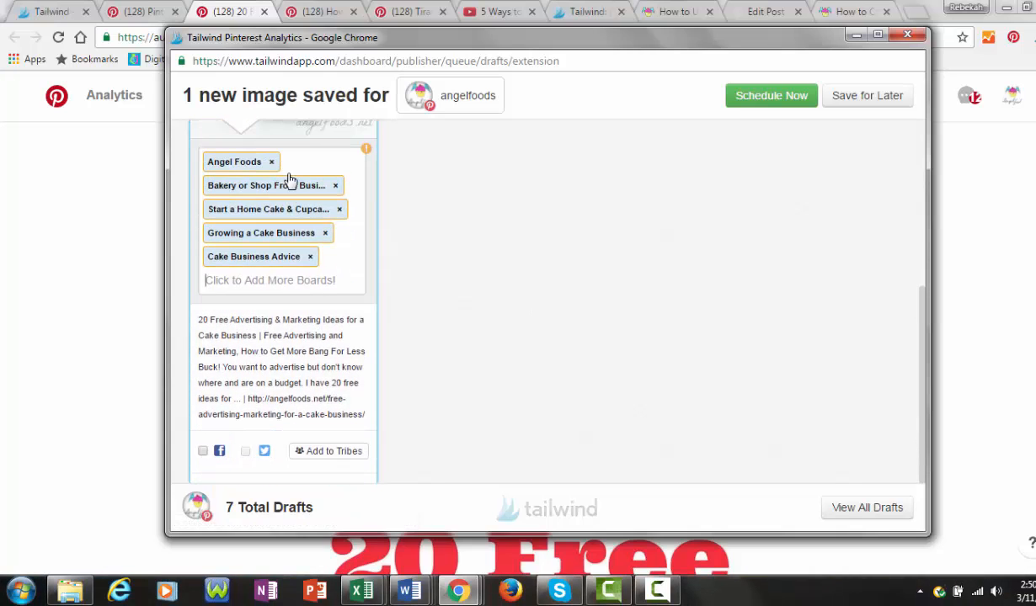
mouse_move(252, 263)
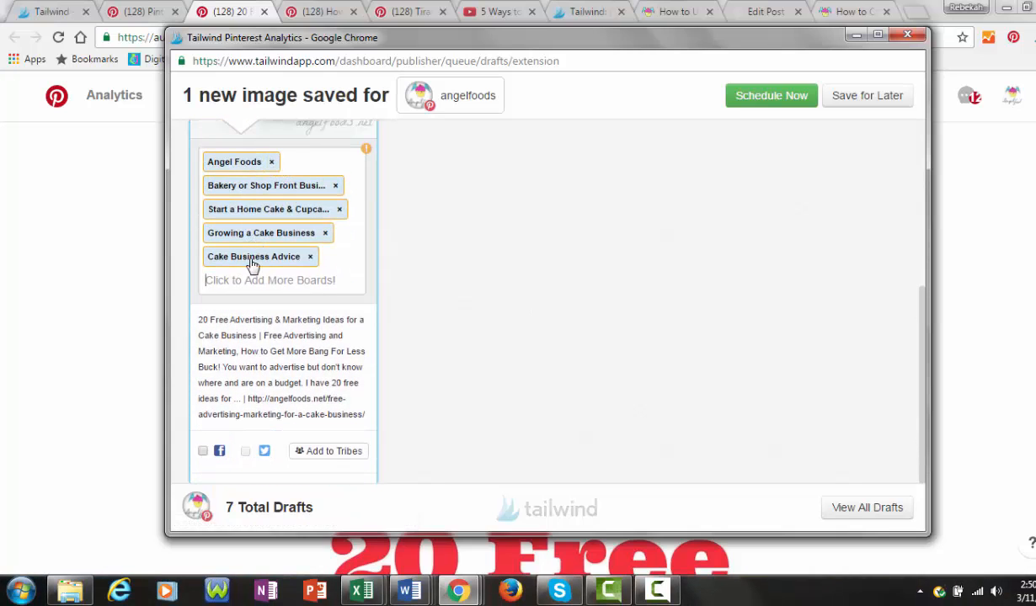
mouse_move(352, 265)
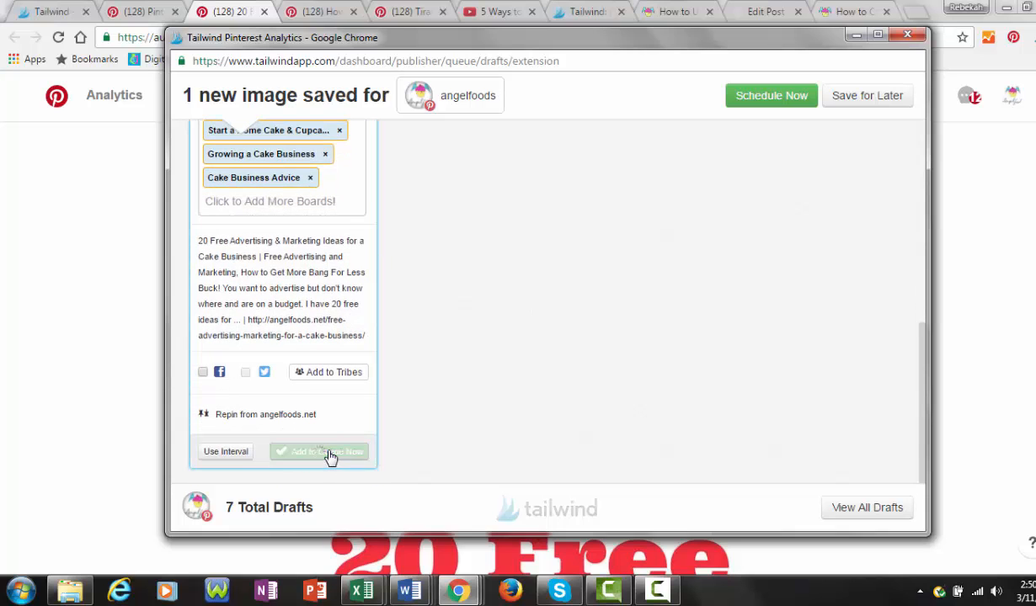
left_click(318, 452)
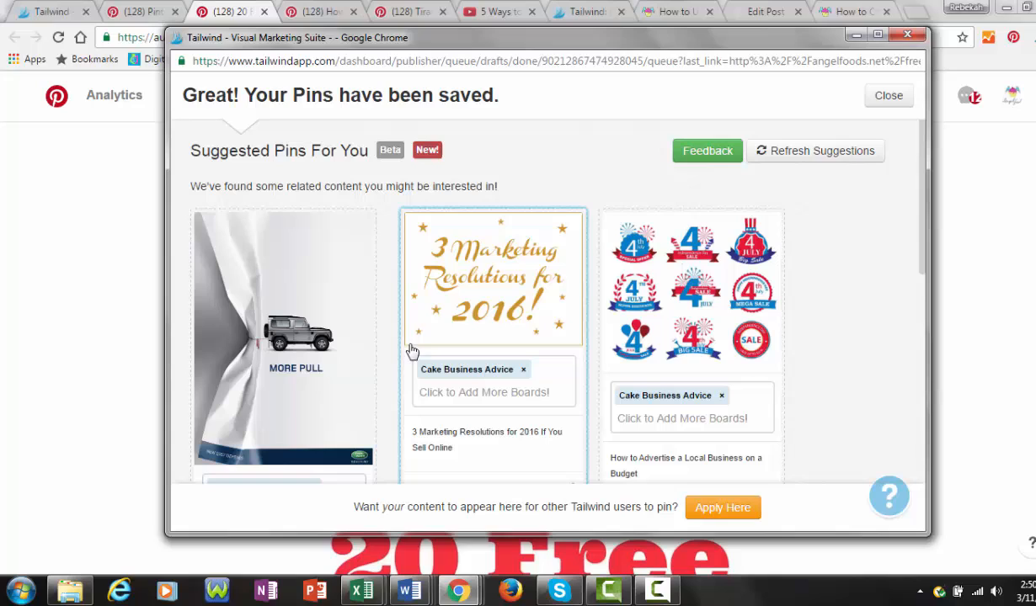
mouse_move(521, 187)
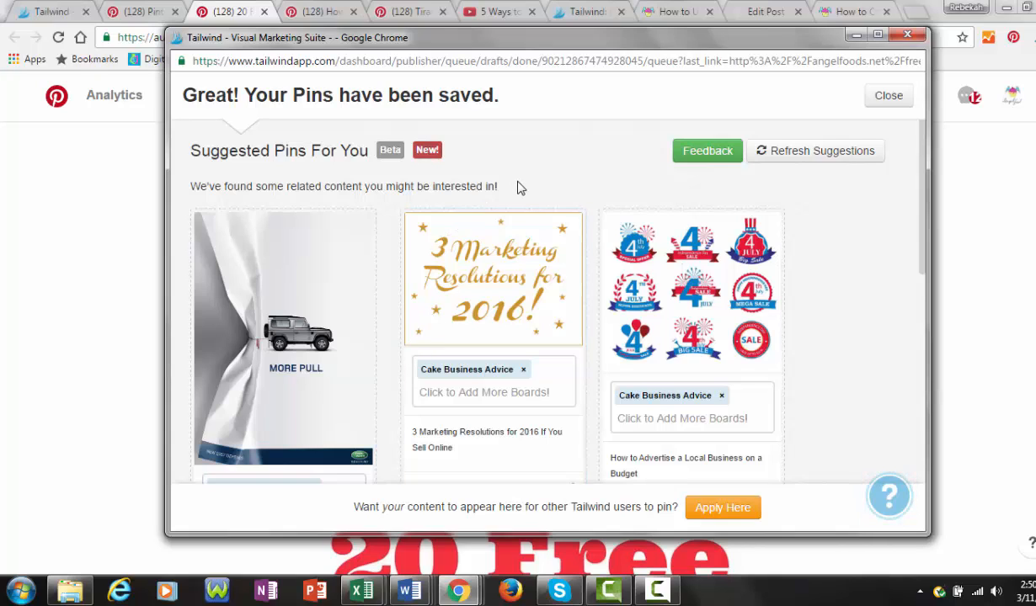
mouse_move(804, 311)
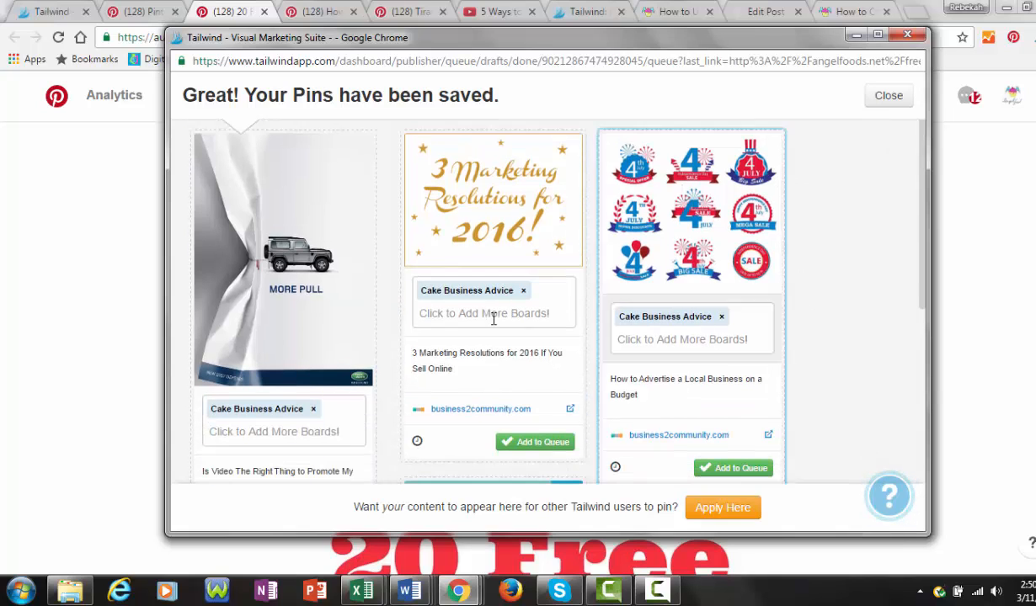
mouse_move(520, 230)
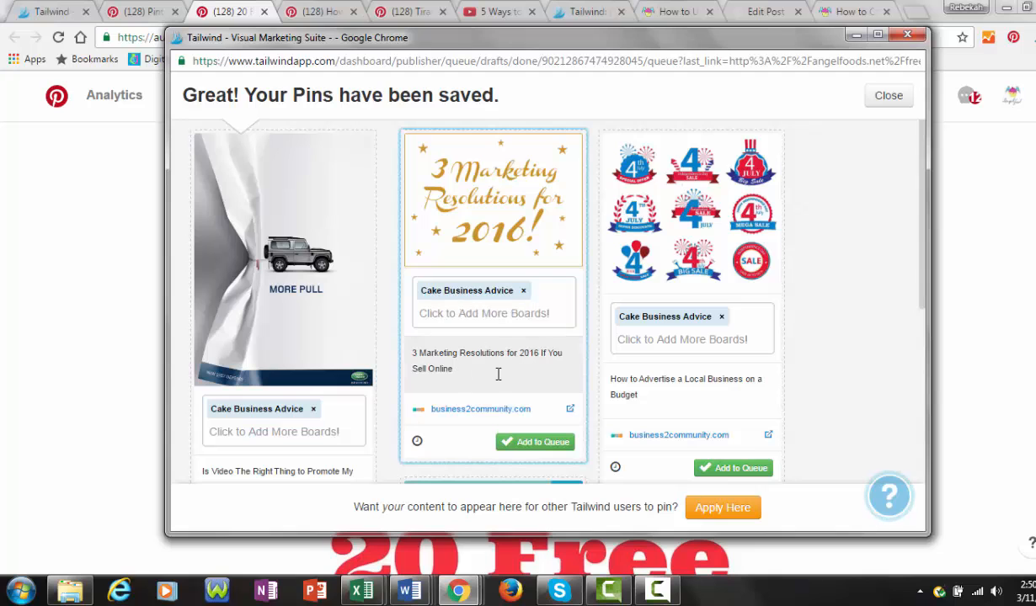
- Refresh the suggested pins, browse them, and close the 'Your Pins have been saved' popup
scroll("down", 3)
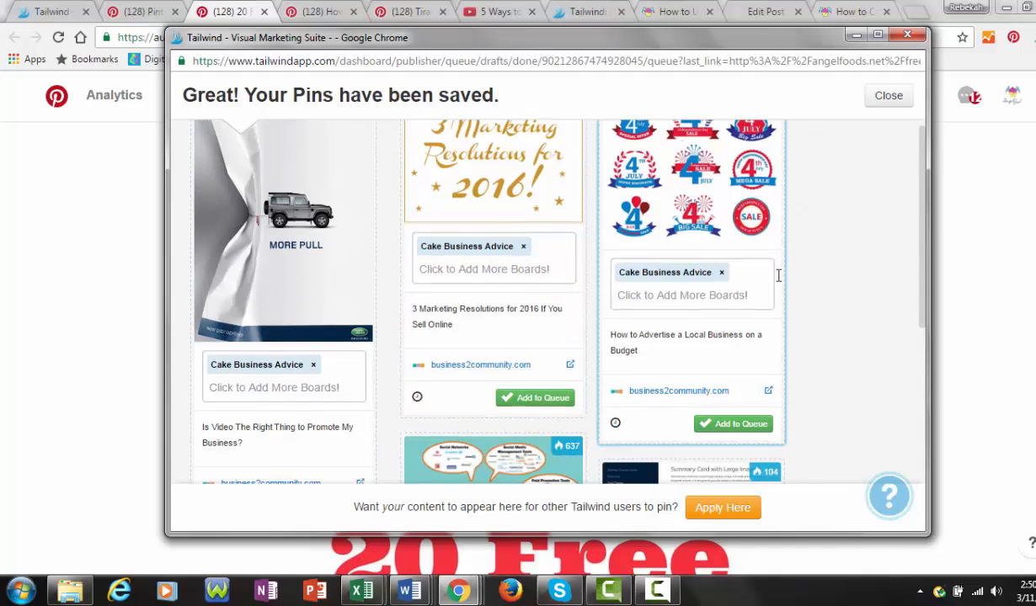
scroll("down", 3)
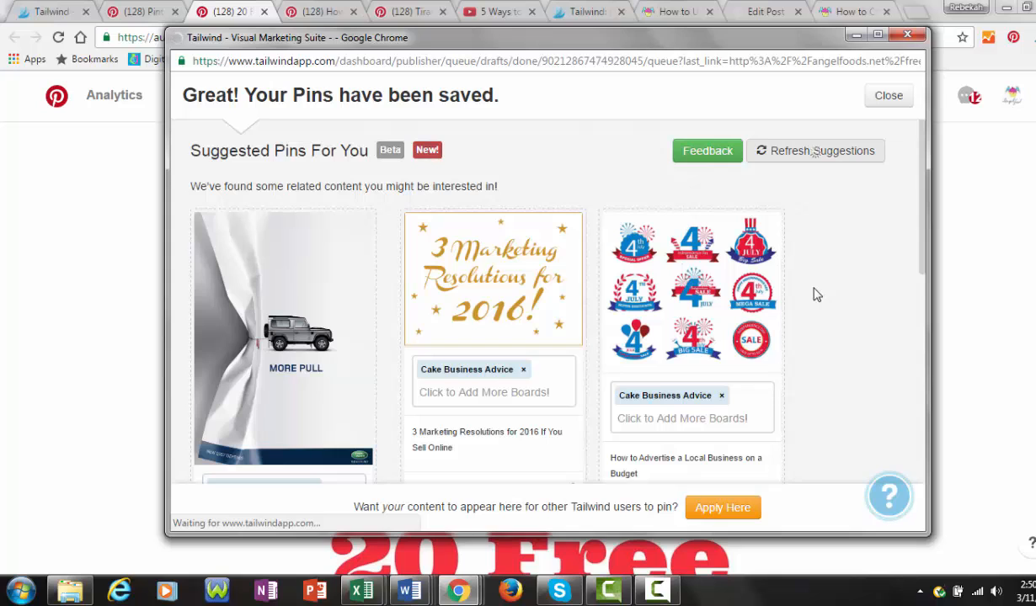
left_click(815, 151)
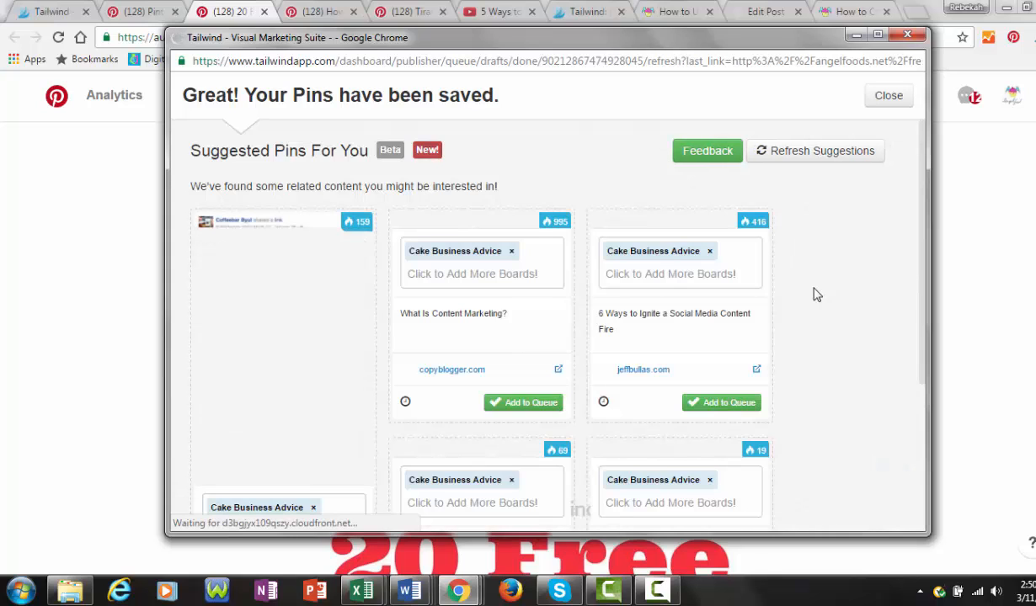
scroll("down", 3)
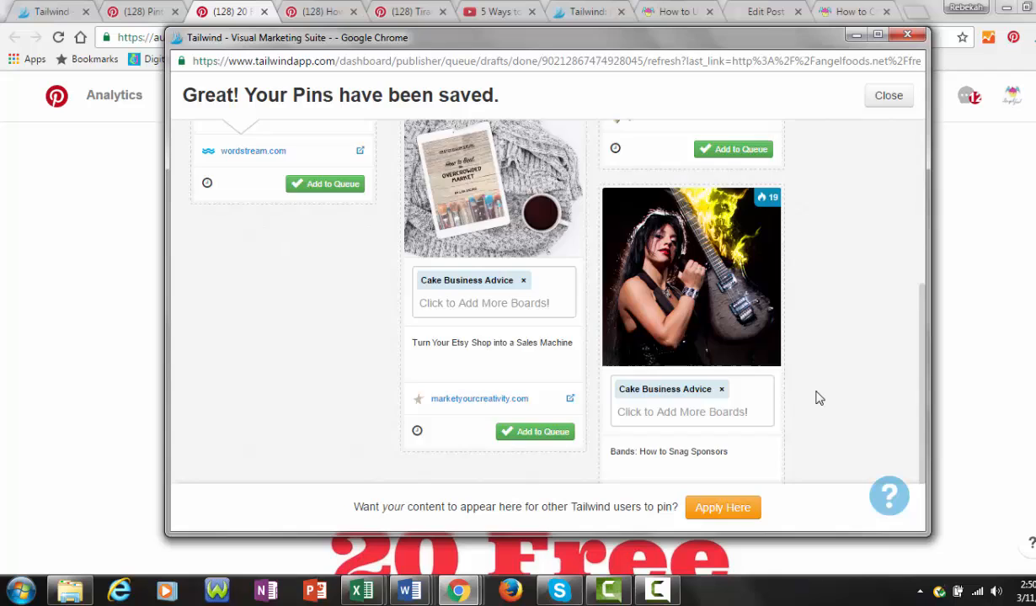
left_click(888, 95)
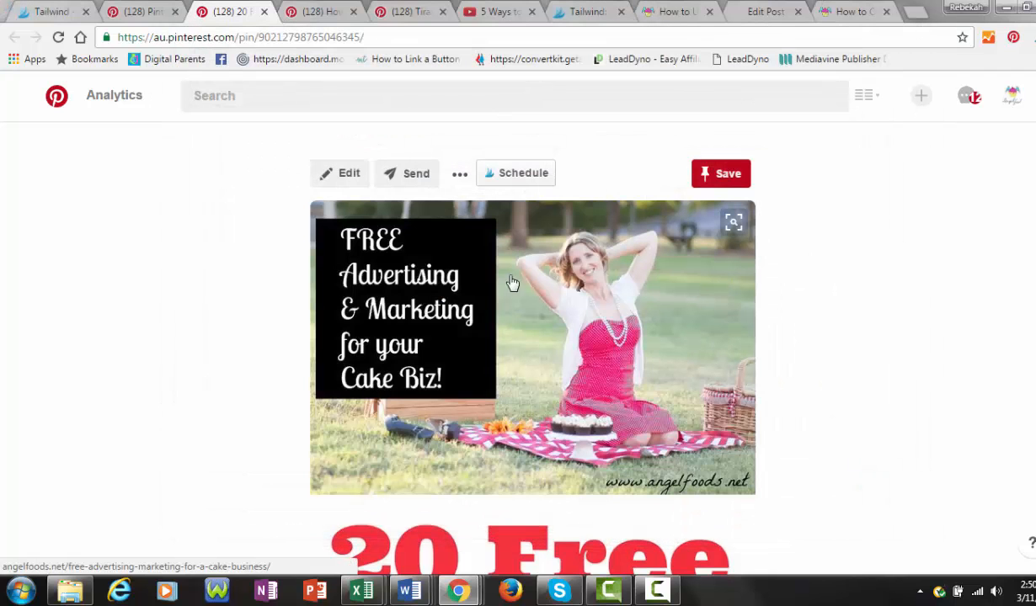
- Queue the cupcake pricing pin to Cupcakes, Angel Foods and additional boards
left_click(320, 11)
type("c")
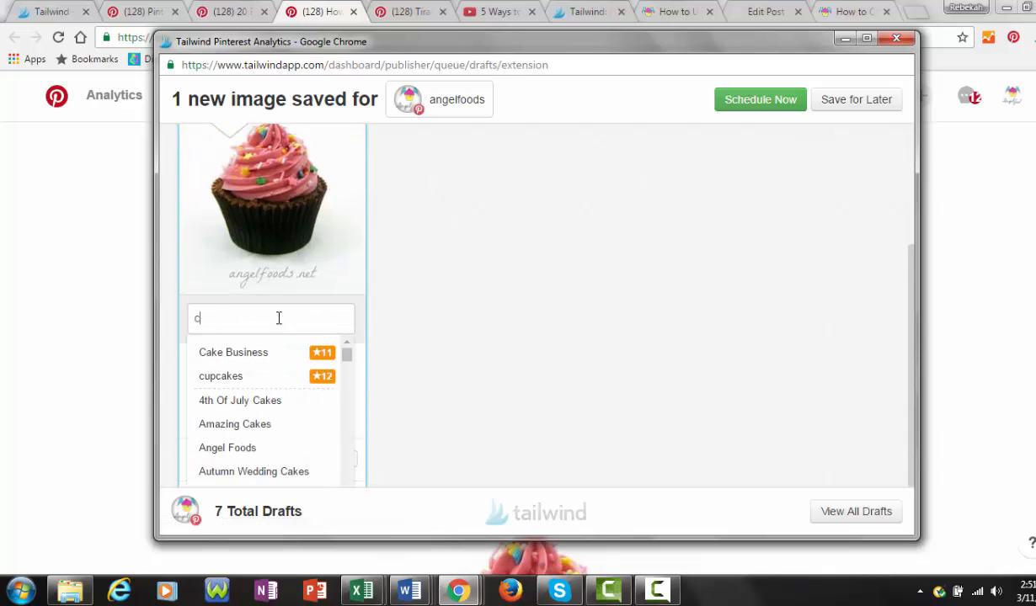
left_click(220, 375)
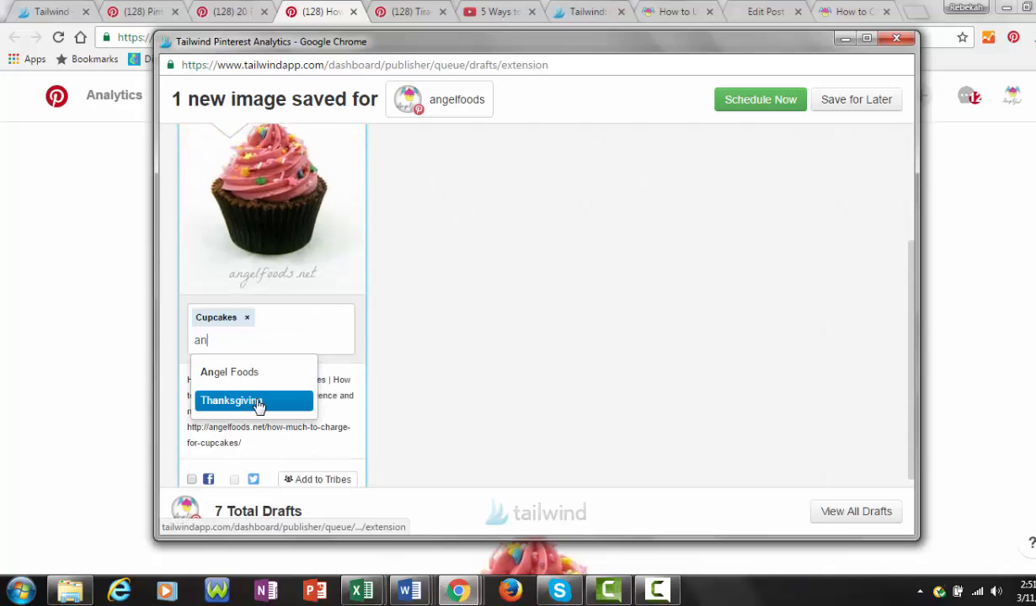
left_click(229, 372)
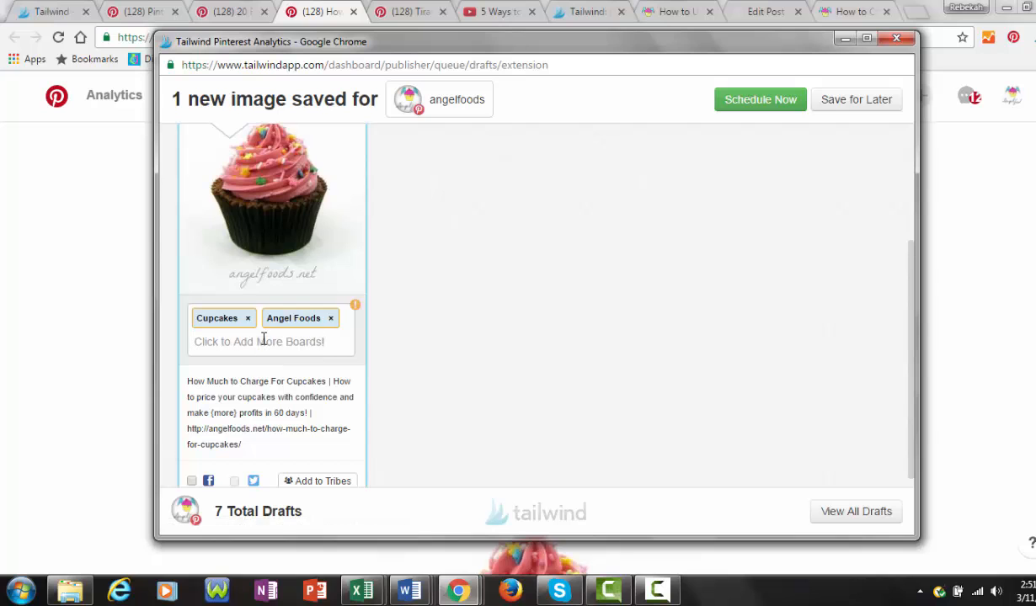
left_click(259, 341)
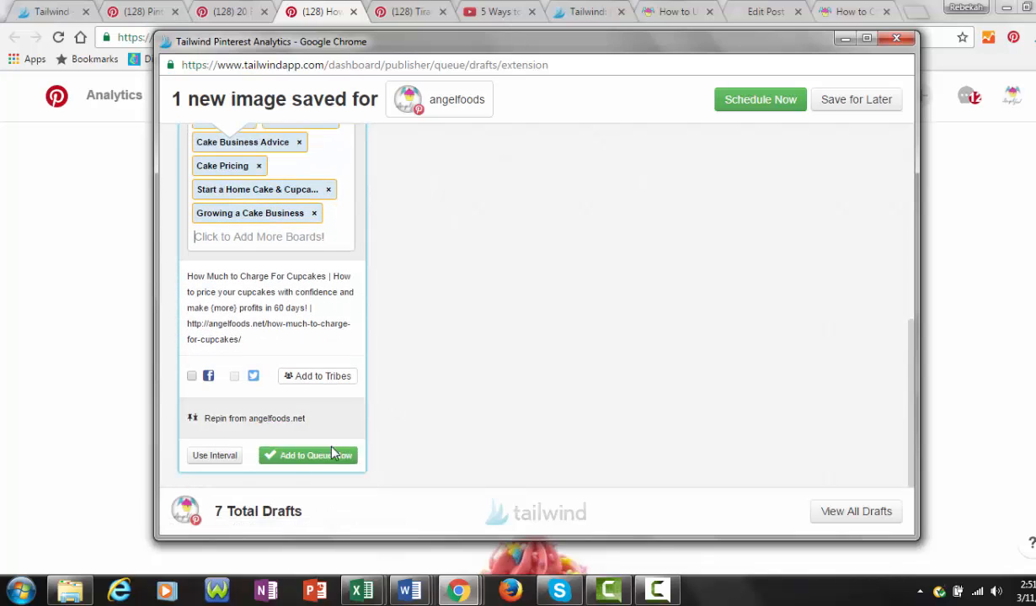
left_click(309, 455)
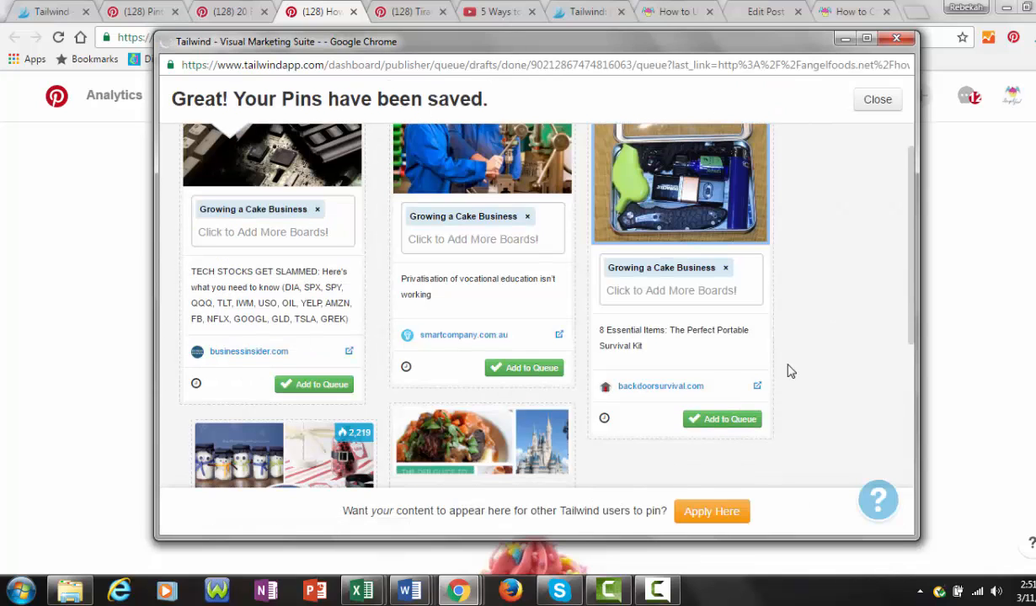
- Look over the saved-pins confirmation and close it
scroll("down", 3)
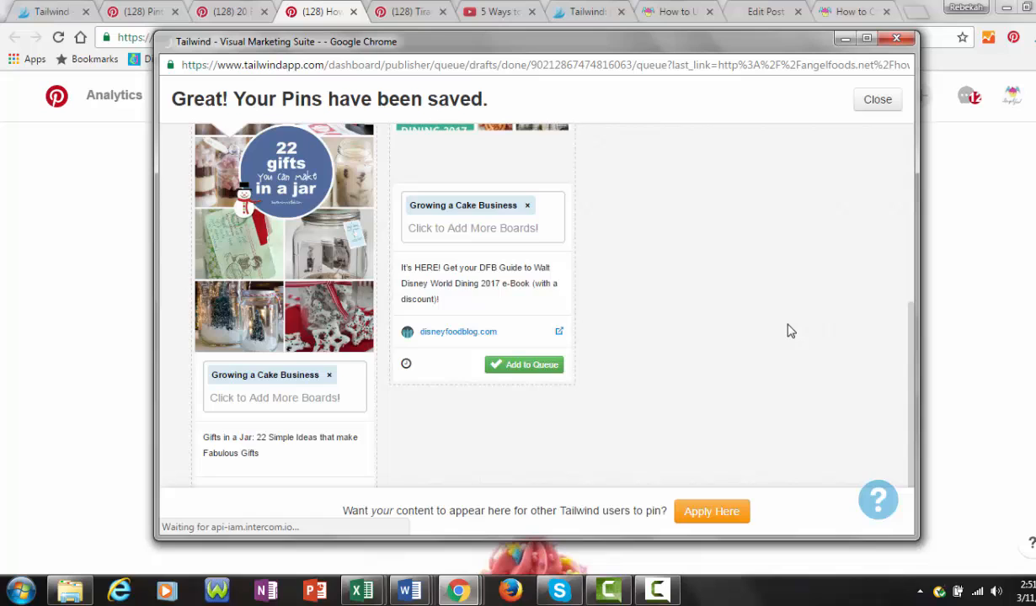
scroll("up", 3)
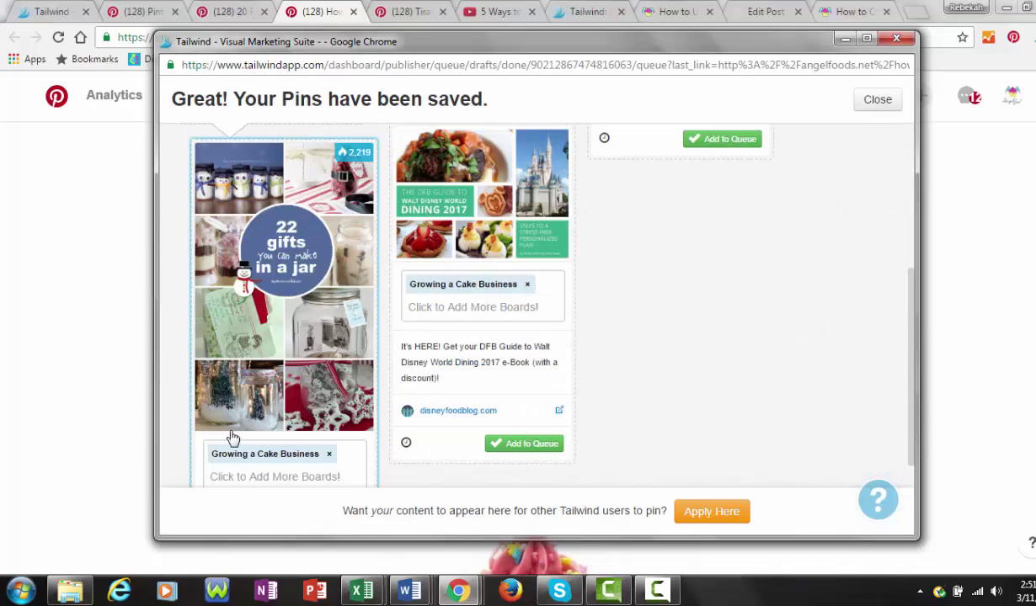
mouse_move(253, 319)
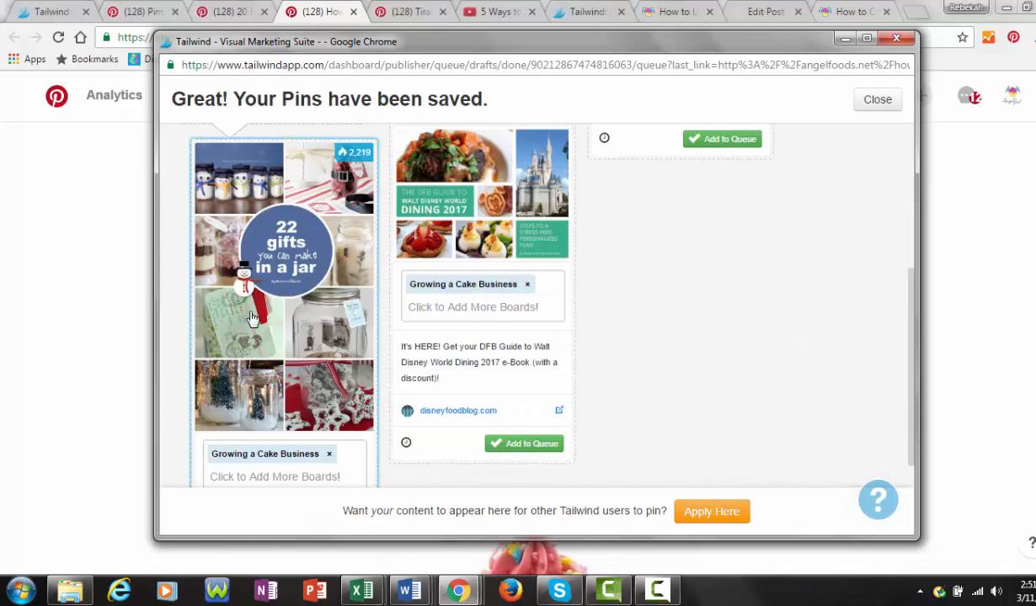
scroll("down", 3)
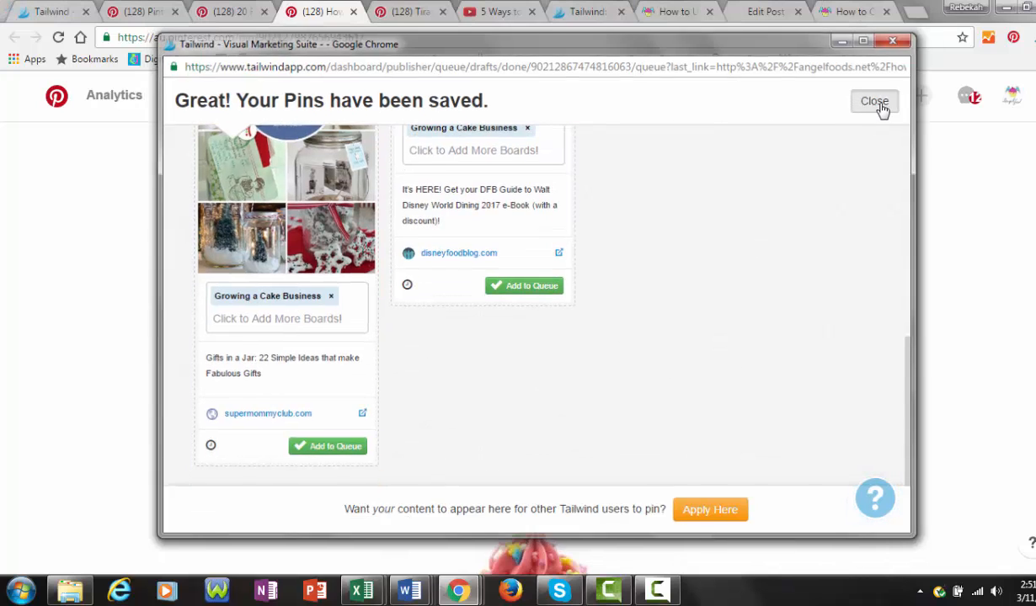
left_click(875, 101)
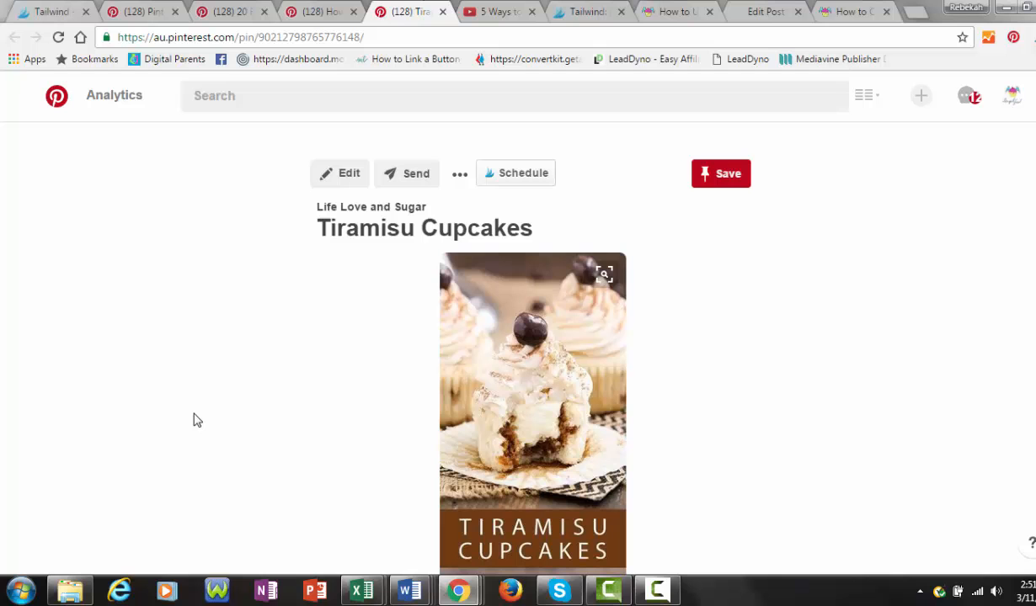
mouse_move(523, 173)
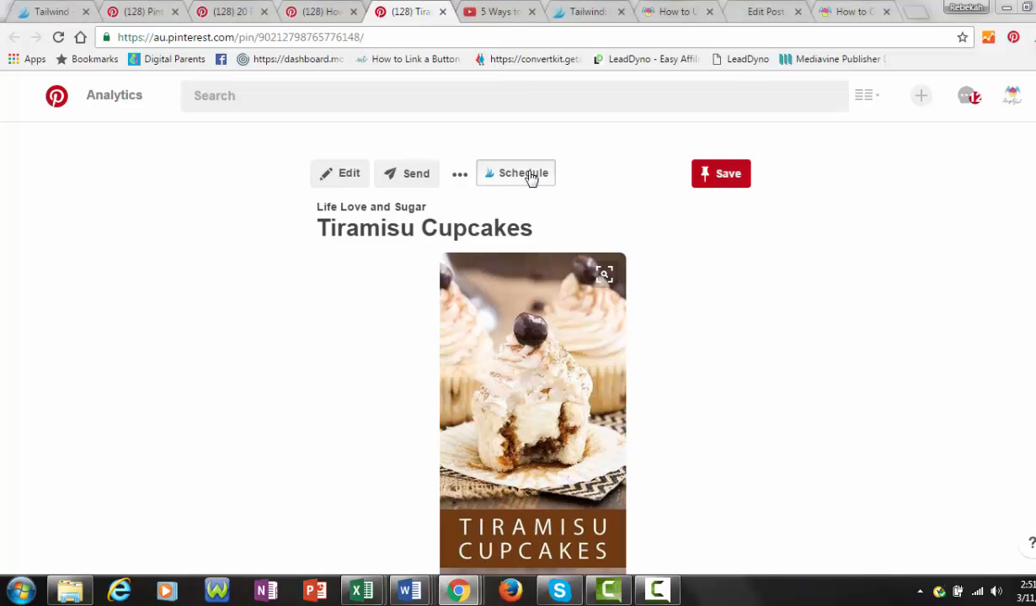
- Queue the Tiramisu Cupcakes pin to Cake Recipe's, Start a Home Cake & Cupcake, and Cupcakes
left_click(516, 173)
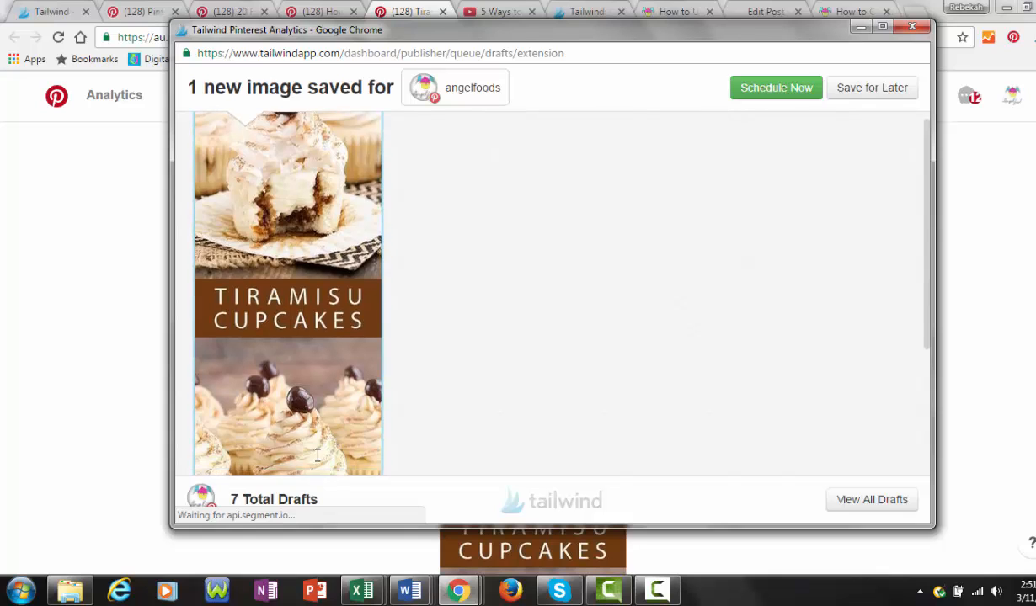
type("rec")
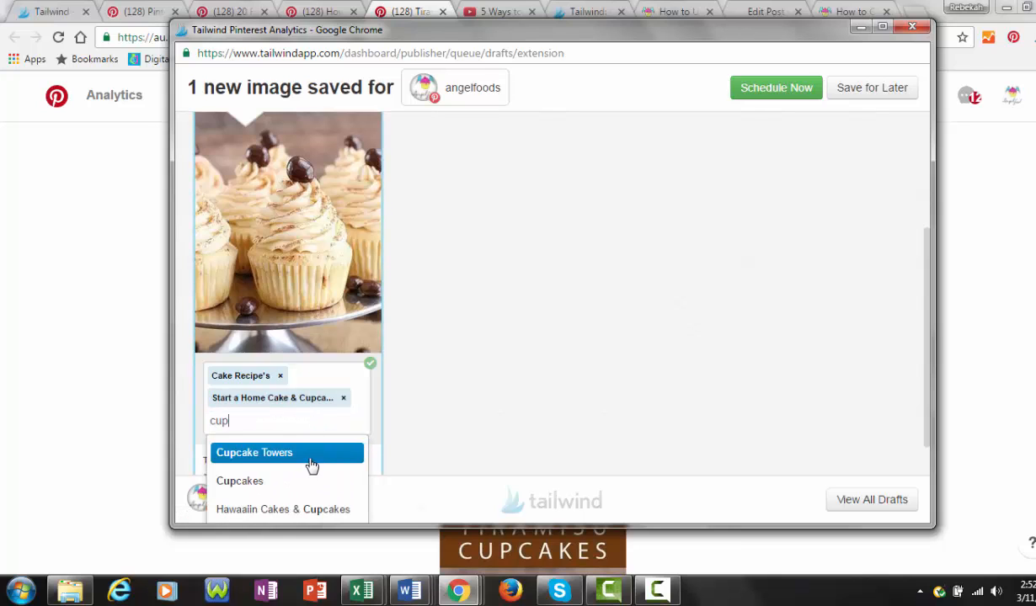
left_click(239, 481)
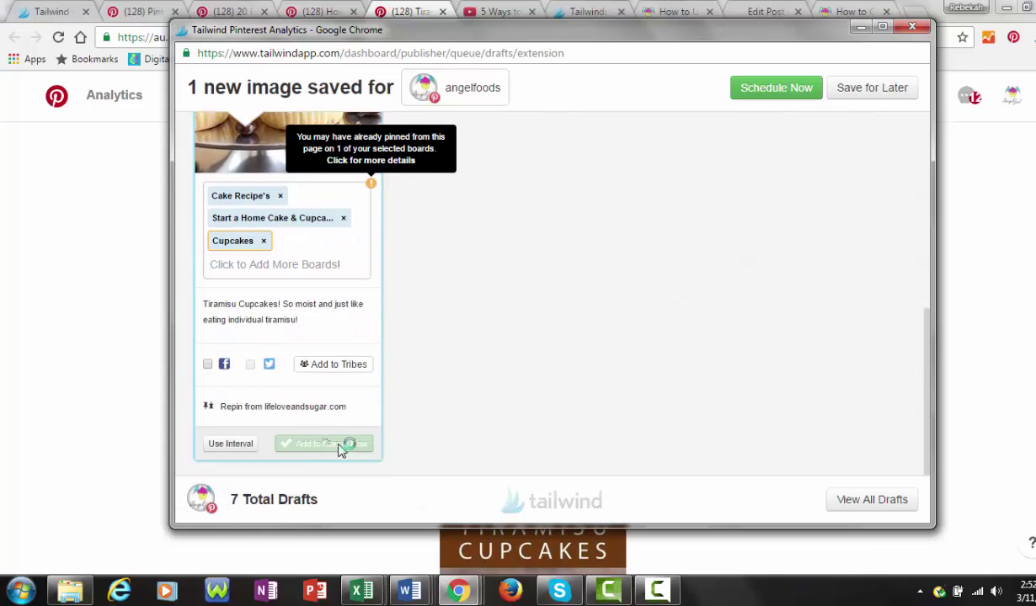
left_click(323, 444)
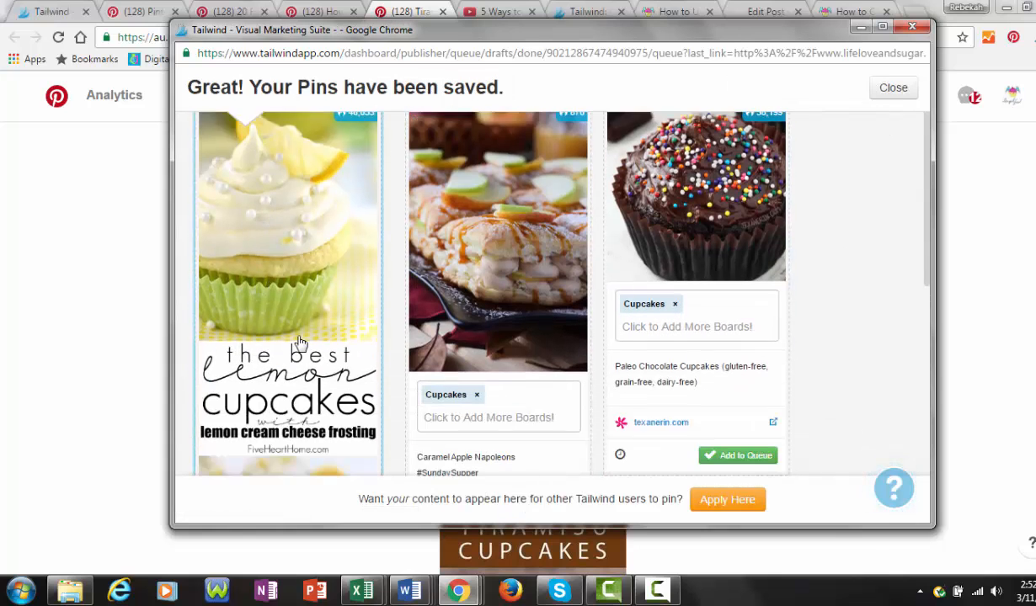
- Add the lemon cupcakes suggestion to the queue
scroll("down", 3)
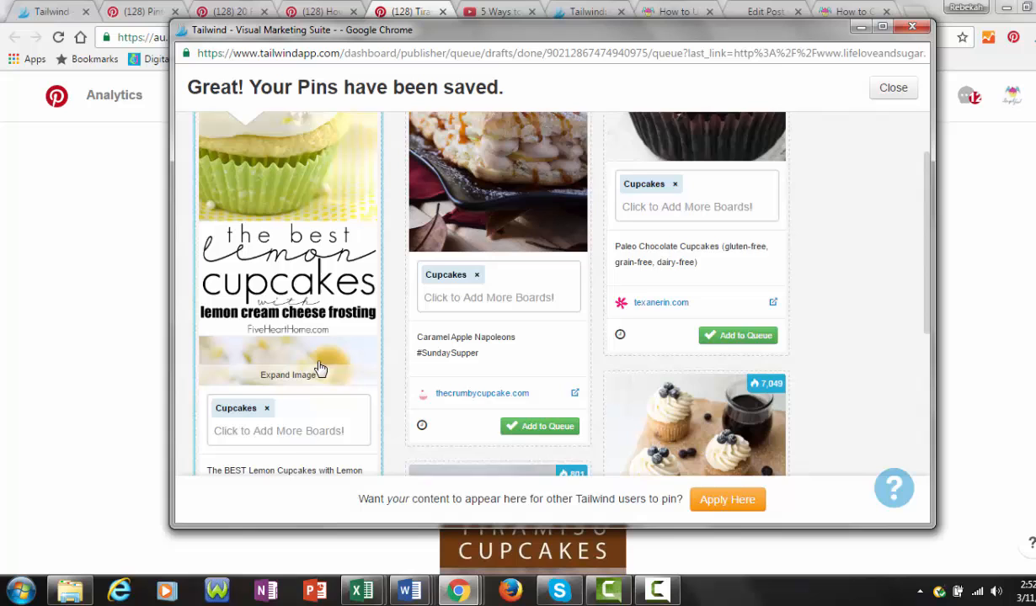
scroll("up", 3)
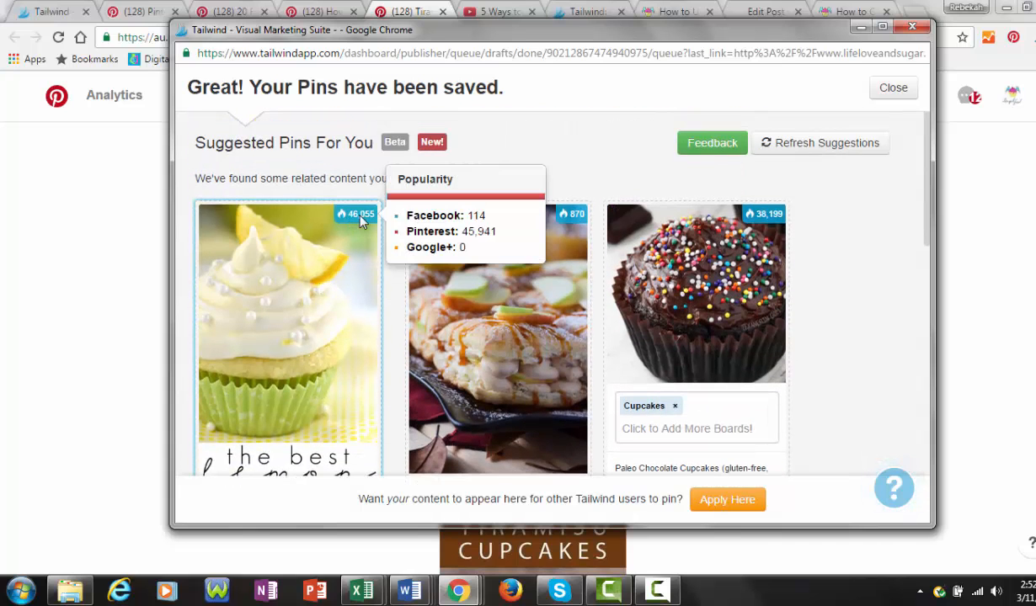
mouse_move(354, 234)
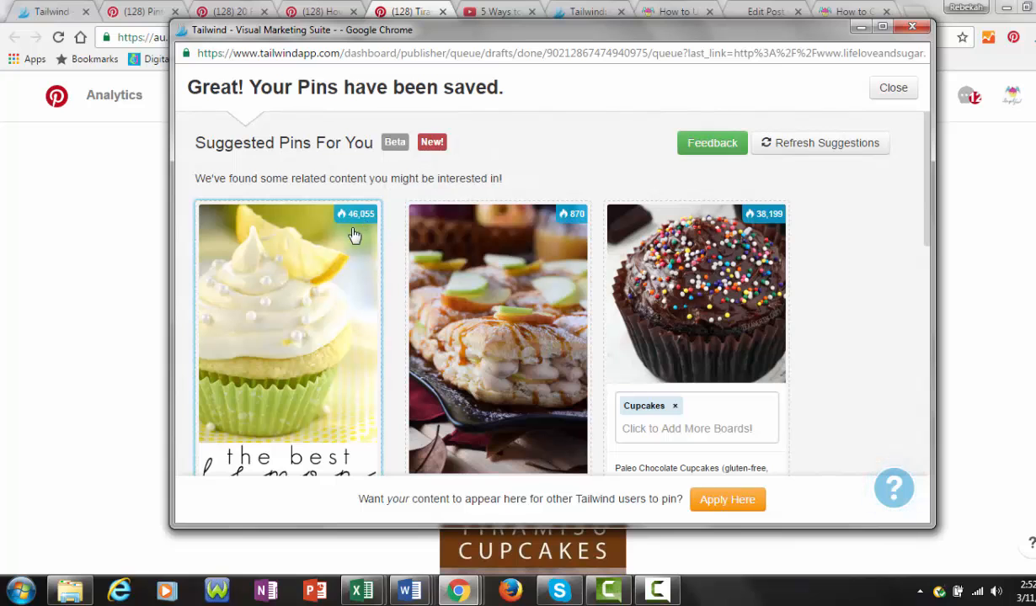
scroll("down", 3)
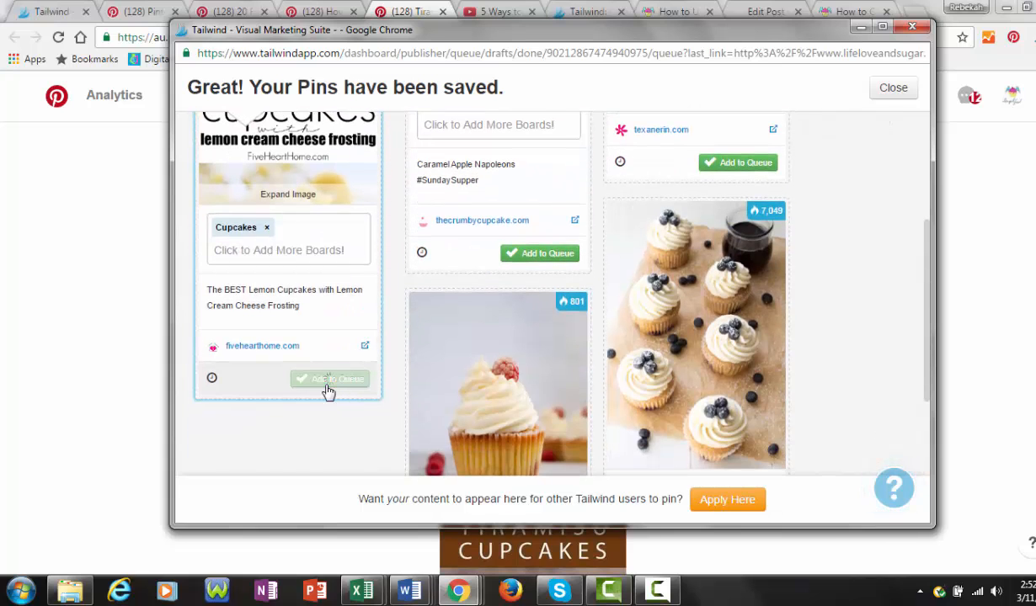
left_click(329, 378)
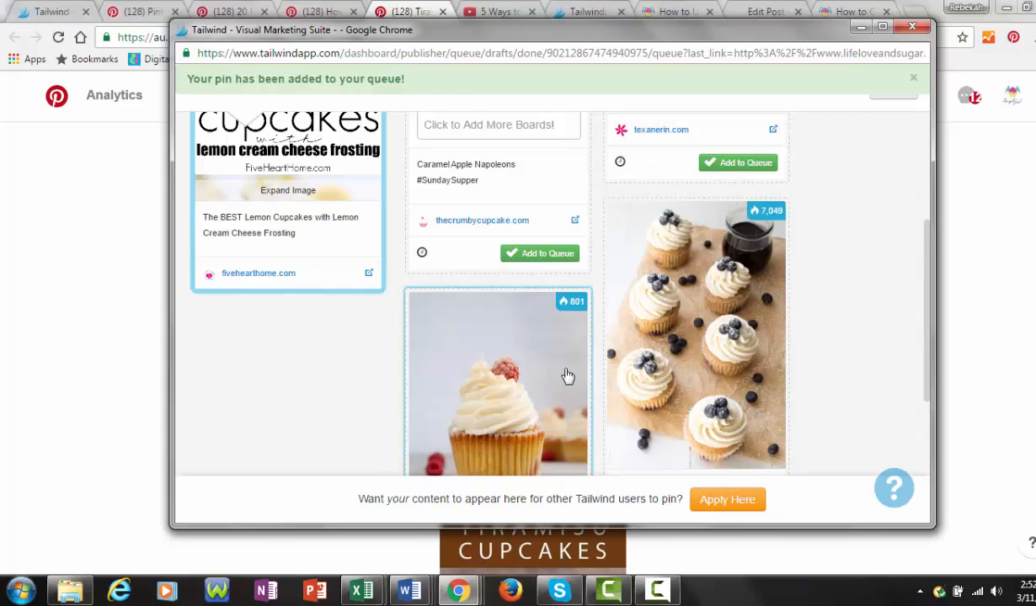
- Queue the orange raspberry cupcakes pin with the Cake Recipe's board added
scroll("down", 3)
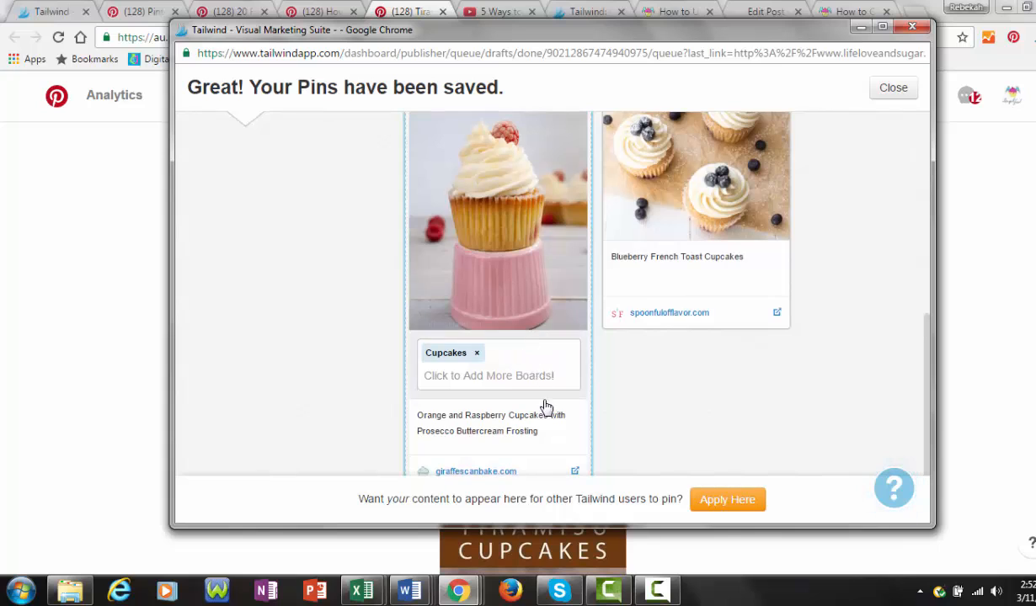
left_click(489, 375)
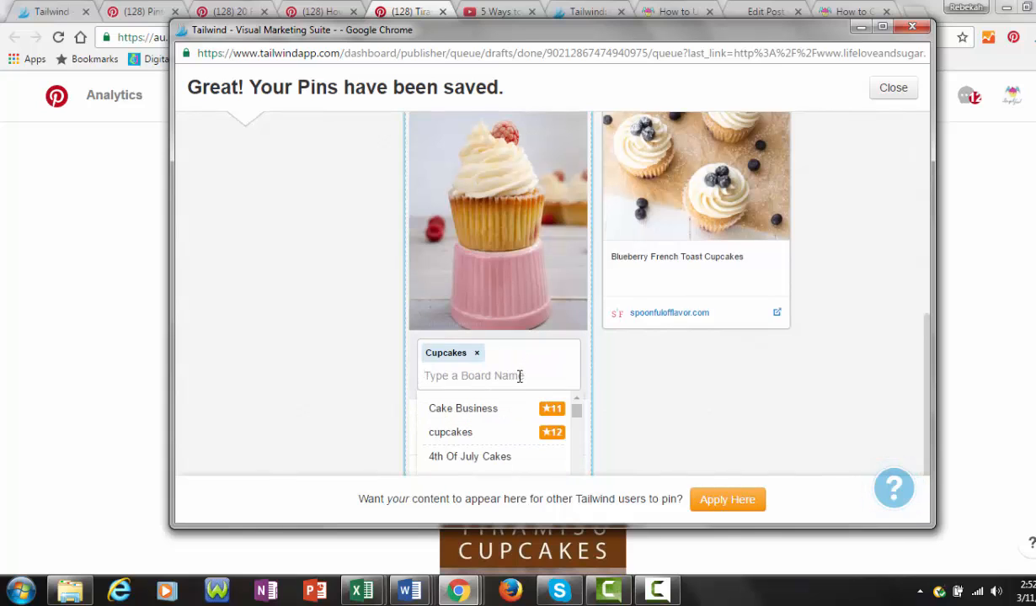
left_click(462, 408)
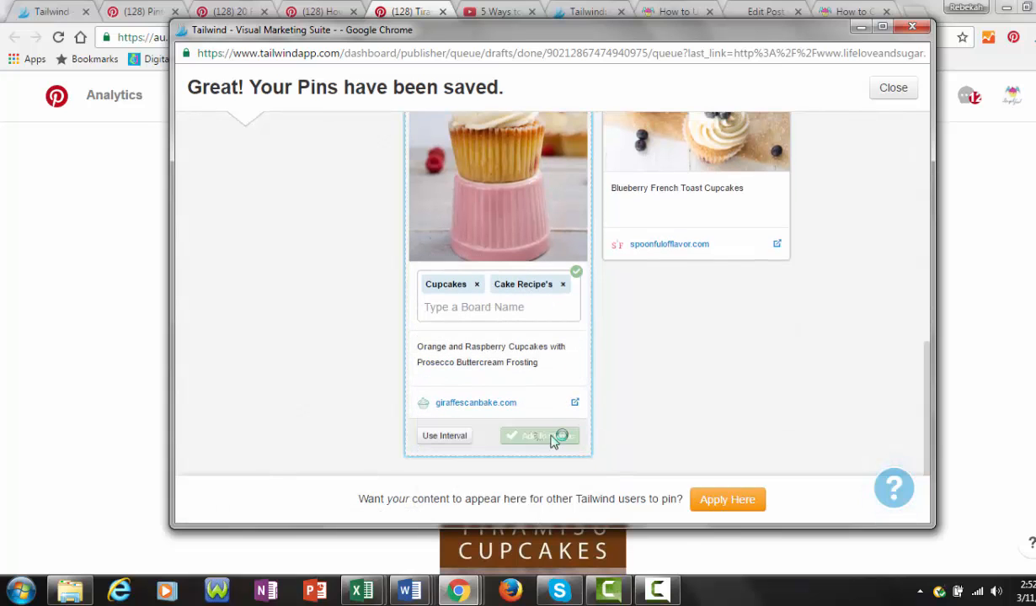
left_click(893, 87)
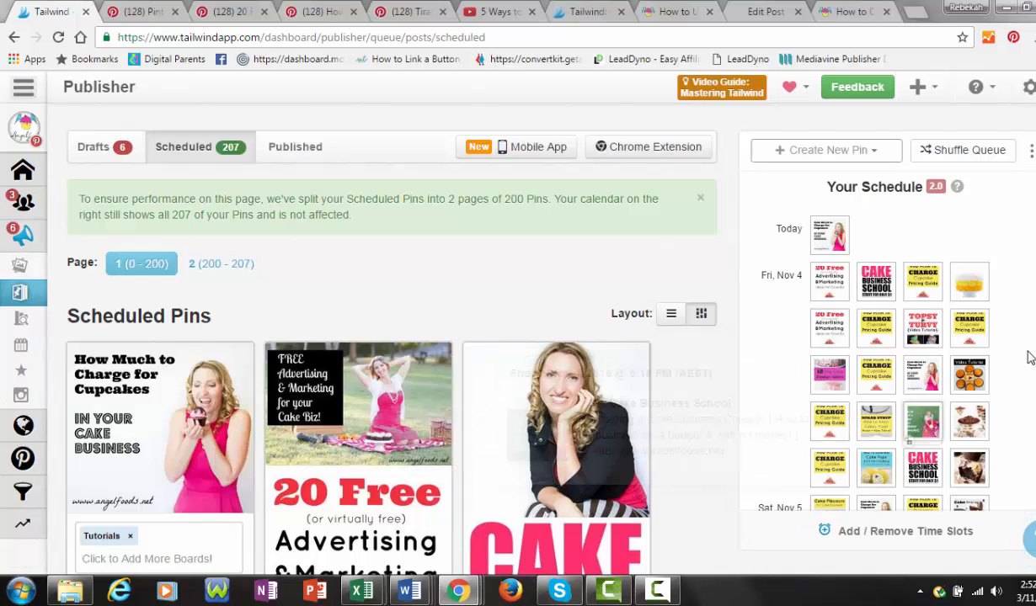
scroll("down", 3)
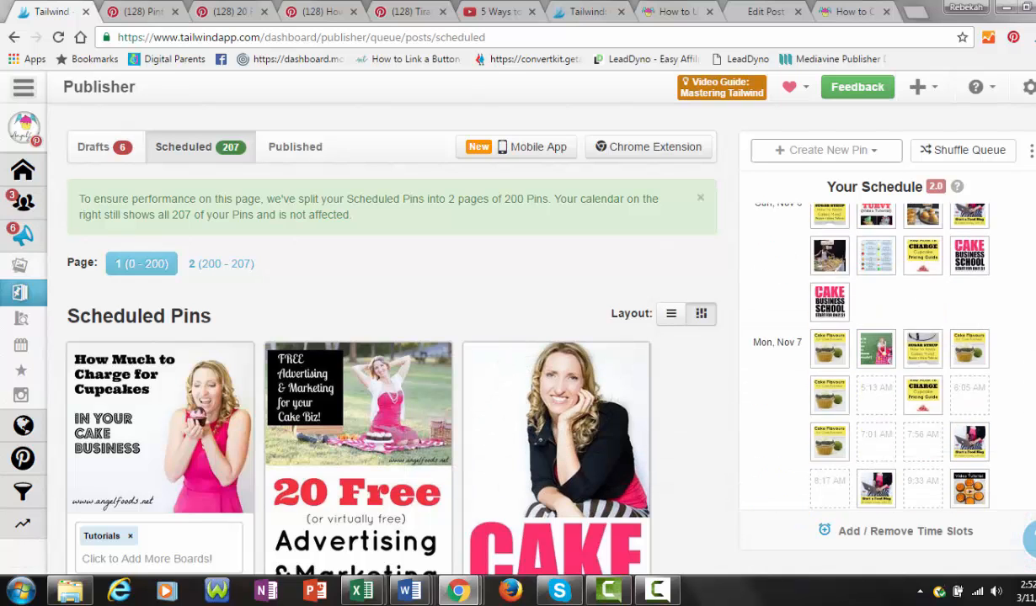
scroll("down", 3)
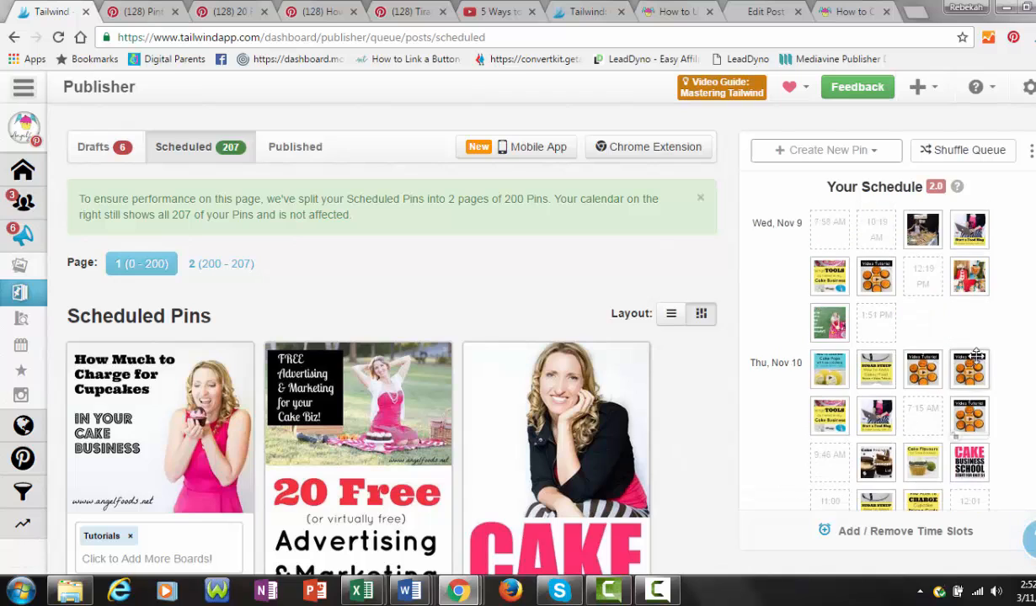
scroll("down", 3)
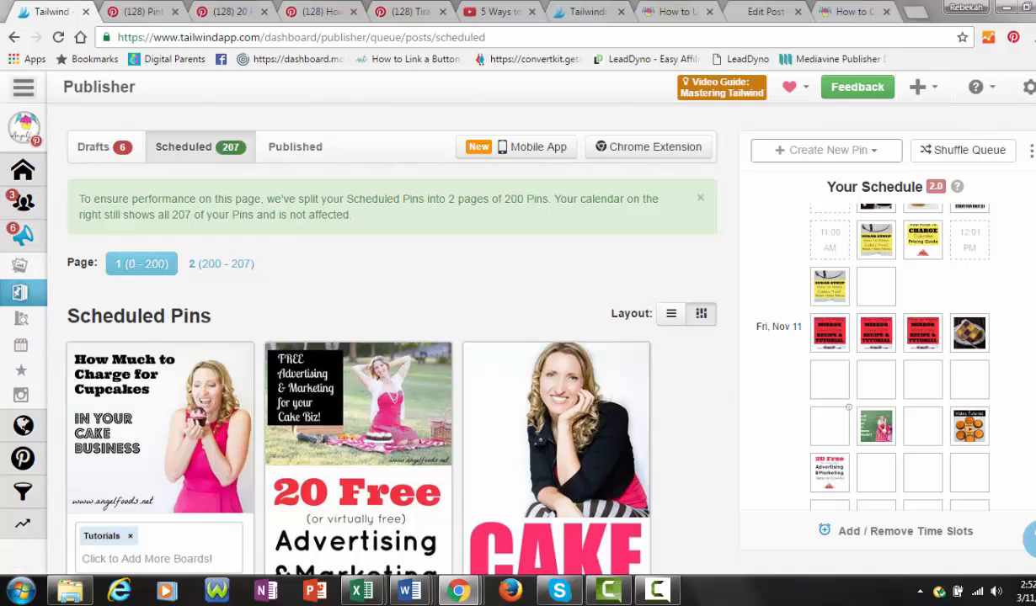
scroll("down", 3)
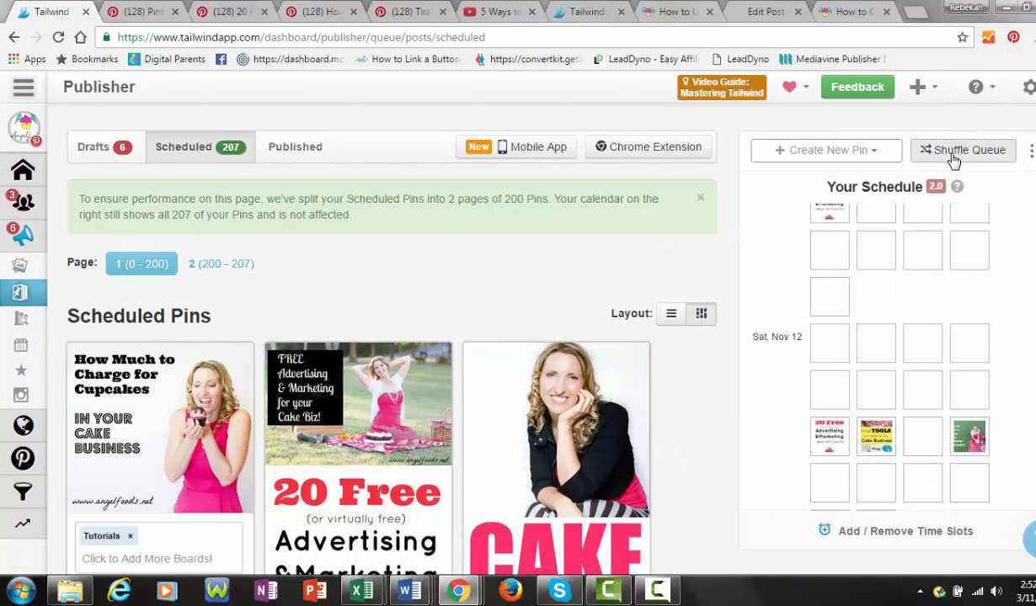
- Shuffle the 207-pin queue and scroll the schedule calendar to check the new order
left_click(962, 150)
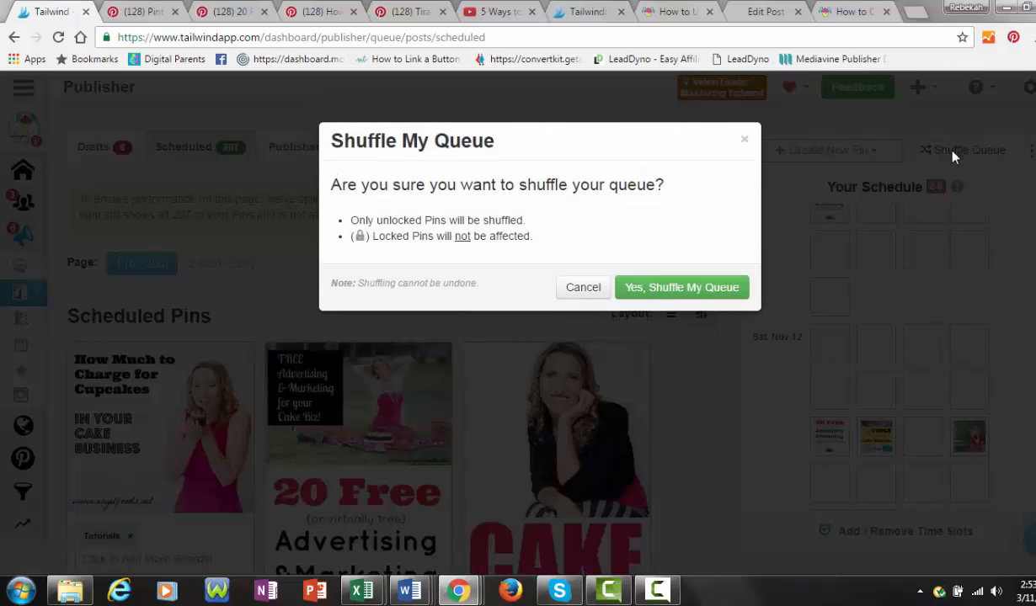
left_click(582, 287)
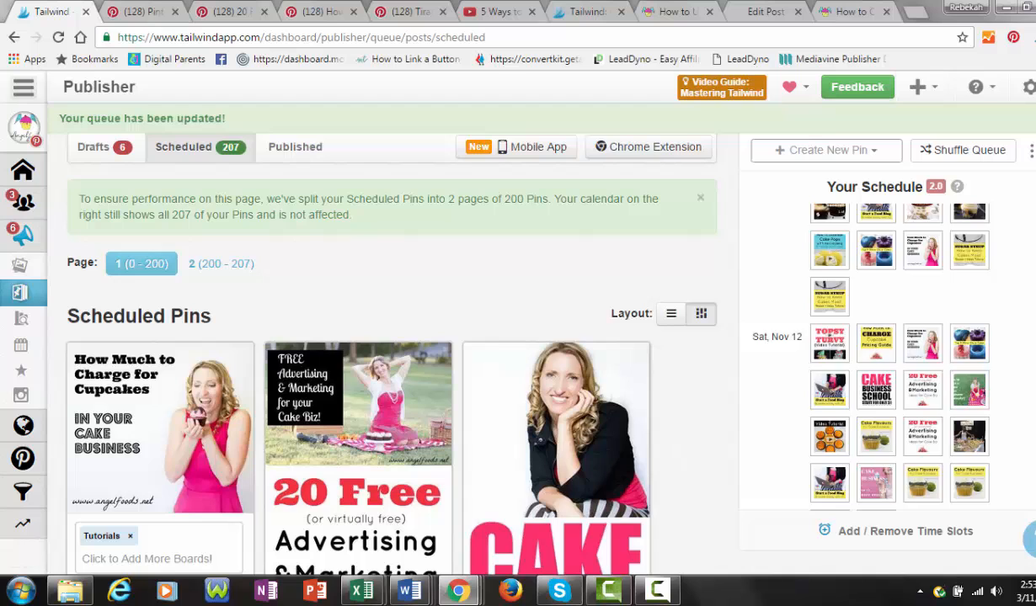
scroll("up", 3)
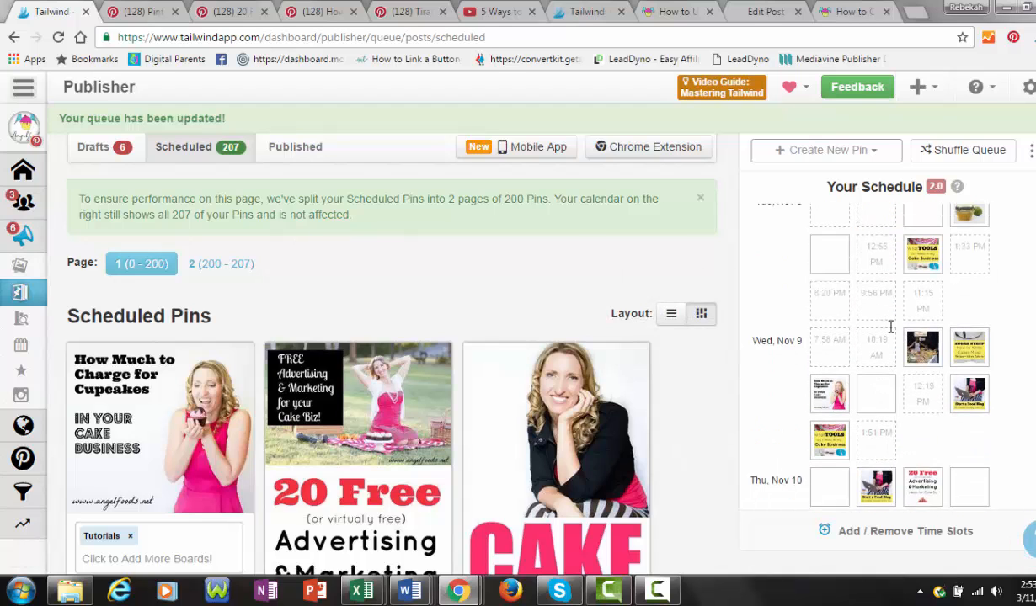
scroll("up", 3)
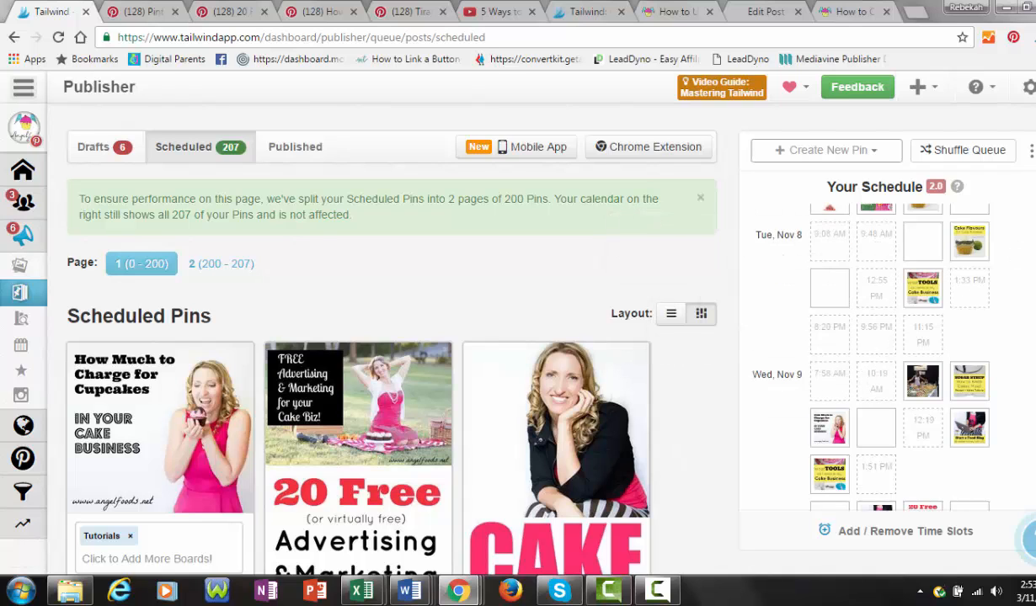
scroll("up", 3)
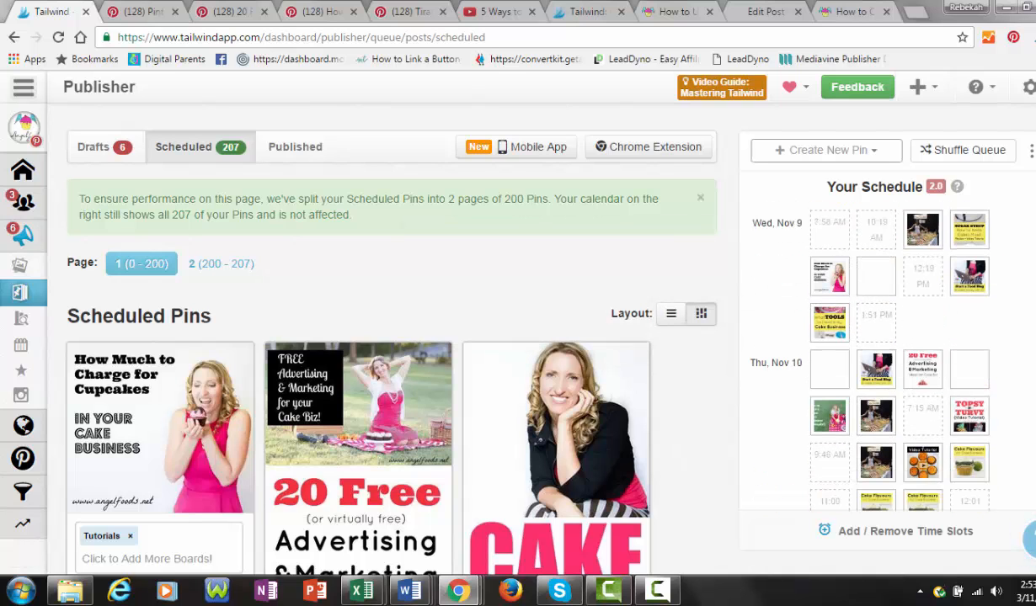
scroll("down", 3)
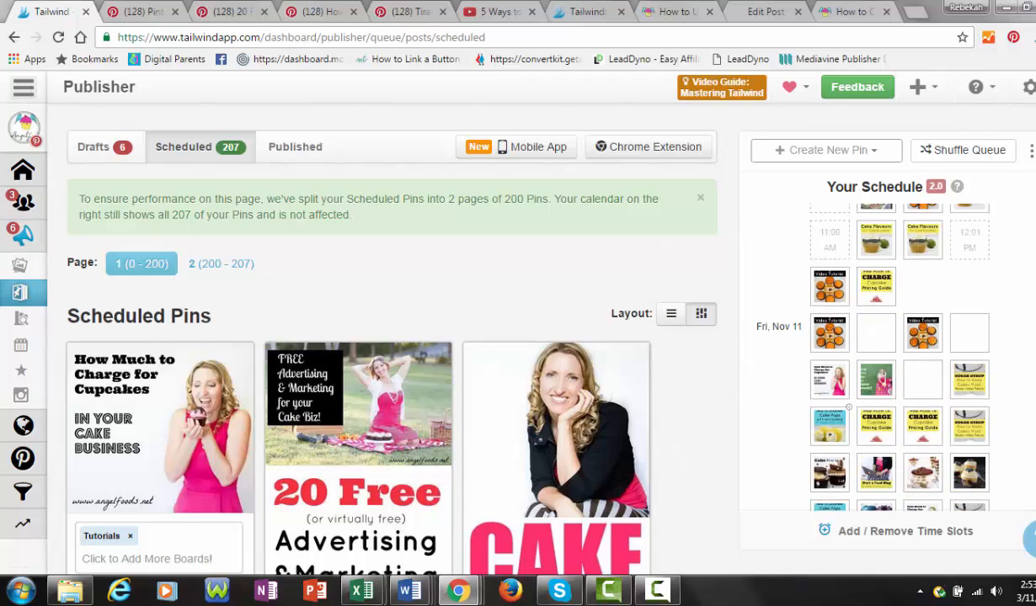
scroll("down", 3)
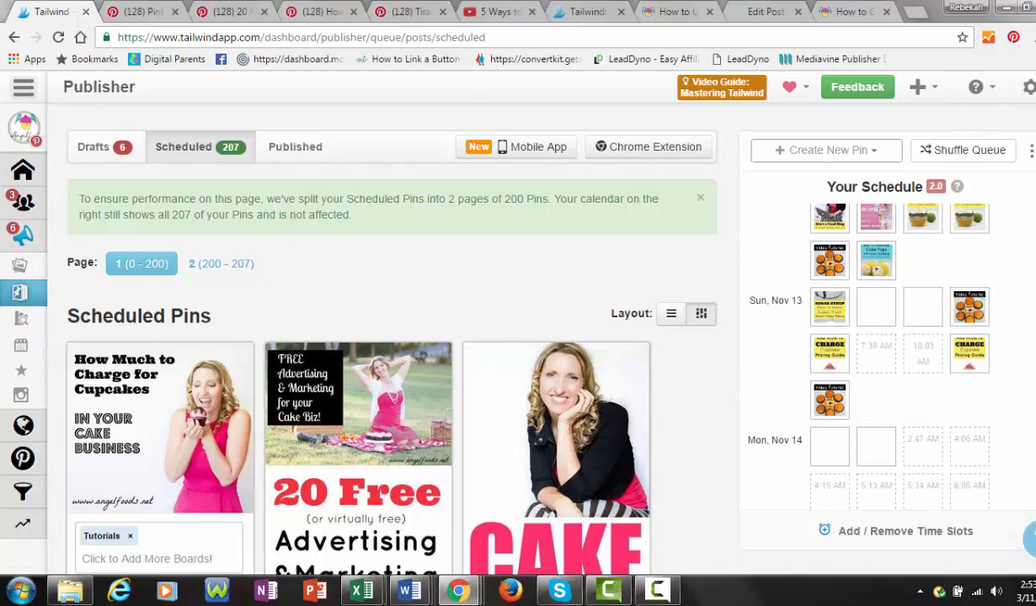
scroll("down", 3)
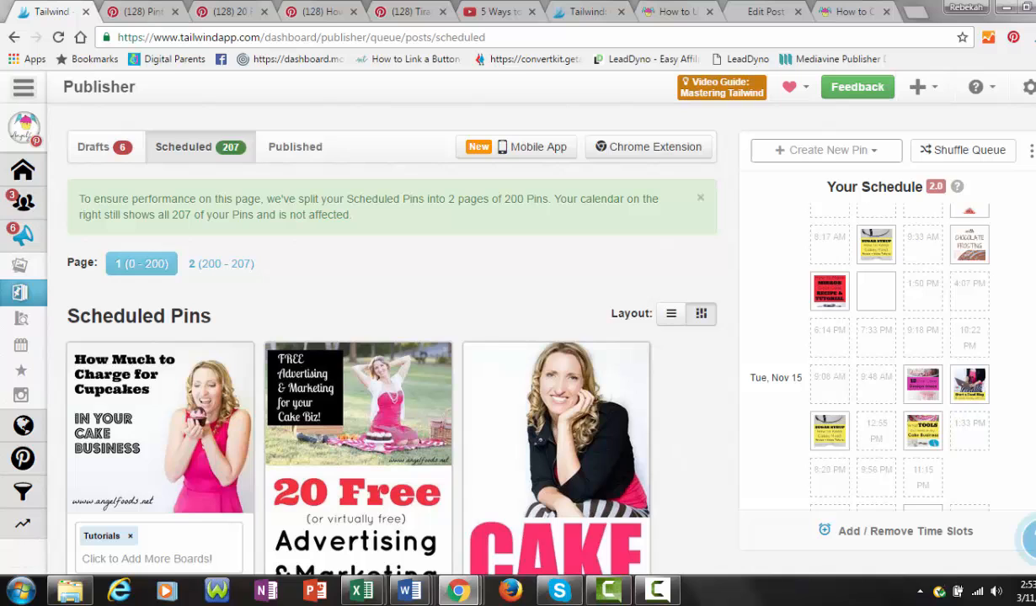
mouse_move(905, 314)
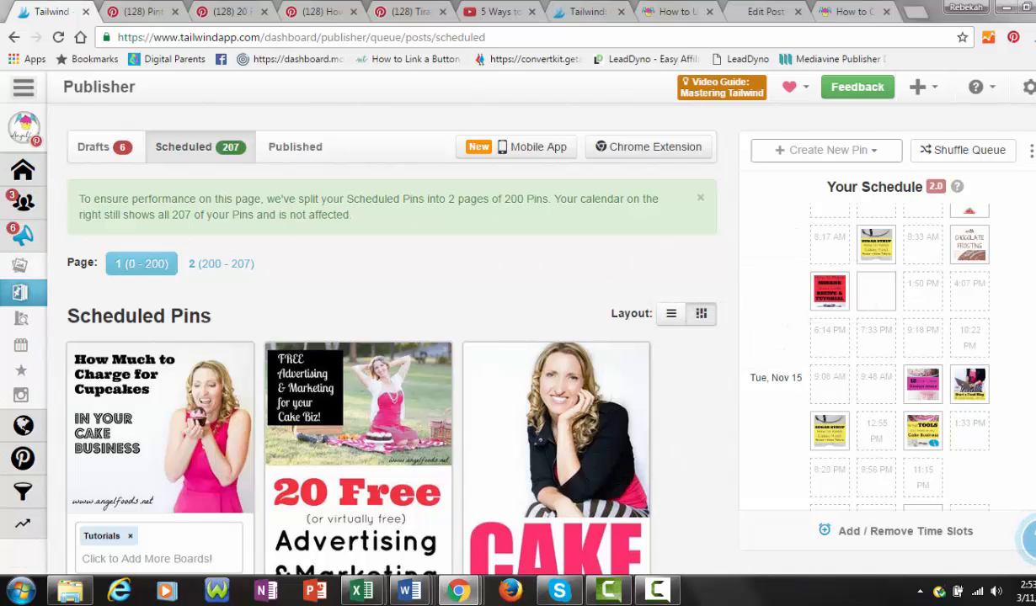
left_click(963, 150)
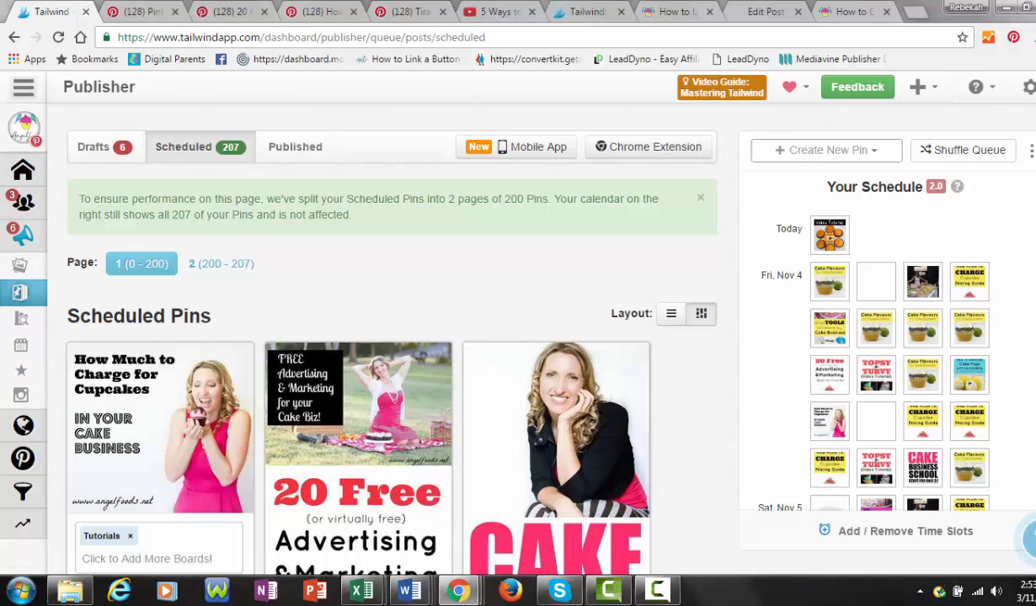
mouse_move(701, 435)
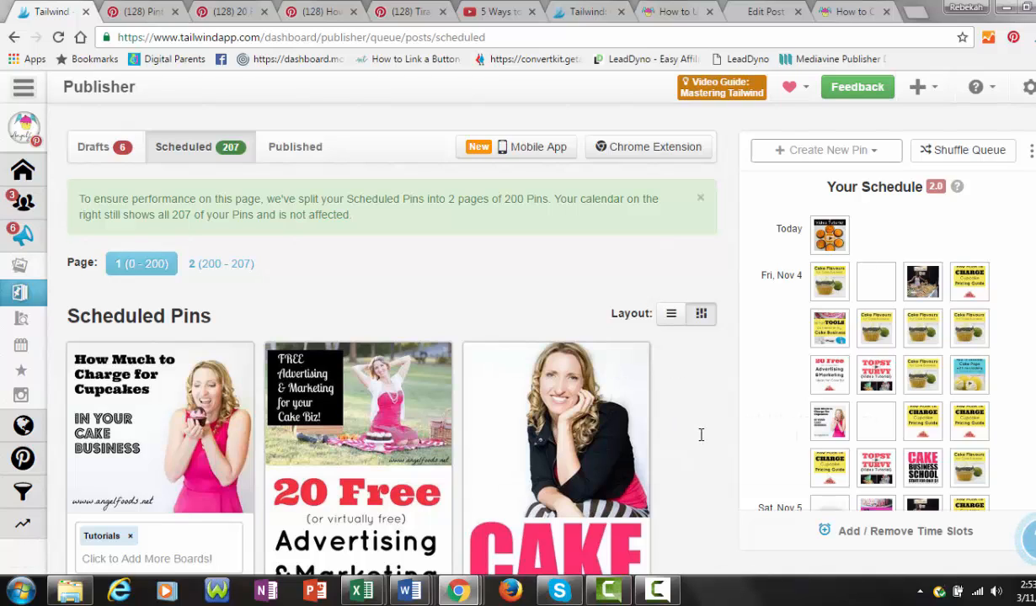
mouse_move(444, 292)
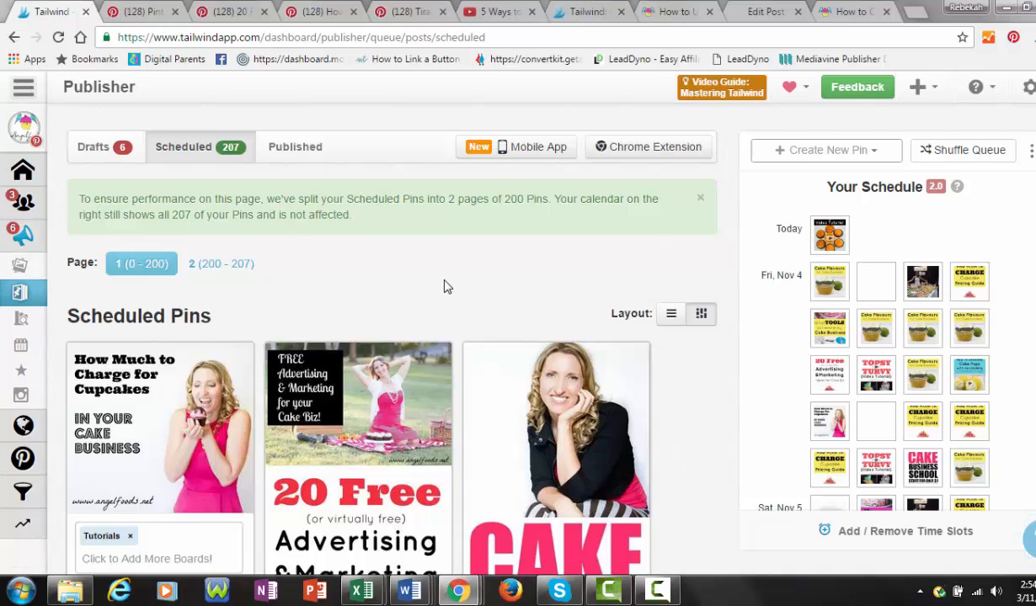
mouse_move(461, 277)
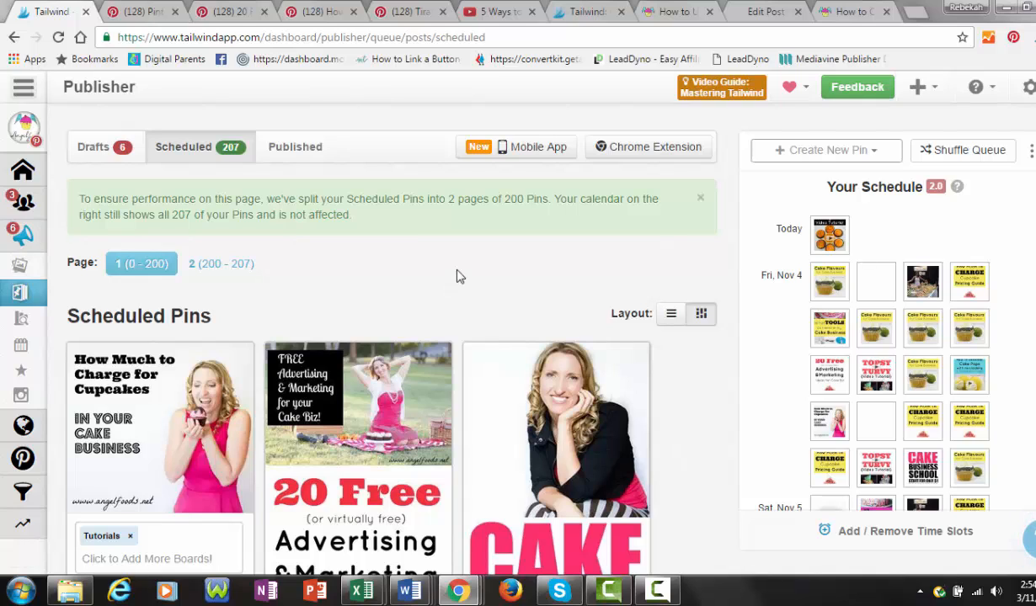
mouse_move(430, 279)
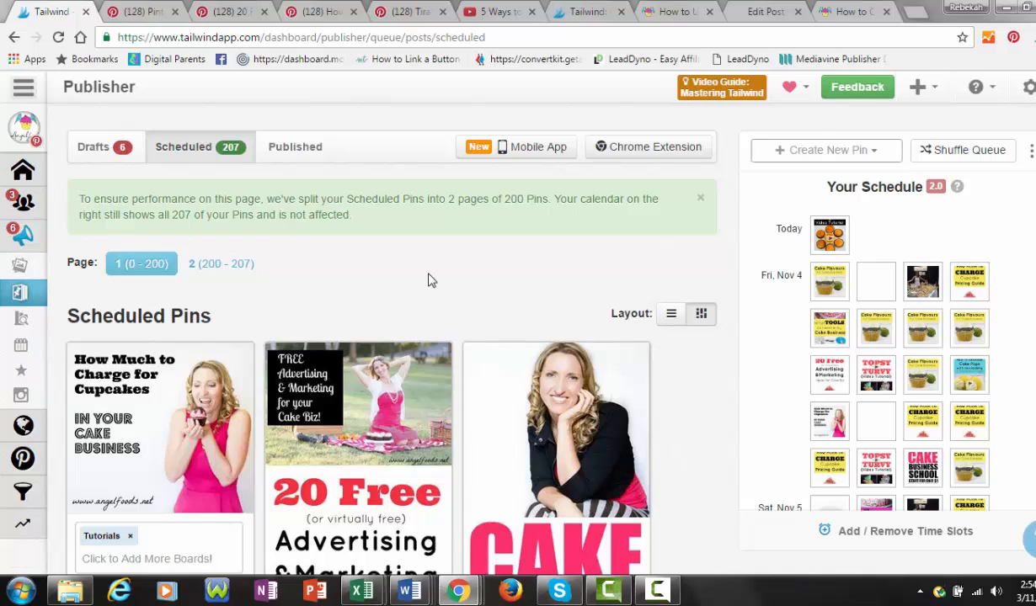